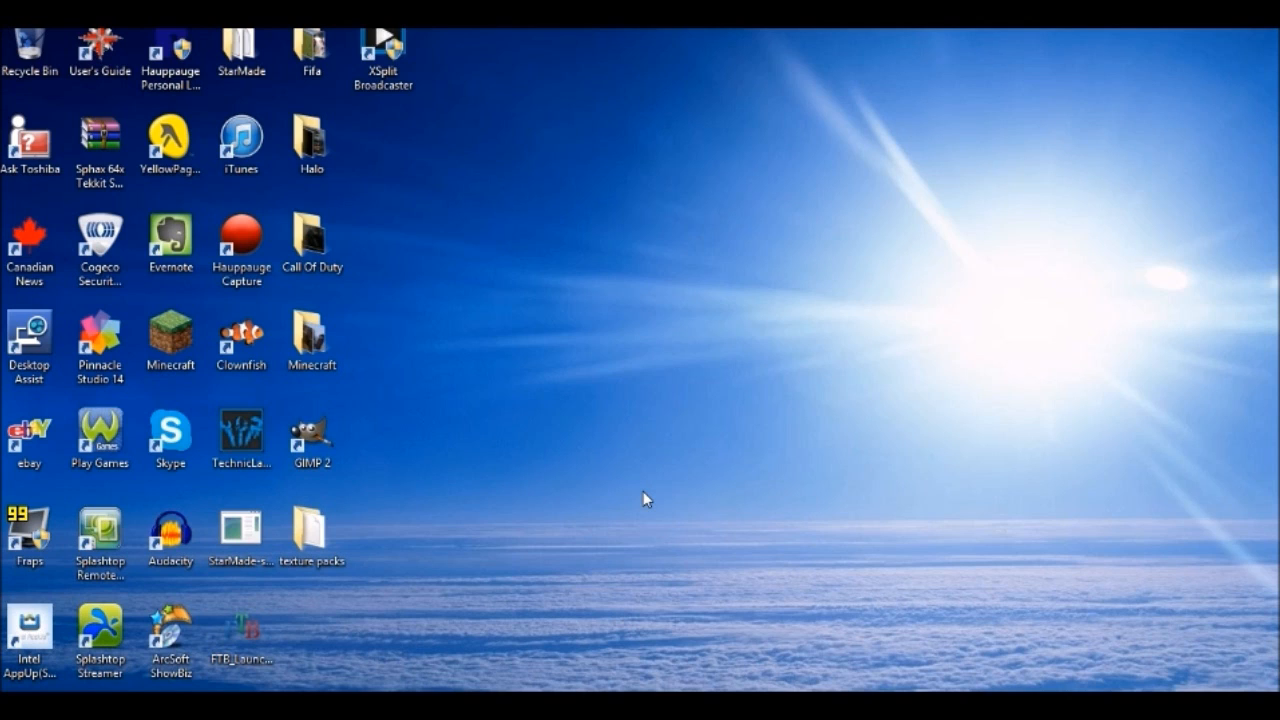
mouse_move(304, 498)
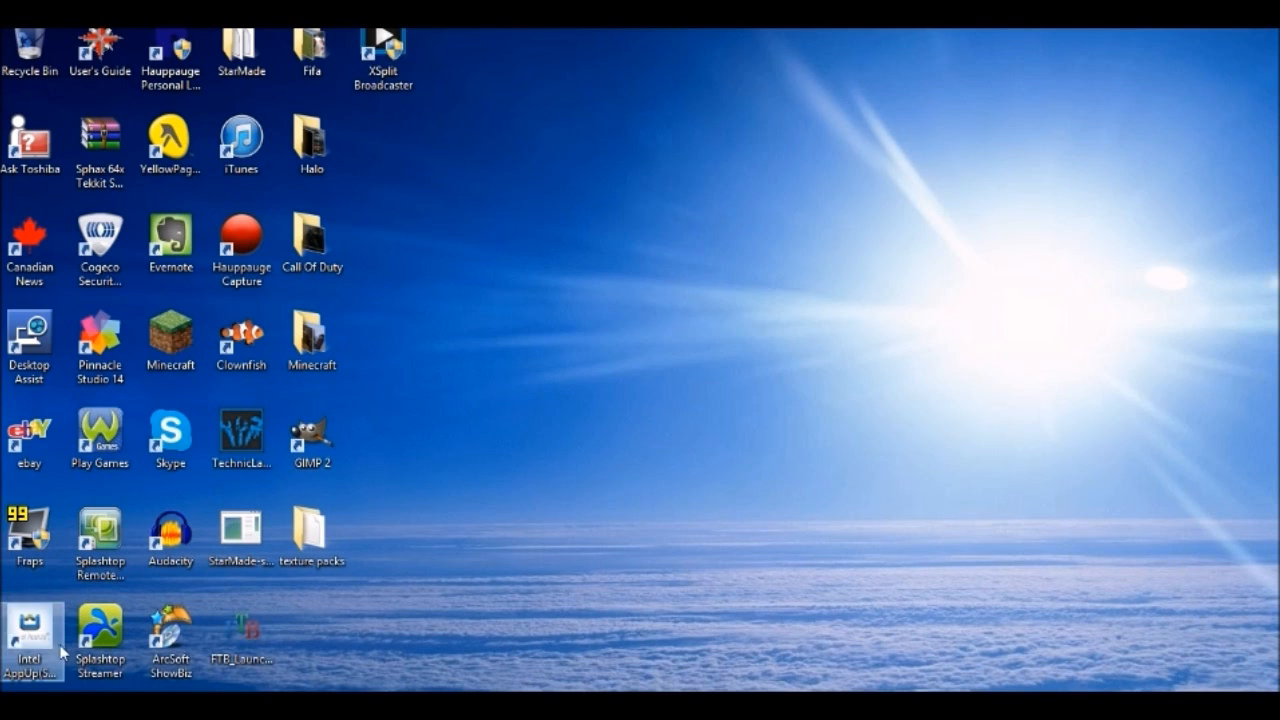
Browse into the texture packs folder on the Desktop and select its assets folder.
click(312, 436)
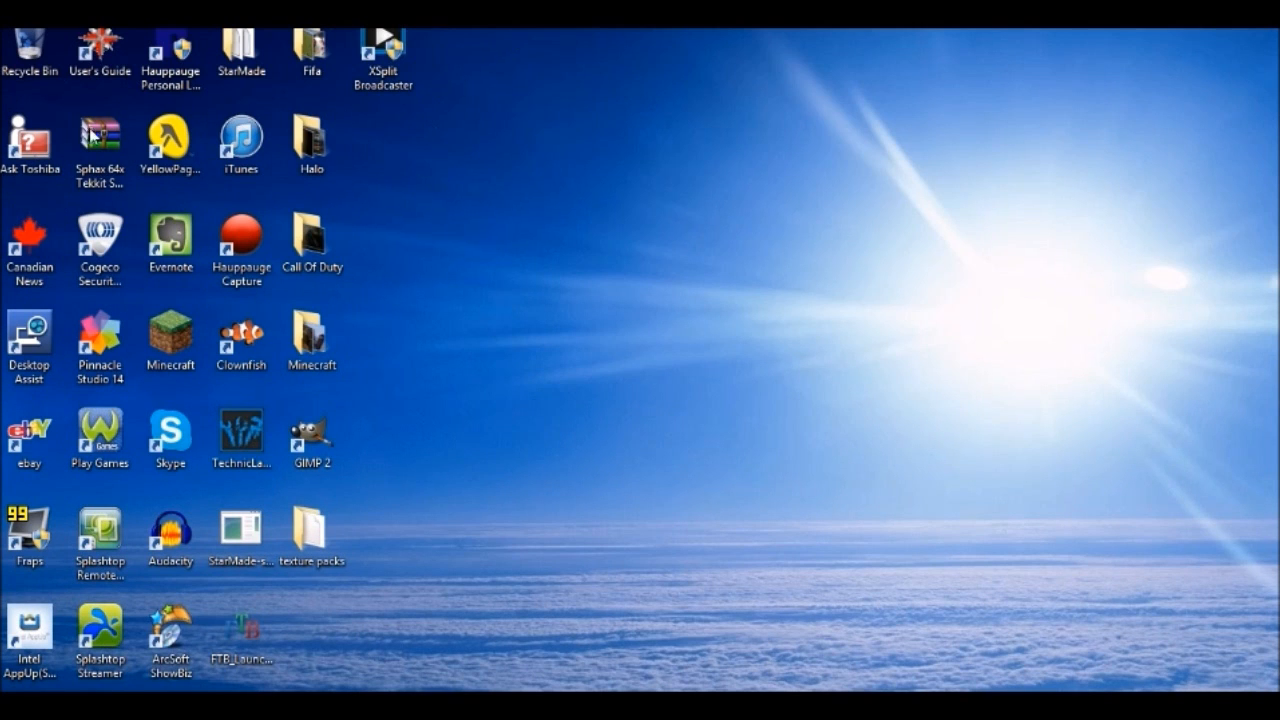
mouse_move(318, 584)
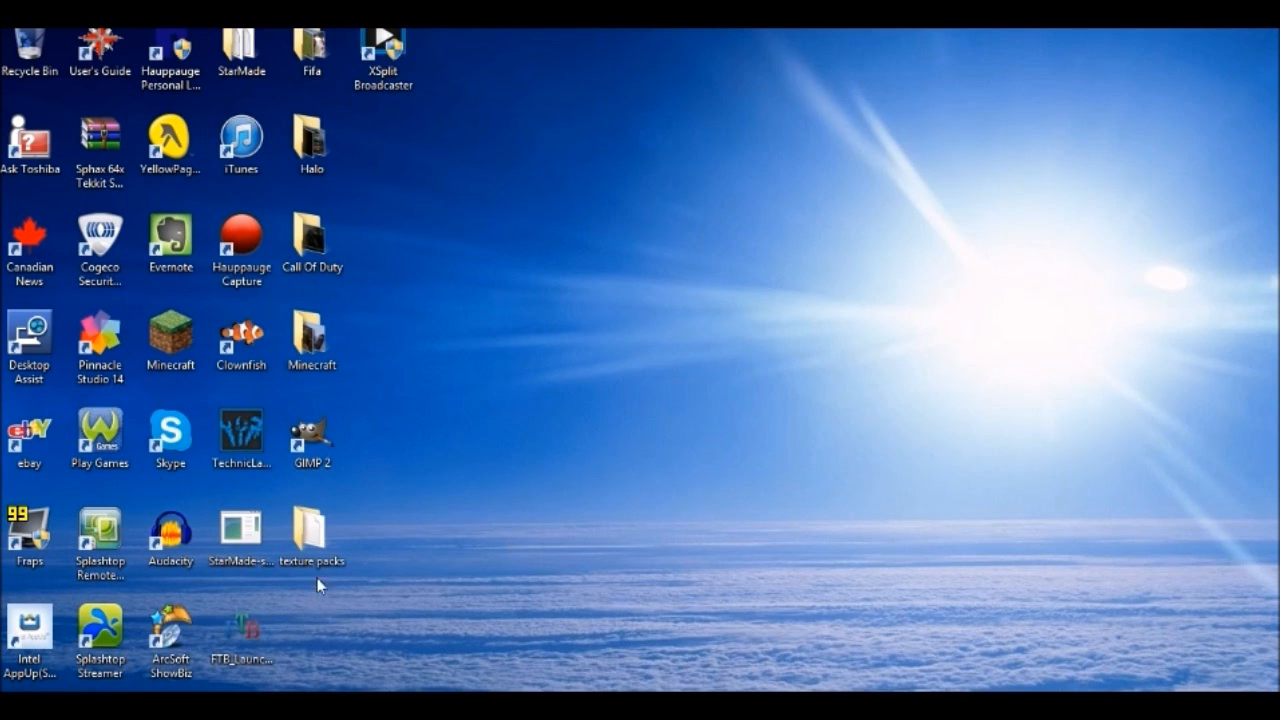
mouse_move(322, 604)
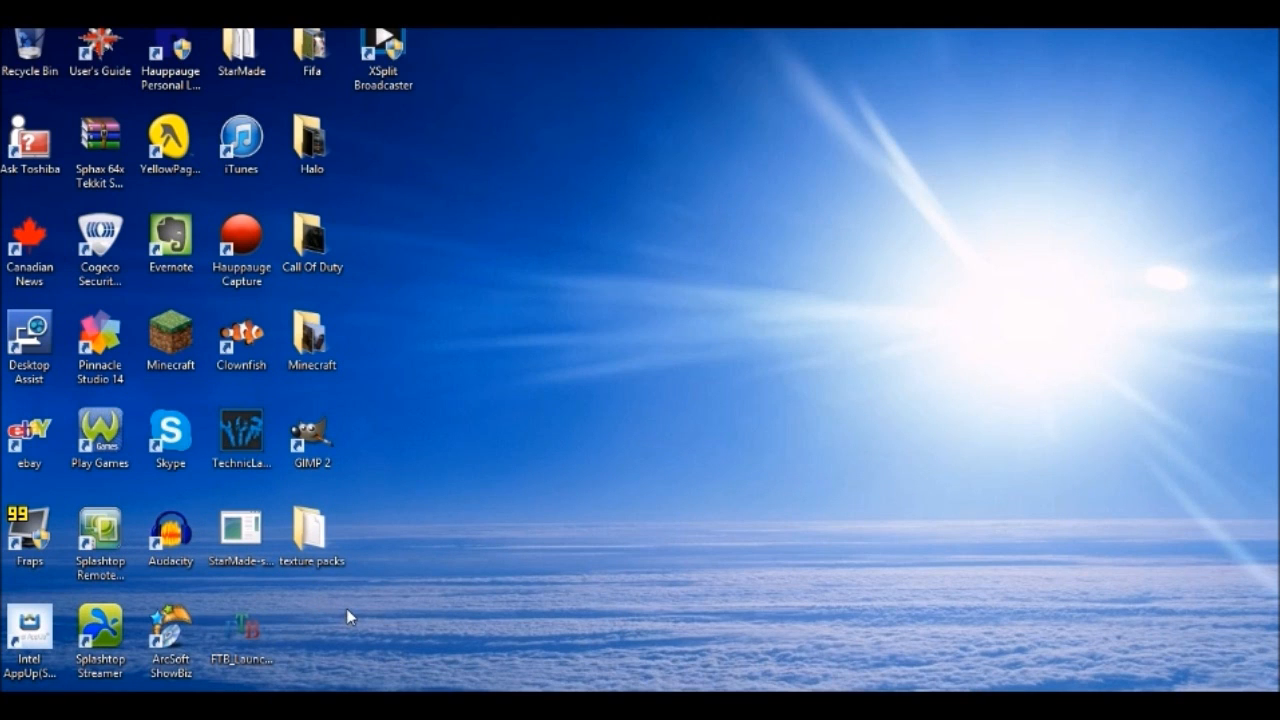
click(312, 524)
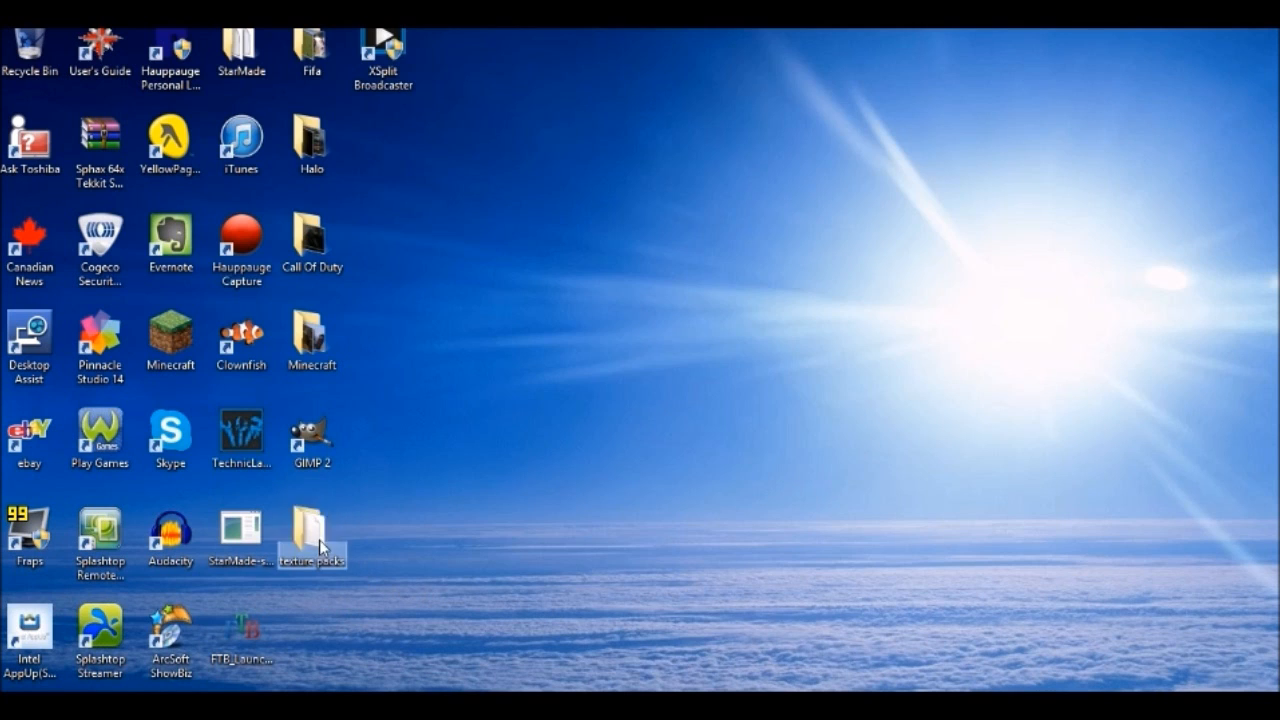
double_click(312, 524)
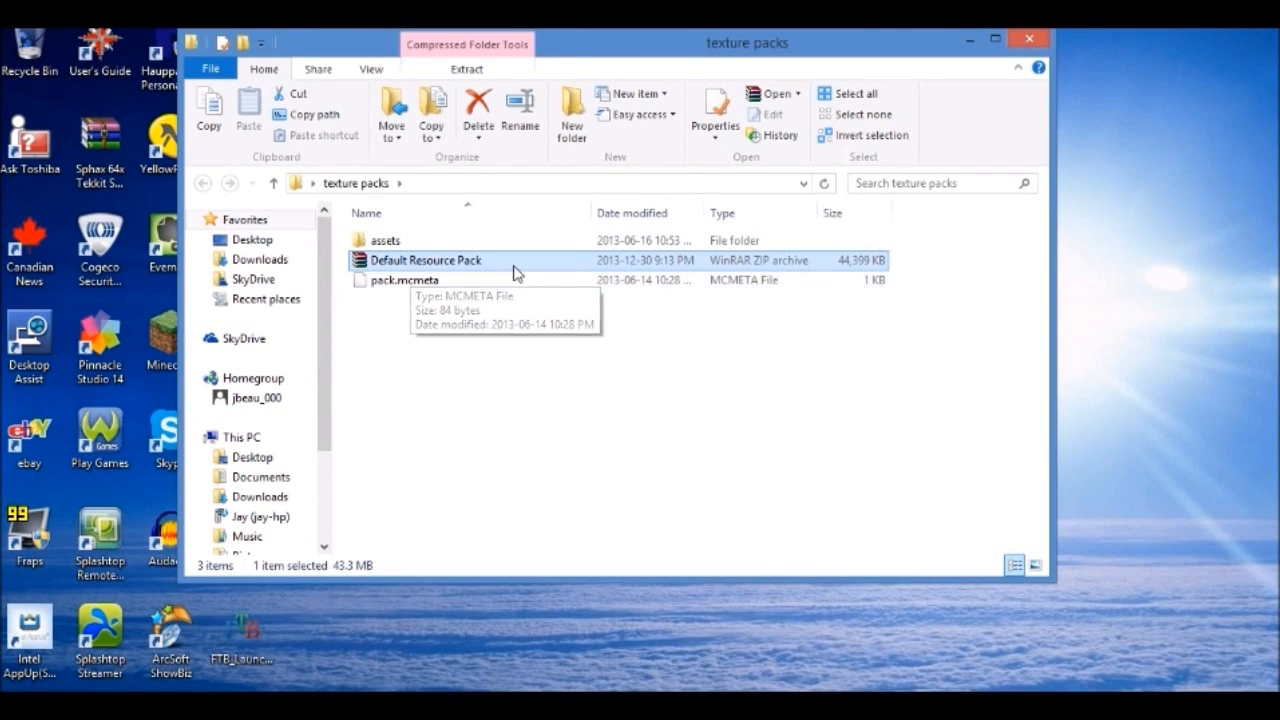
mouse_move(836, 256)
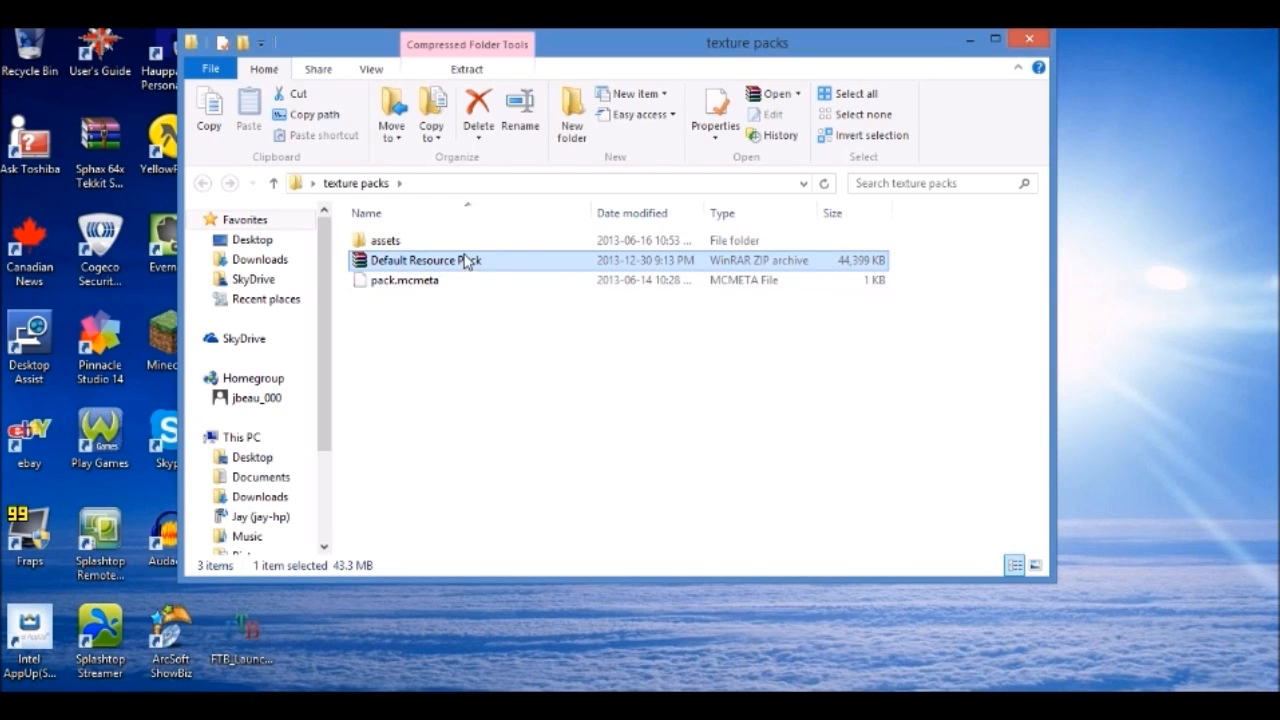
mouse_move(470, 268)
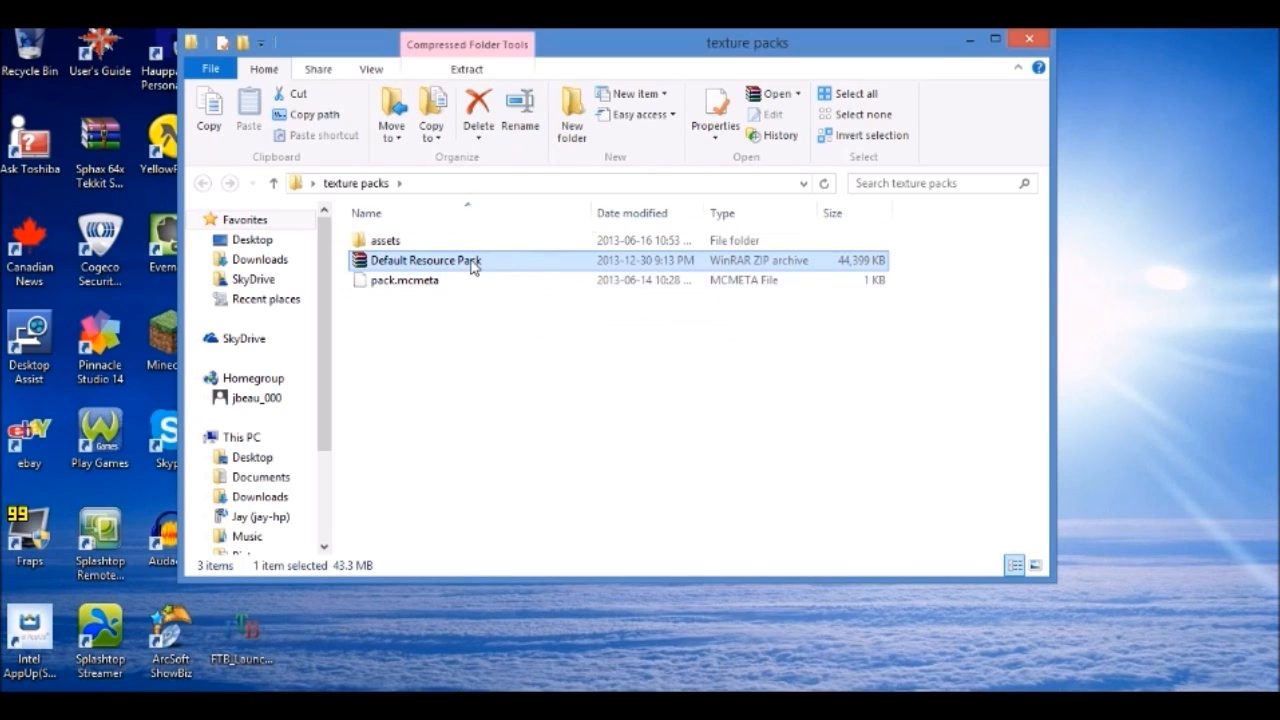
mouse_move(590, 272)
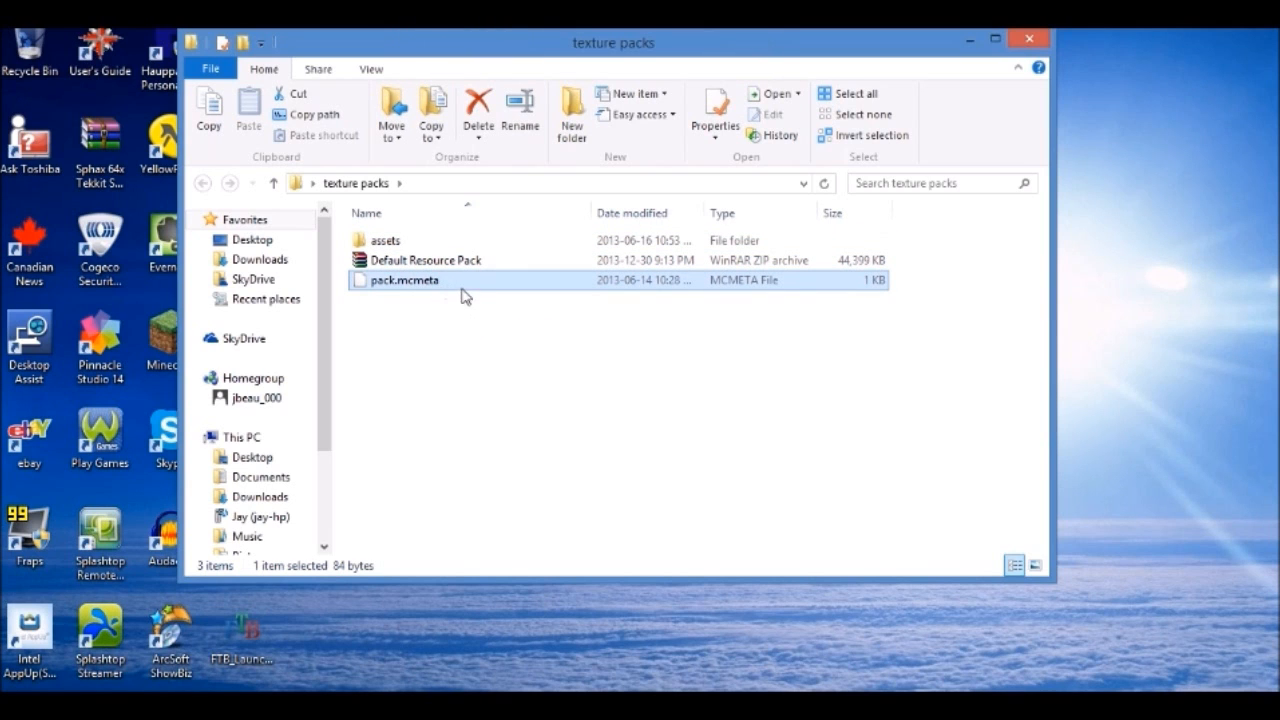
click(384, 240)
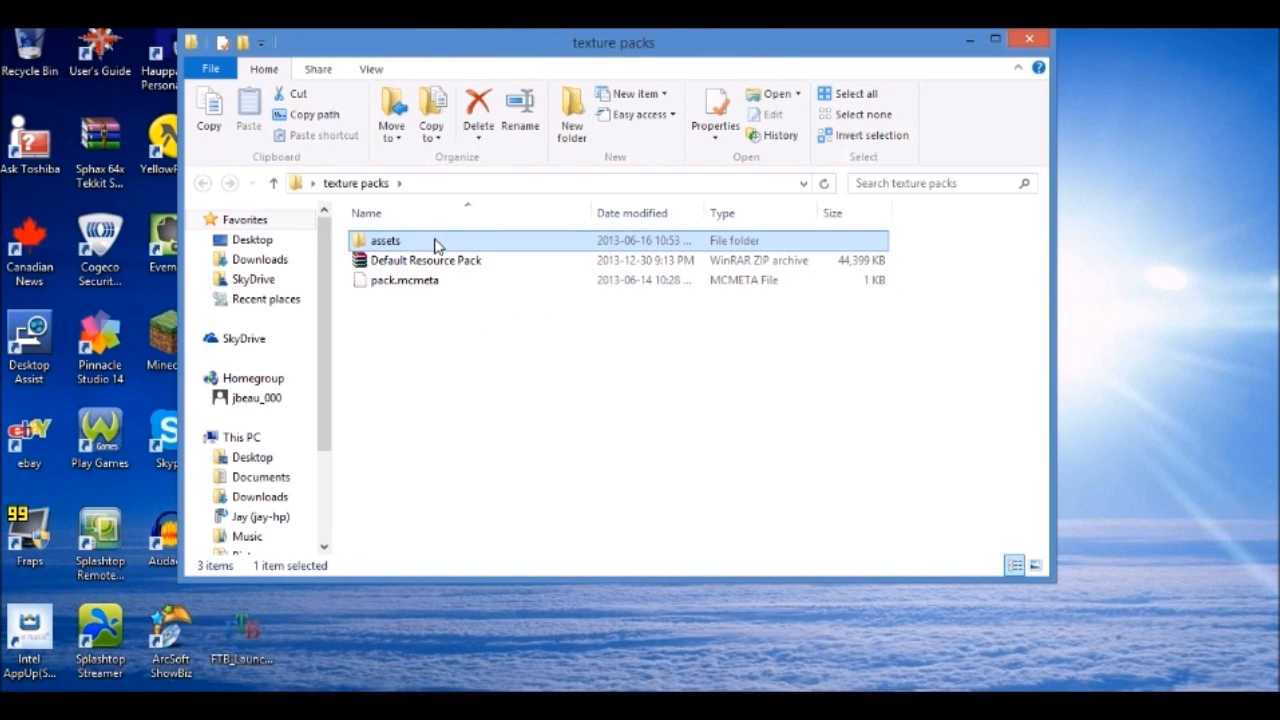
mouse_move(964, 40)
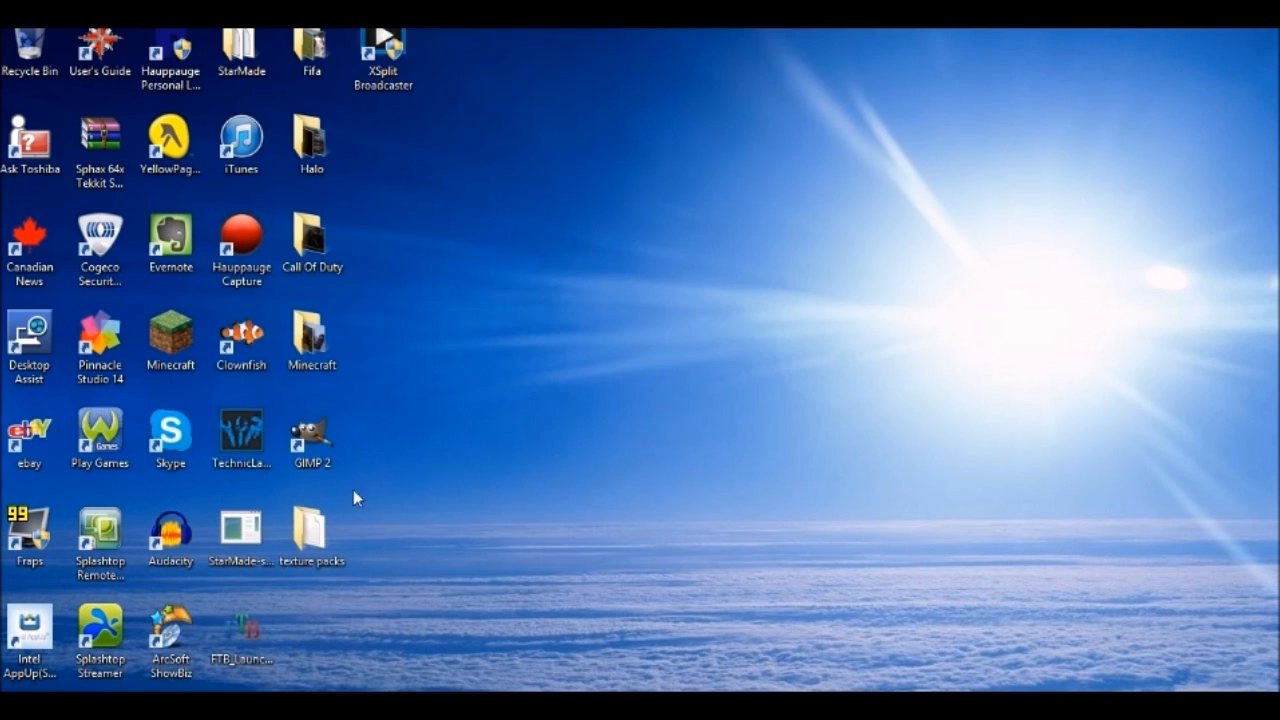
Close the folder window and launch GIMP from the GIMP 2 desktop shortcut.
click(312, 532)
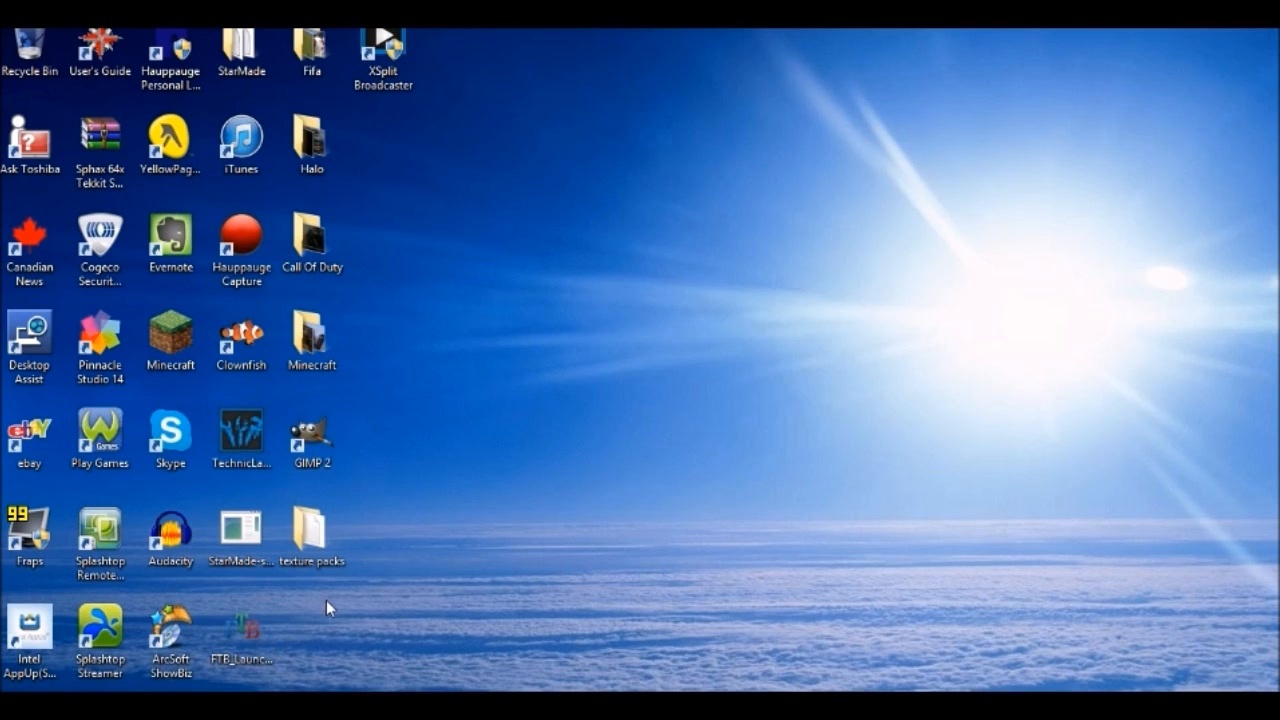
mouse_move(330, 610)
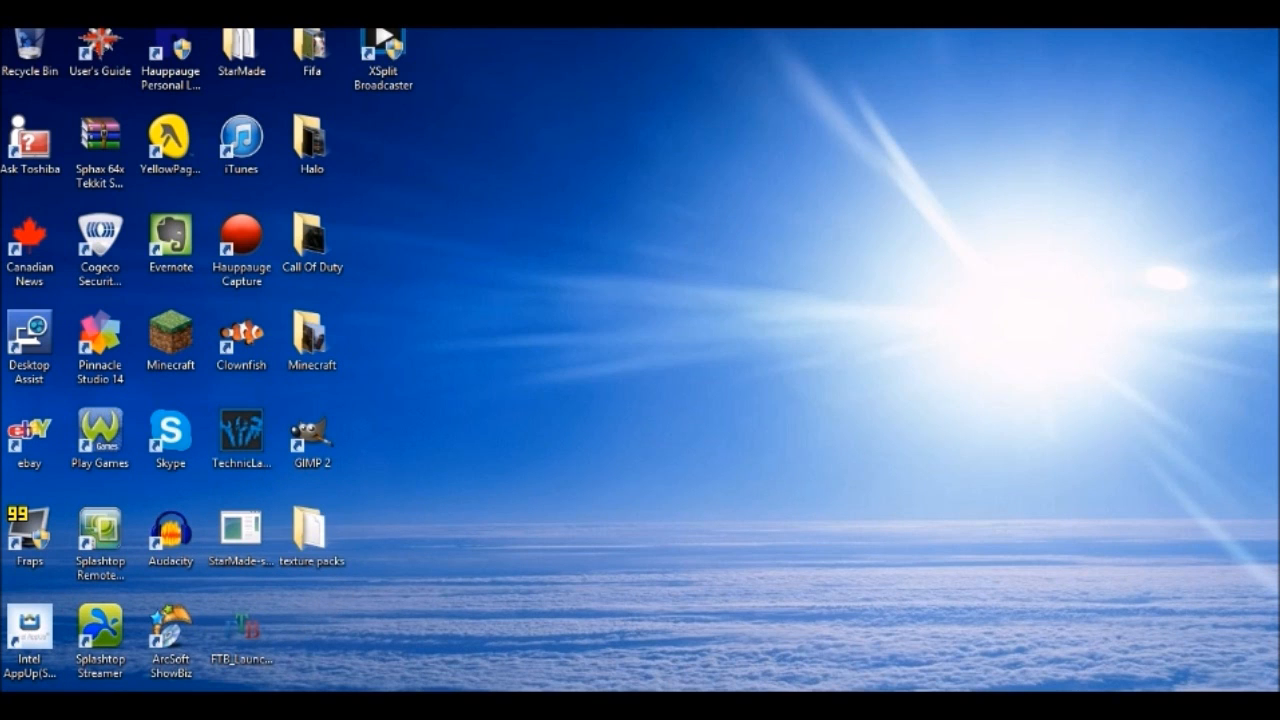
double_click(312, 528)
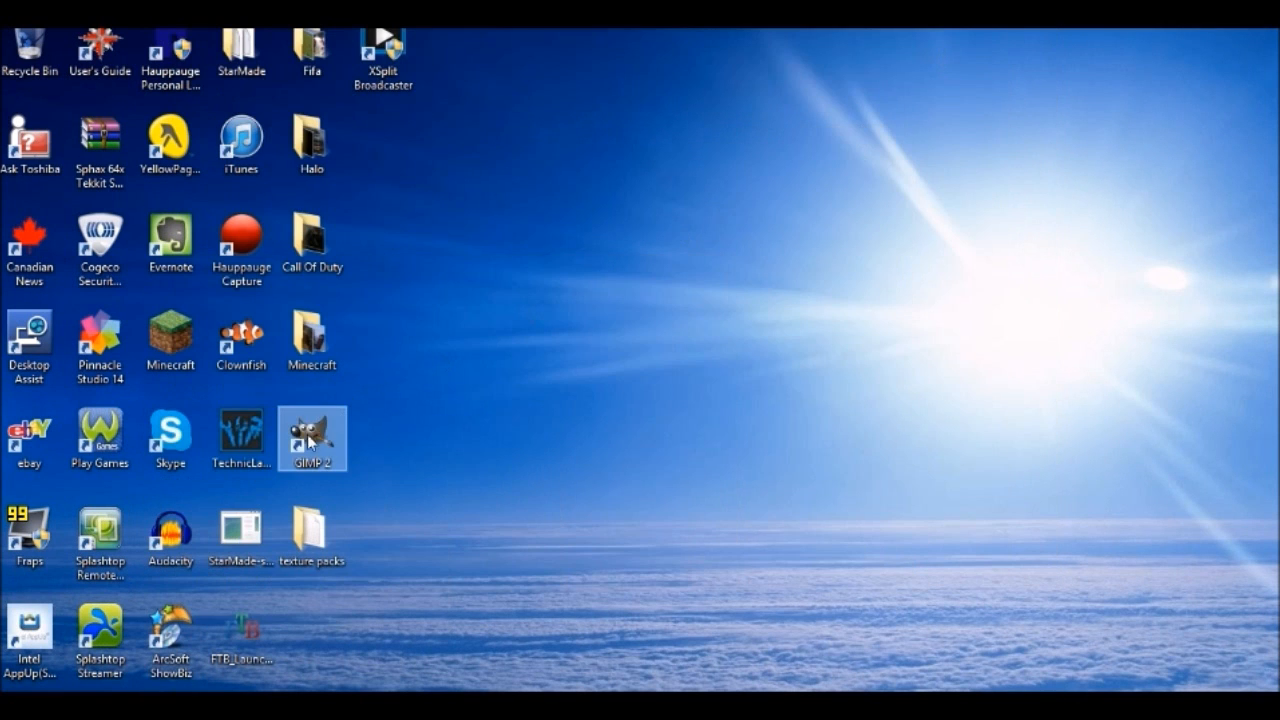
double_click(312, 440)
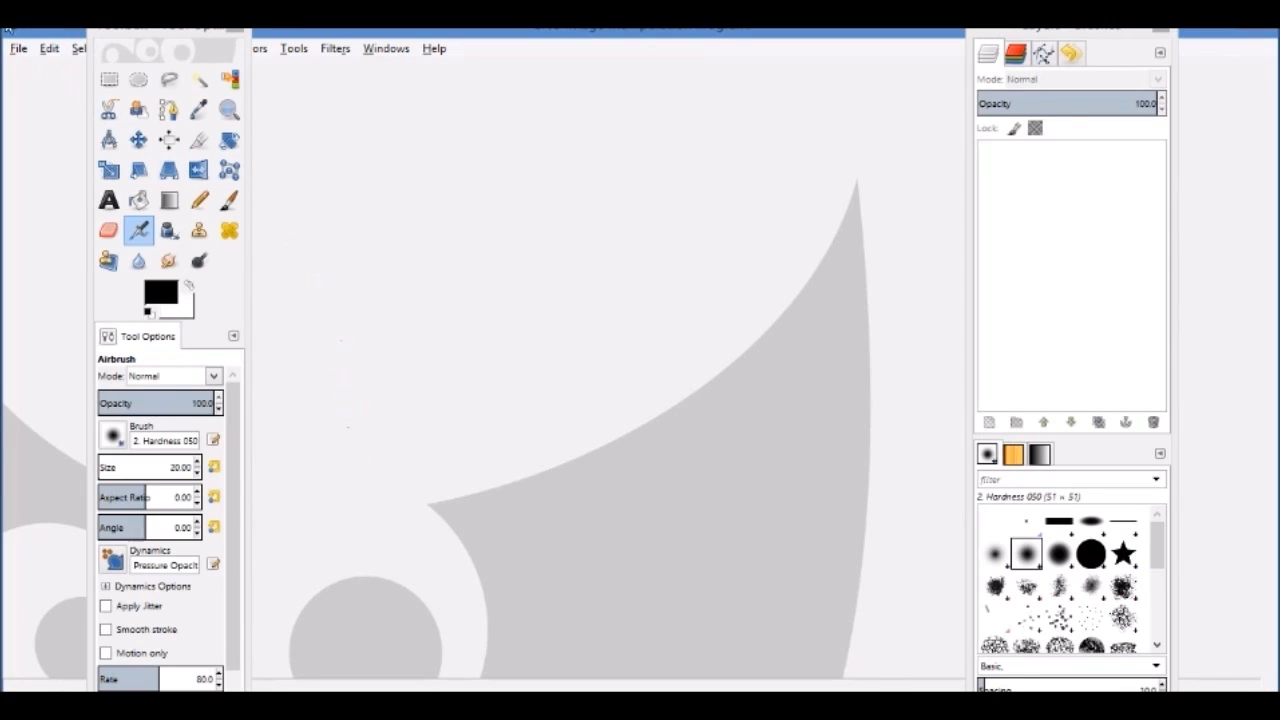
Start opening an image in GIMP and browse from Desktop into texture packs.
click(18, 48)
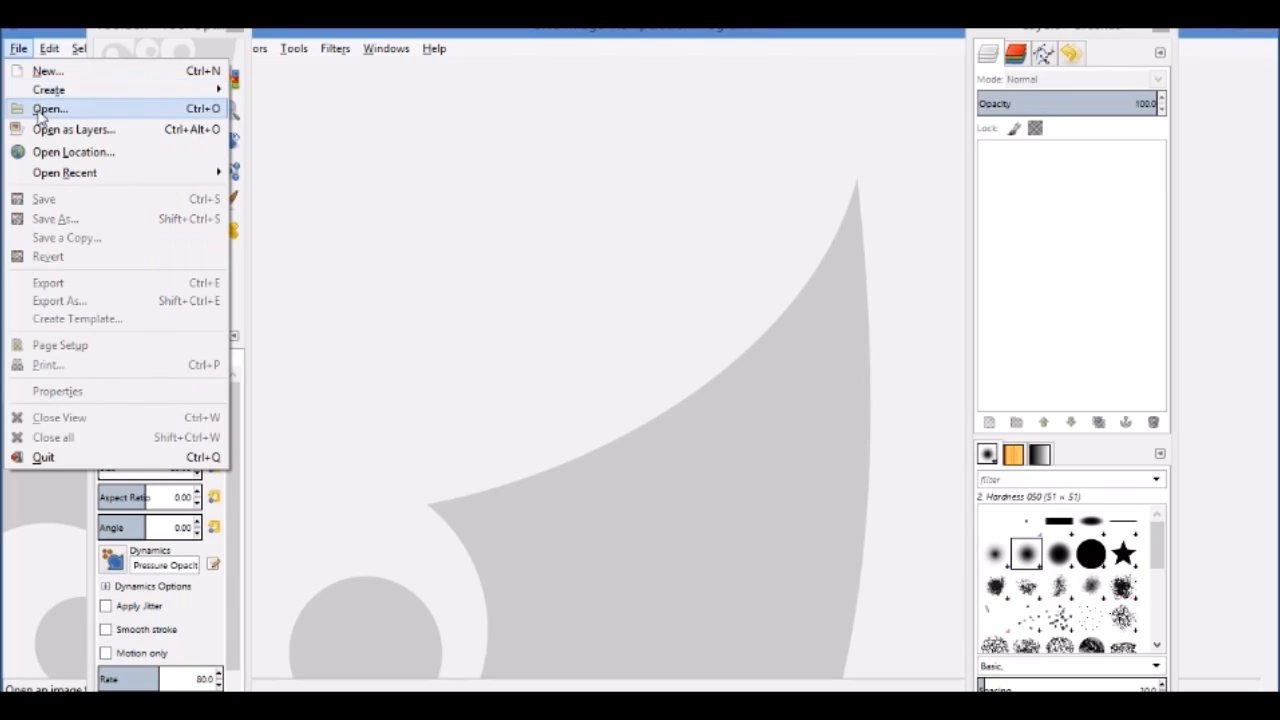
click(48, 108)
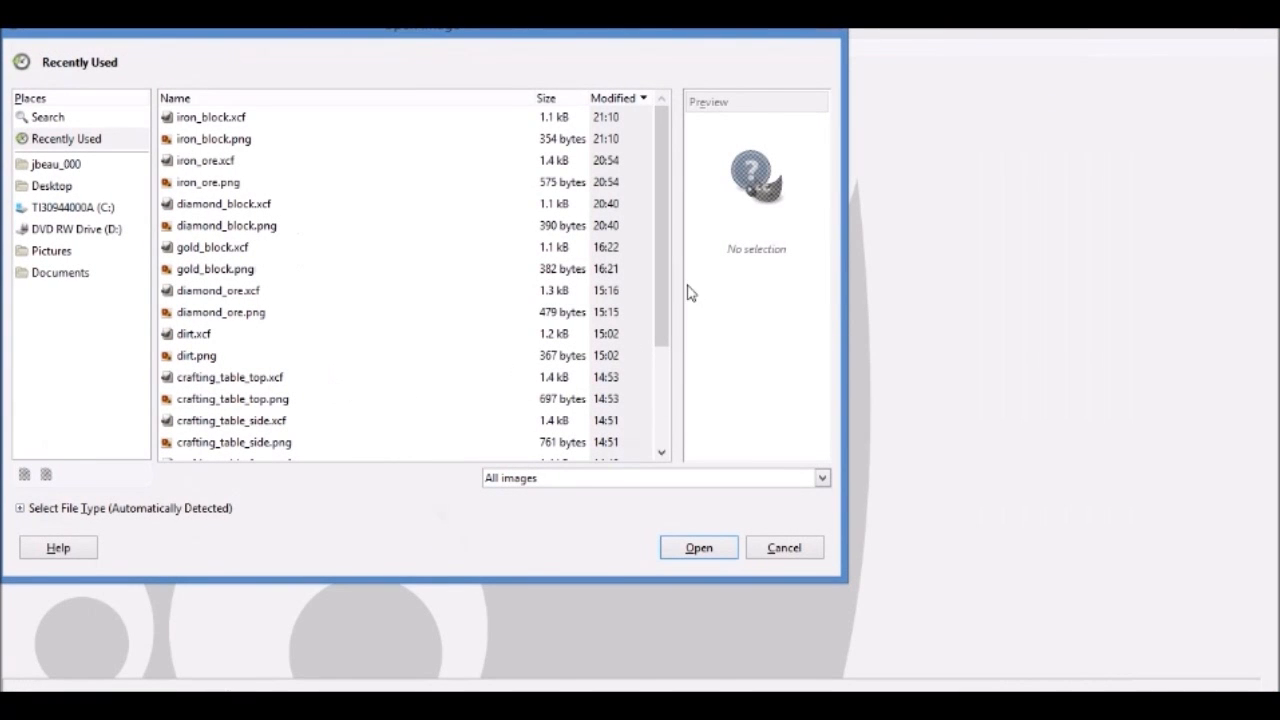
mouse_move(84, 166)
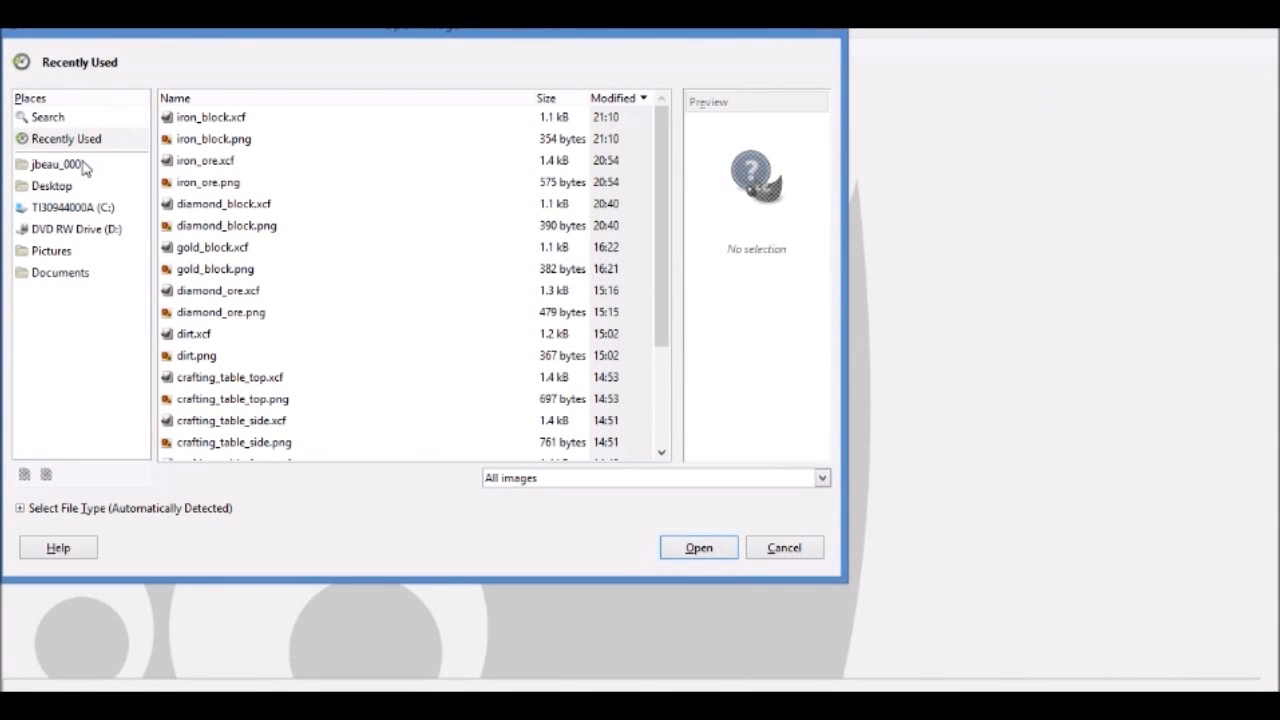
click(52, 184)
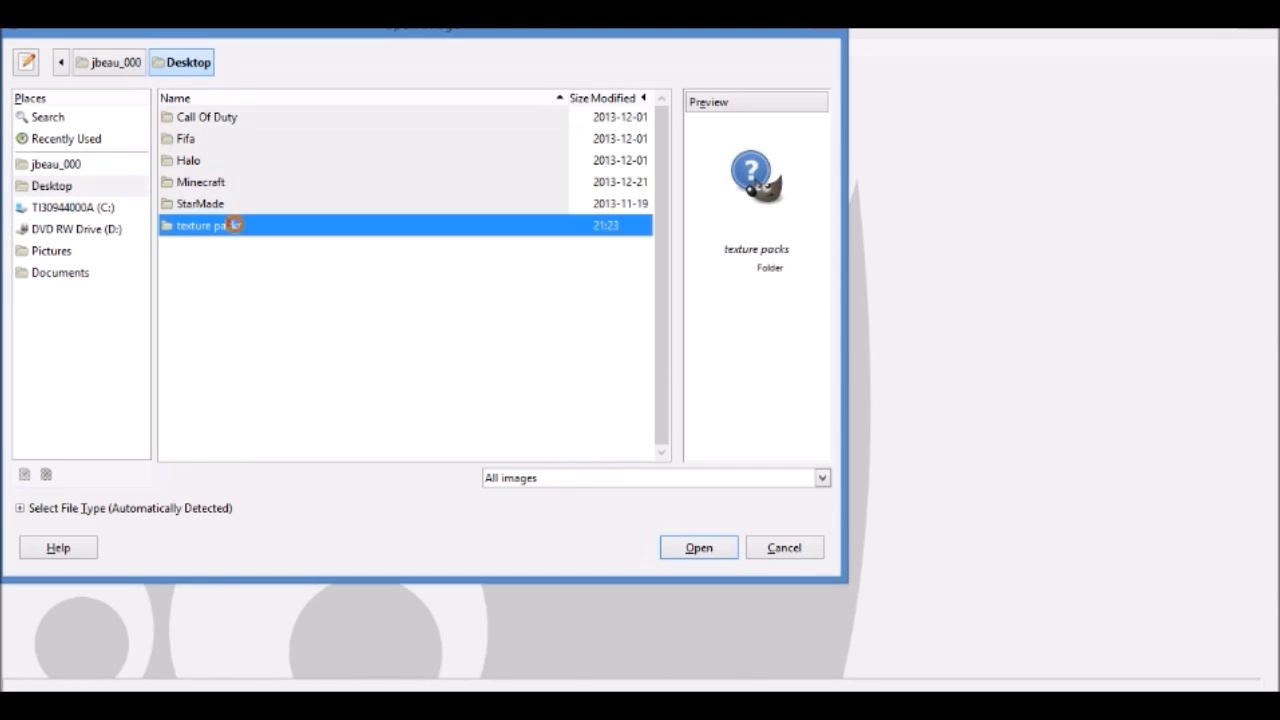
double_click(204, 224)
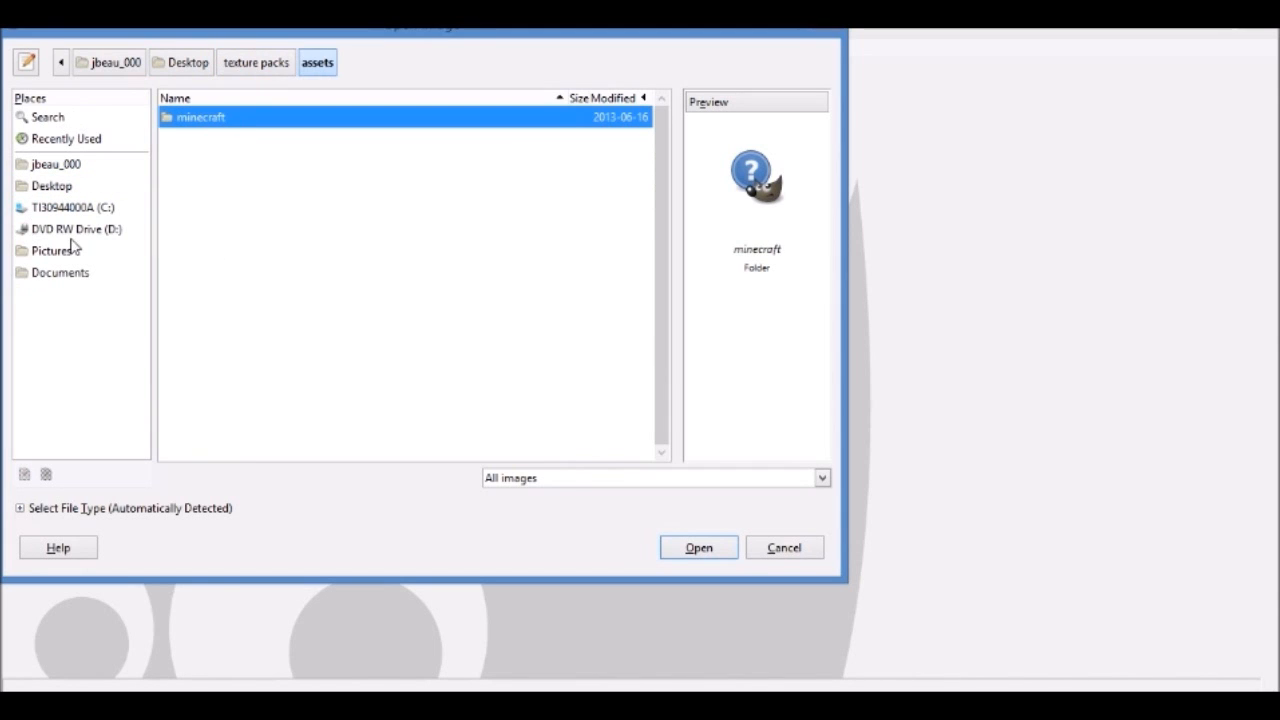
mouse_move(100, 212)
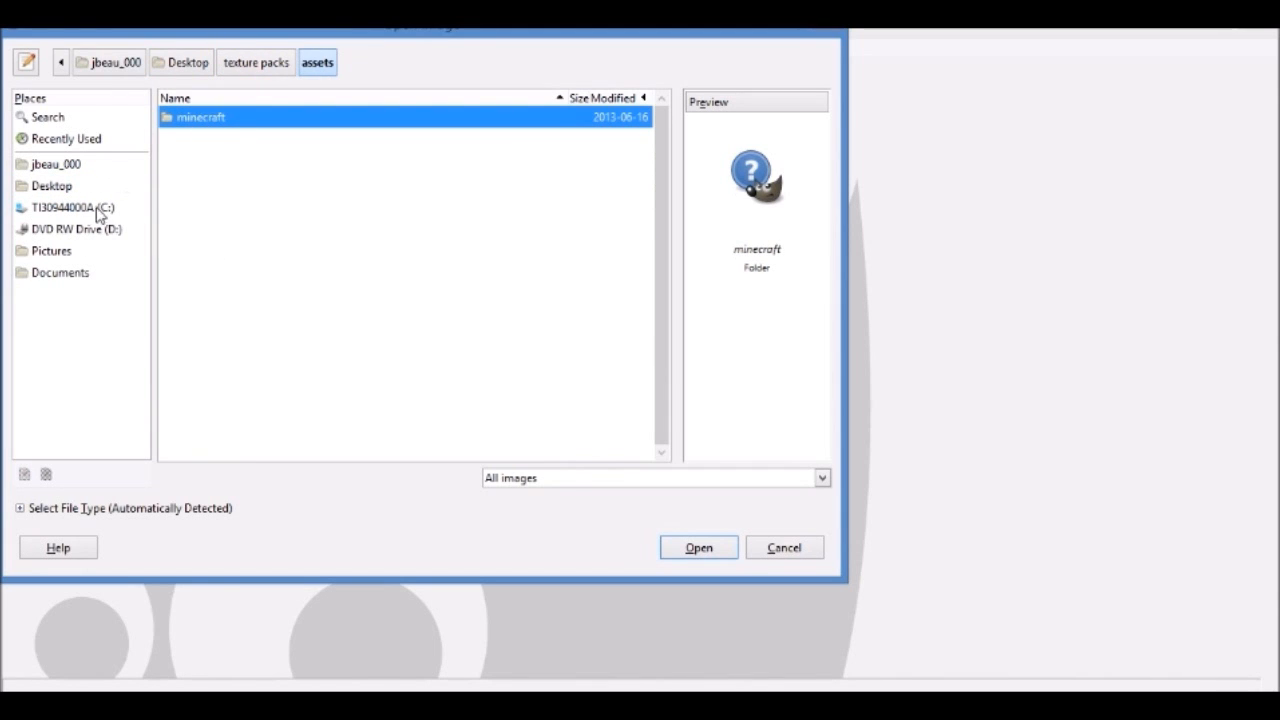
Navigate down through texture packs, assets and minecraft into the textures folder.
click(186, 62)
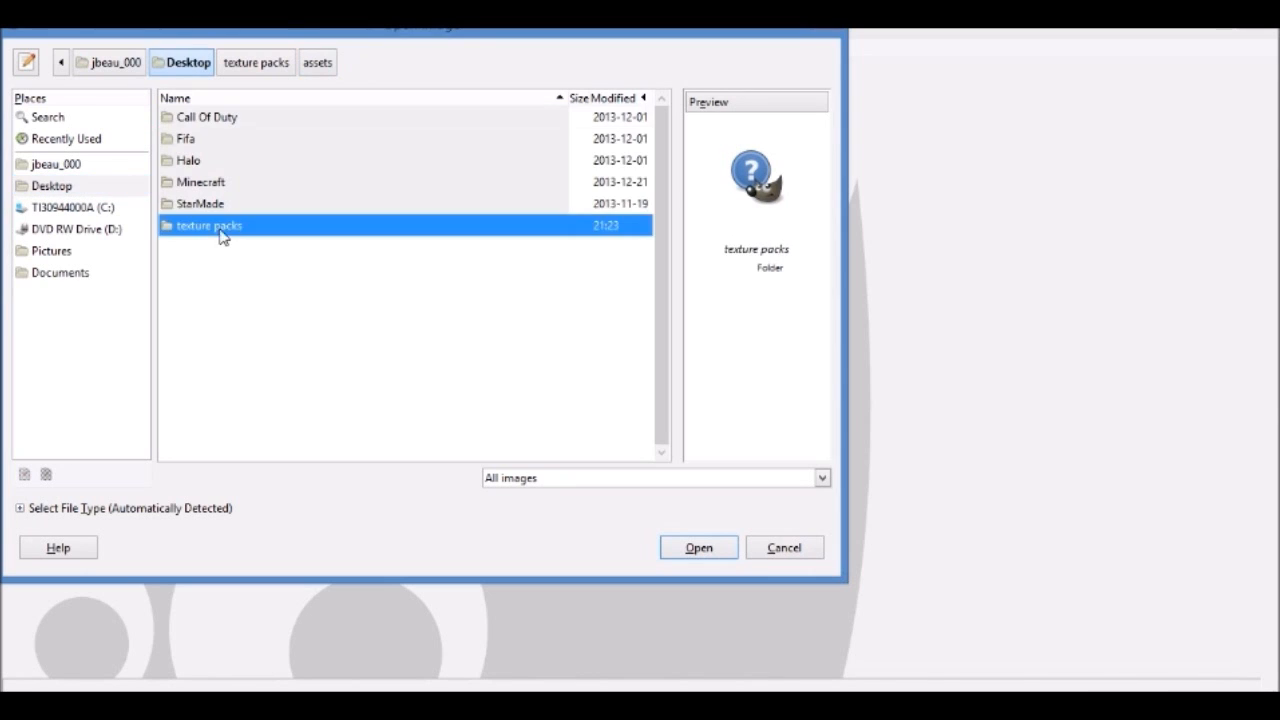
double_click(208, 224)
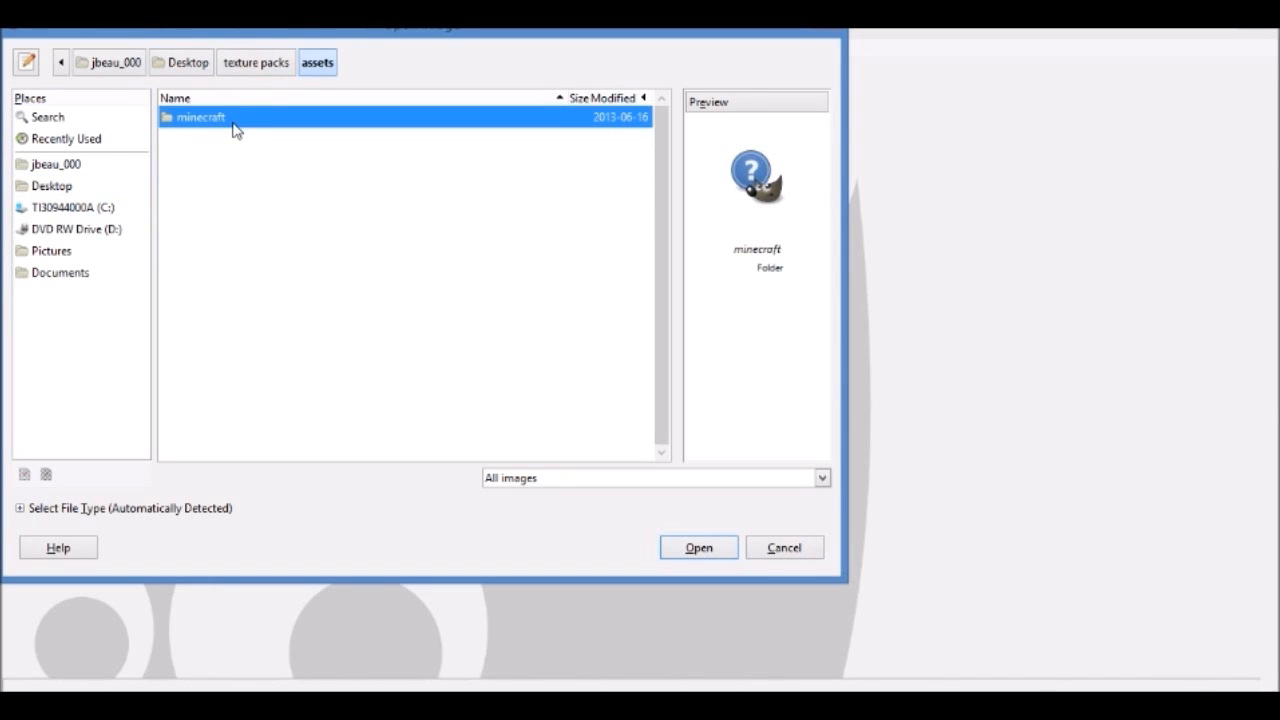
double_click(202, 116)
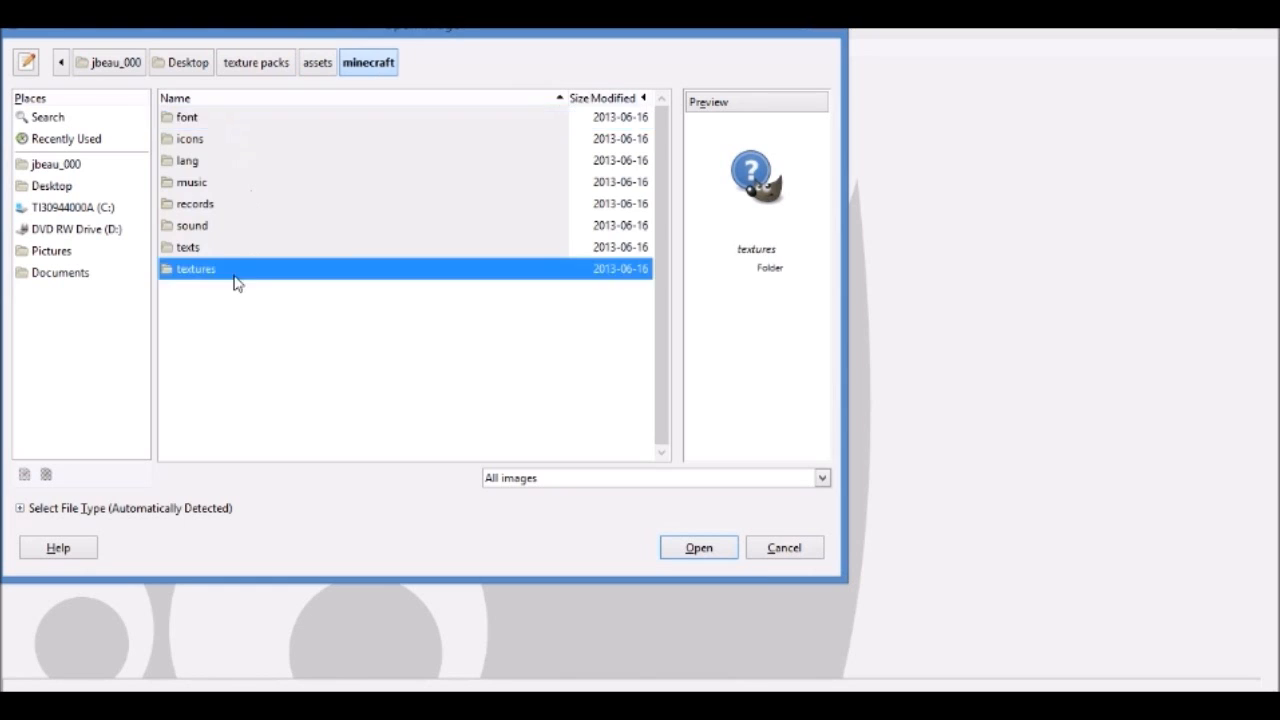
double_click(196, 268)
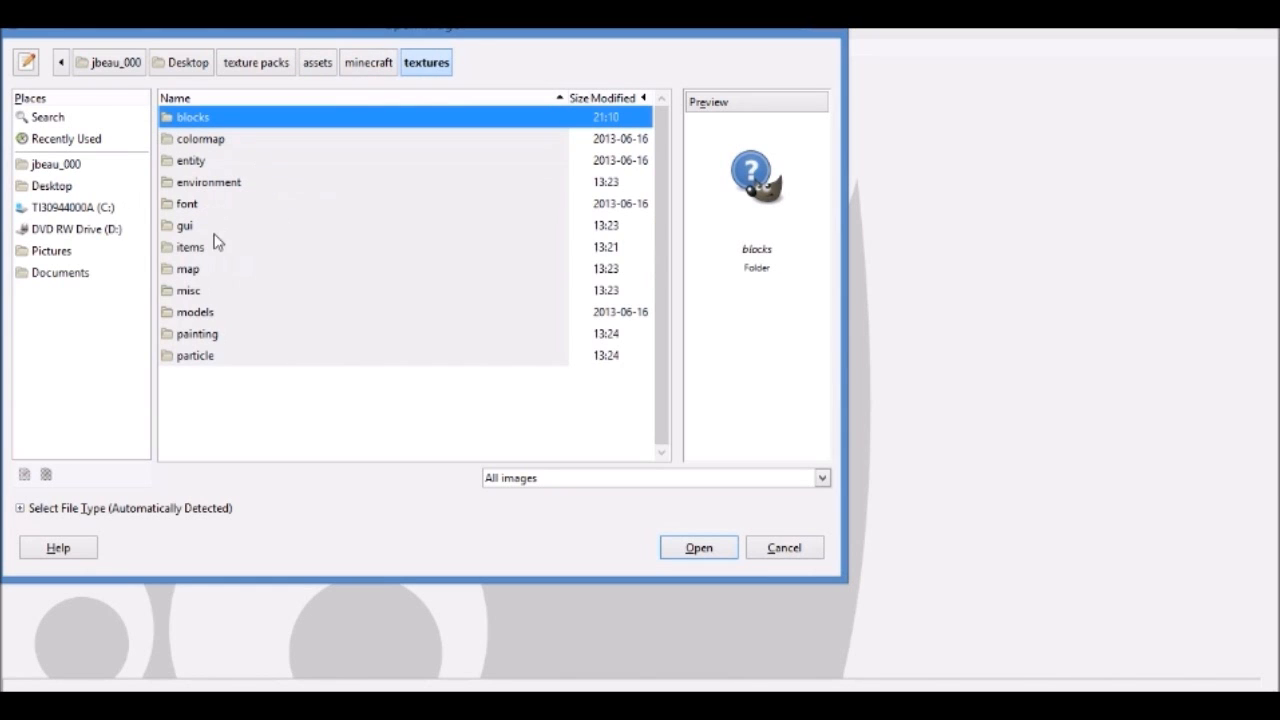
mouse_move(404, 292)
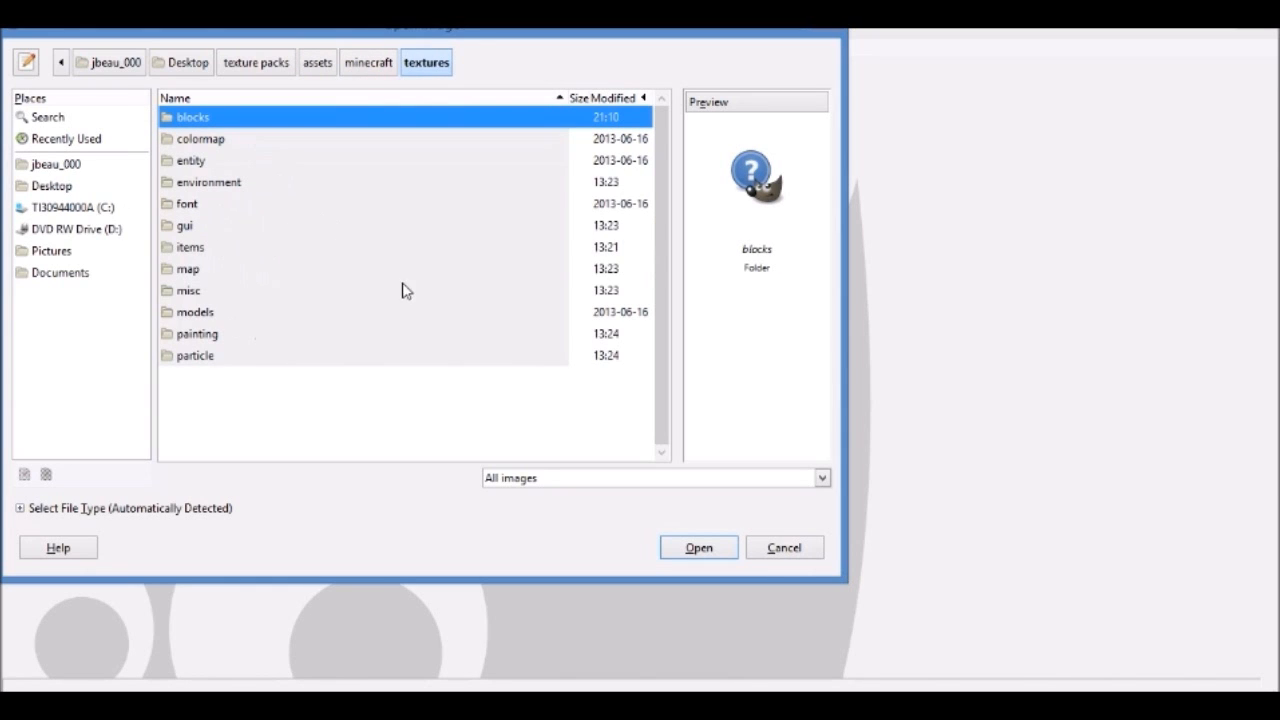
mouse_move(230, 216)
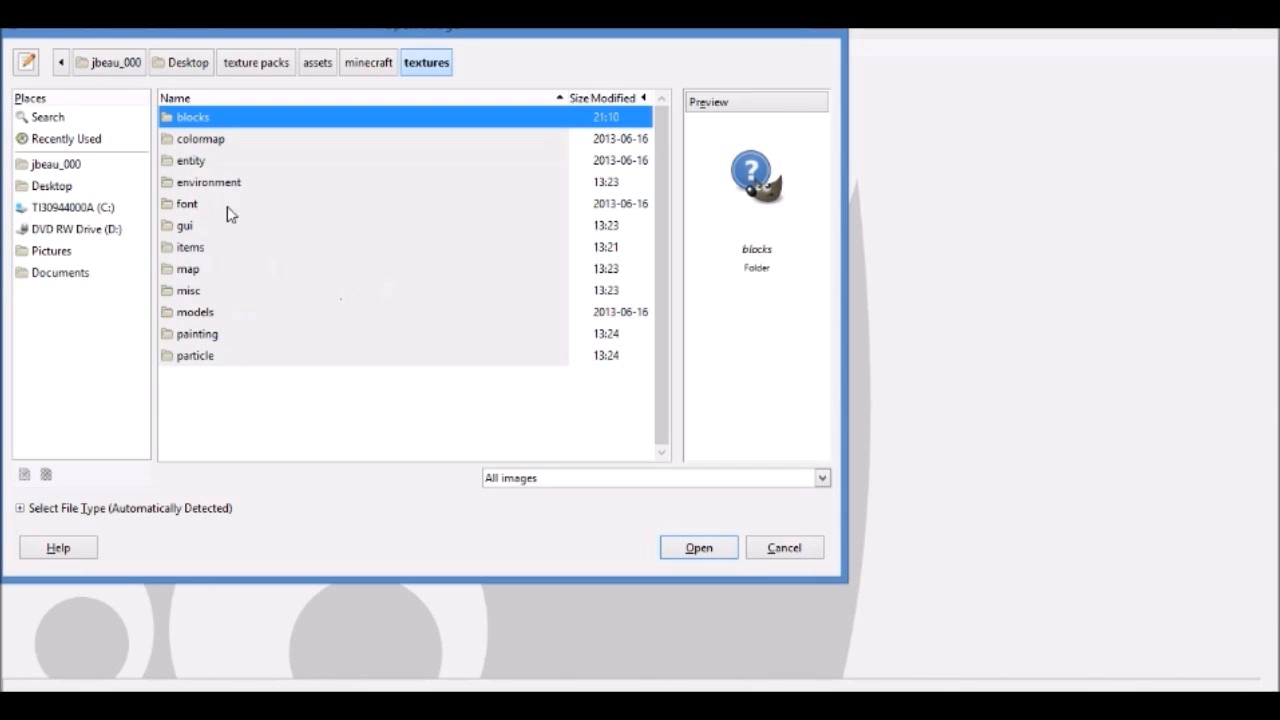
mouse_move(312, 320)
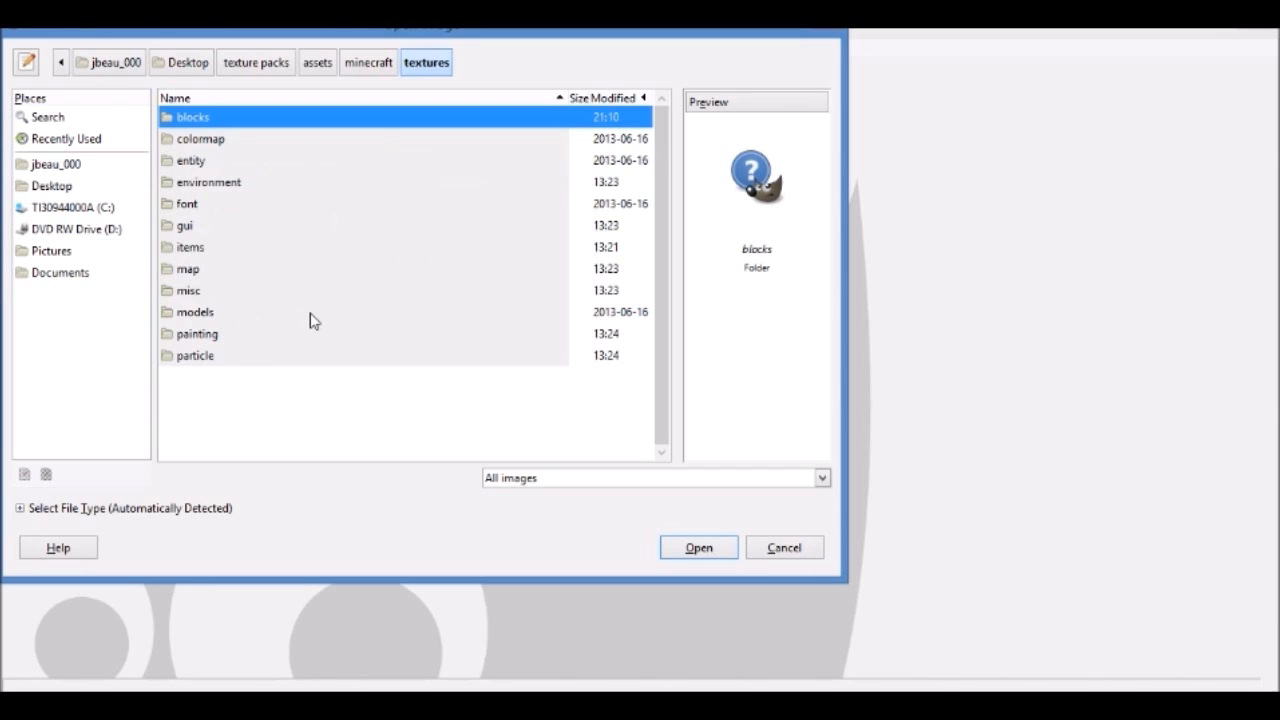
Look inside the blocks folder, then go back and enter the items textures folder.
double_click(192, 116)
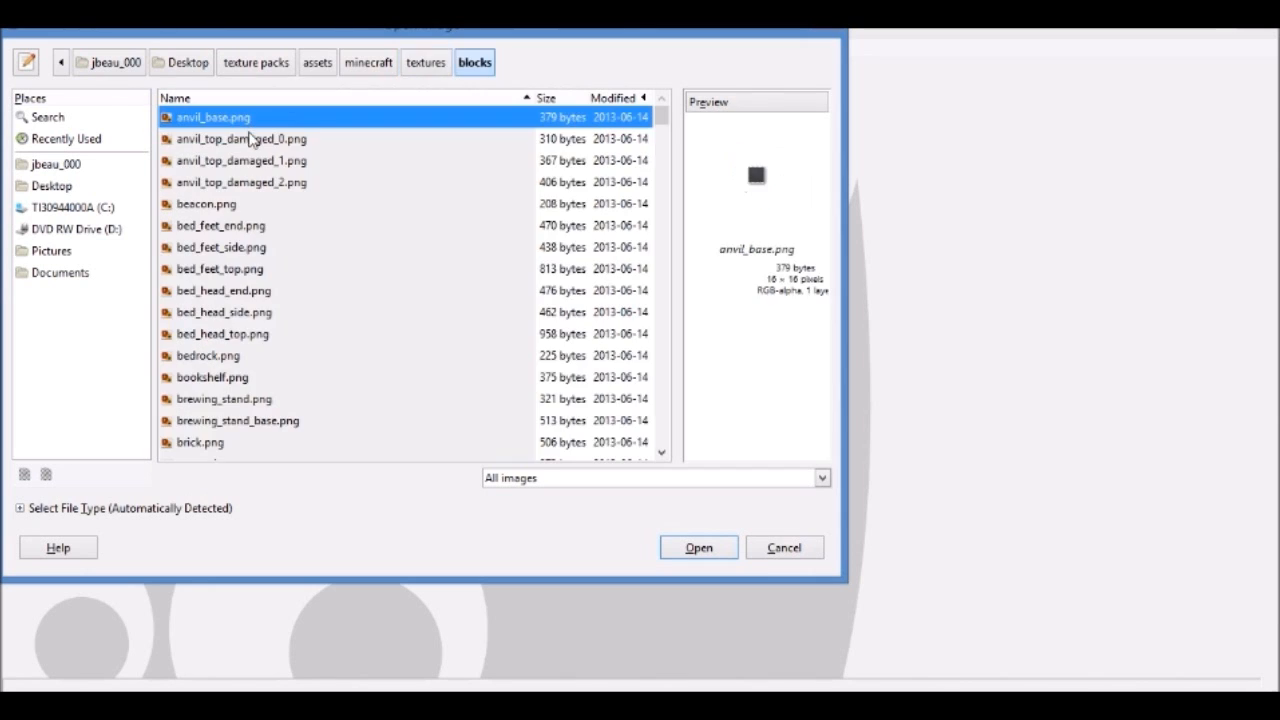
mouse_move(664, 130)
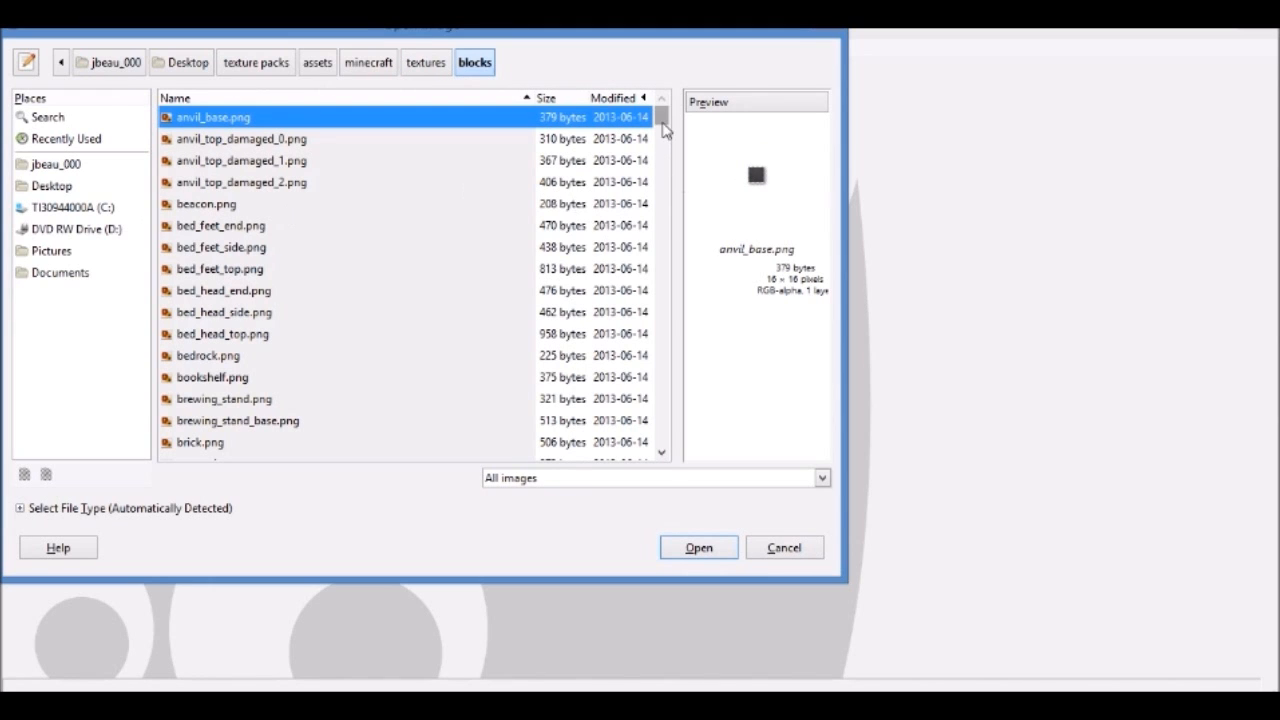
scroll(down, 3)
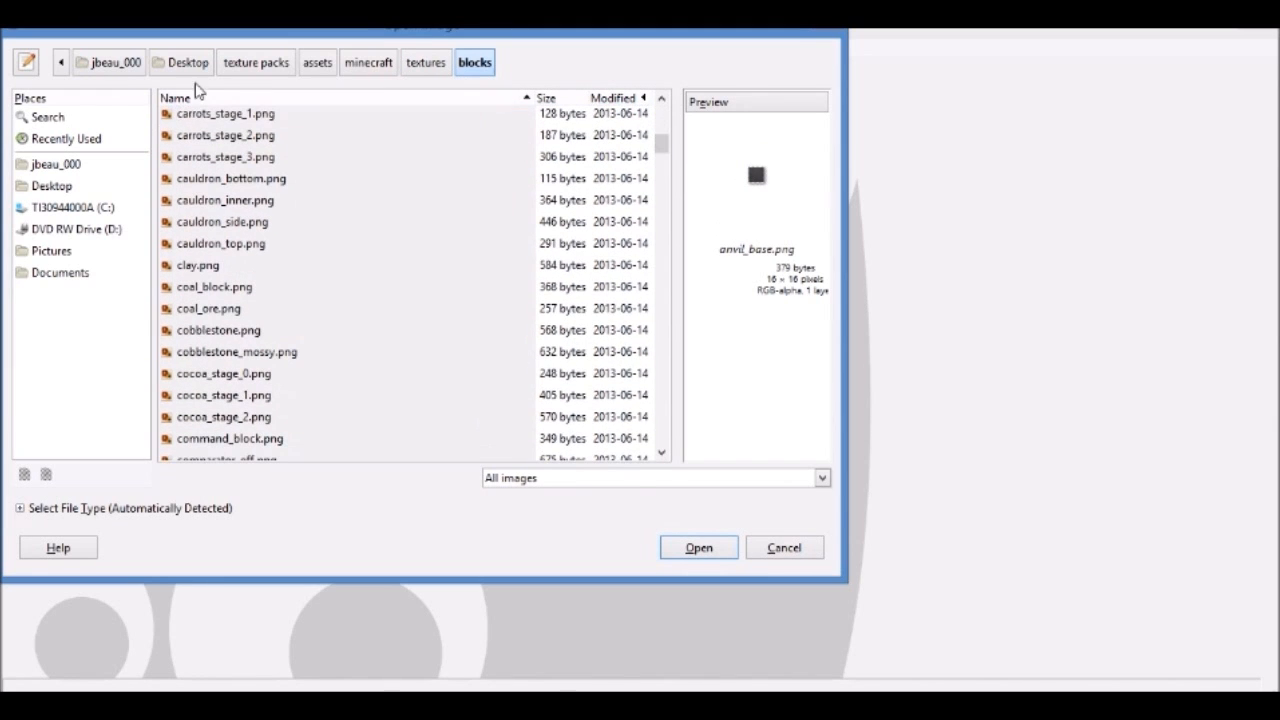
mouse_move(70, 178)
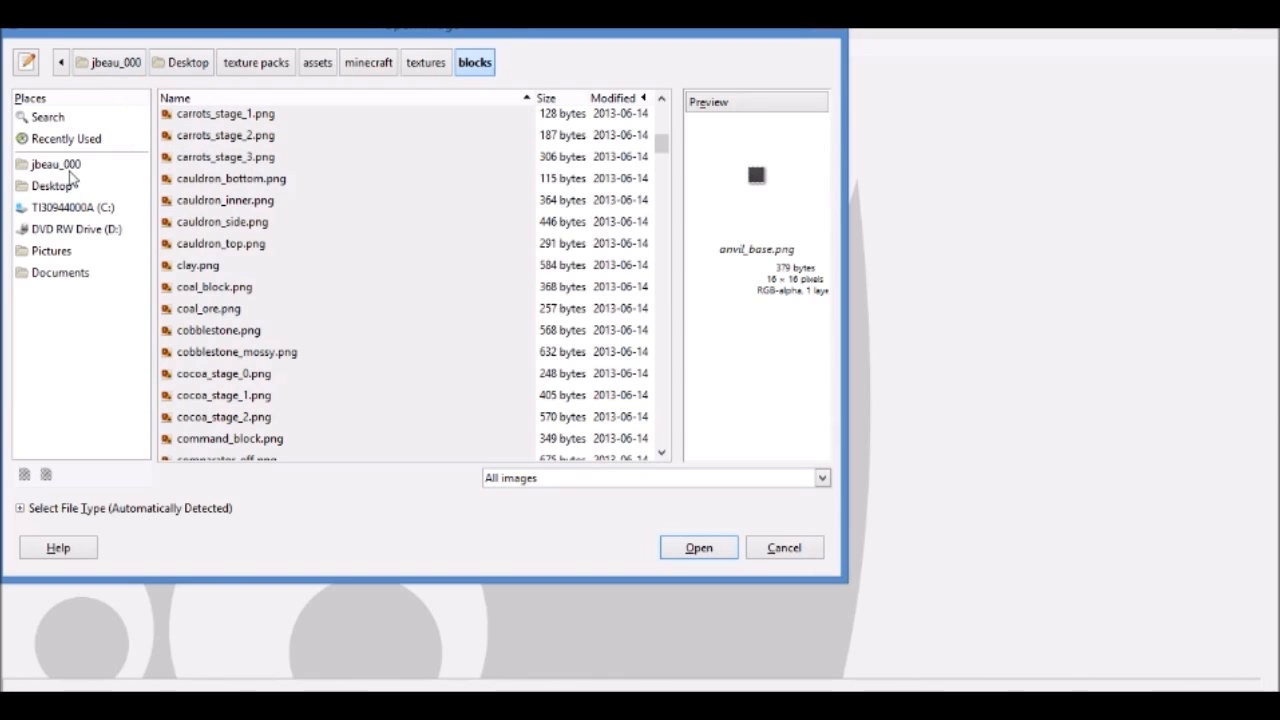
mouse_move(704, 142)
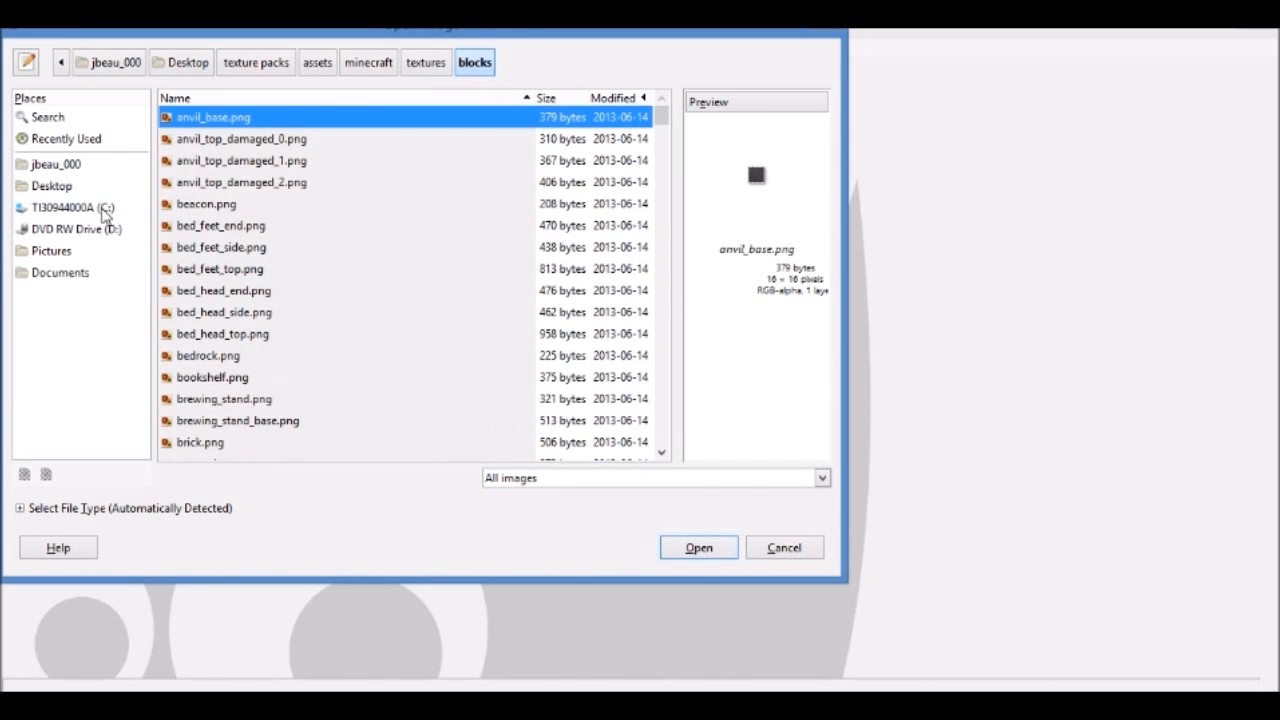
click(256, 62)
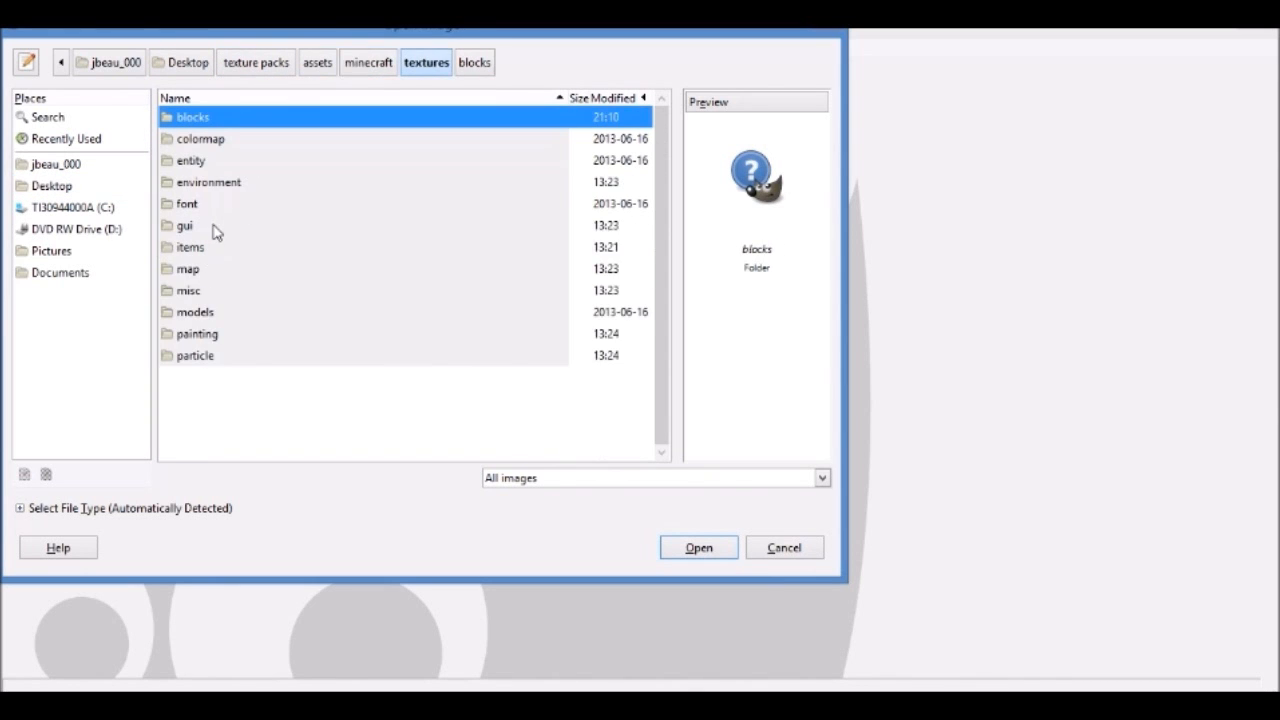
double_click(188, 248)
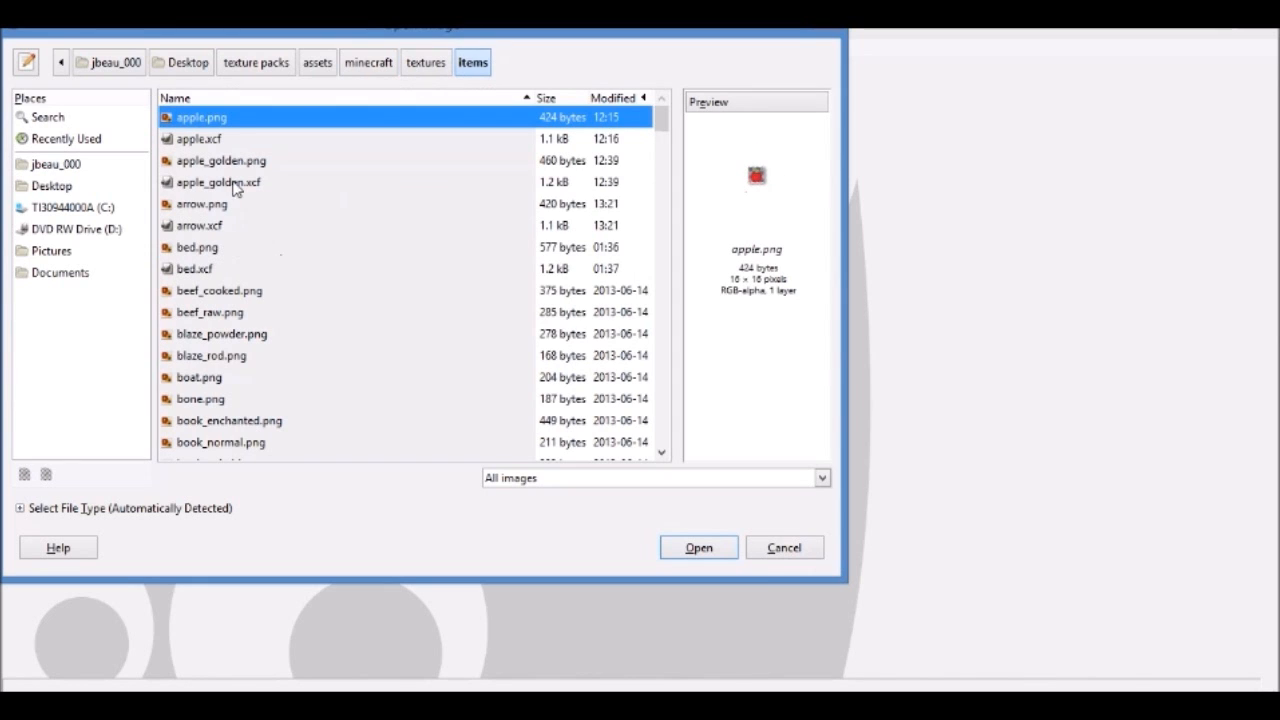
Scroll down the items list and open stone_sword.png.
click(194, 218)
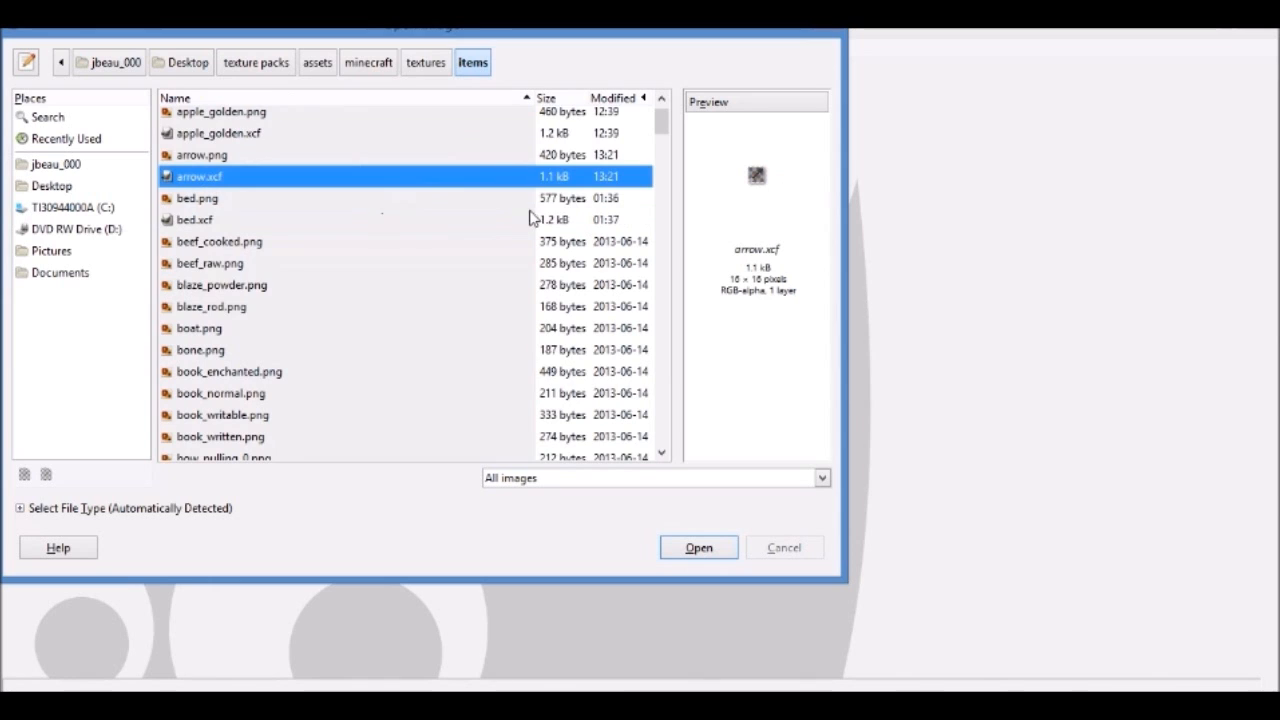
scroll(down, 3)
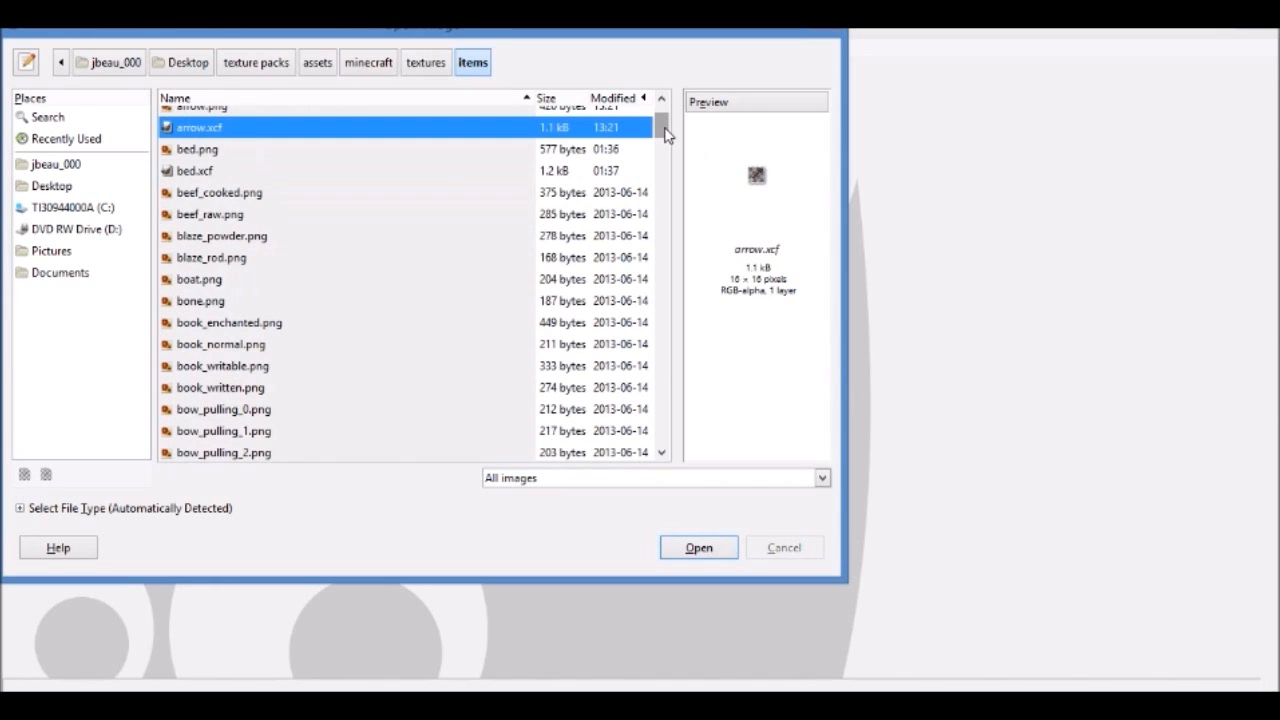
scroll(down, 3)
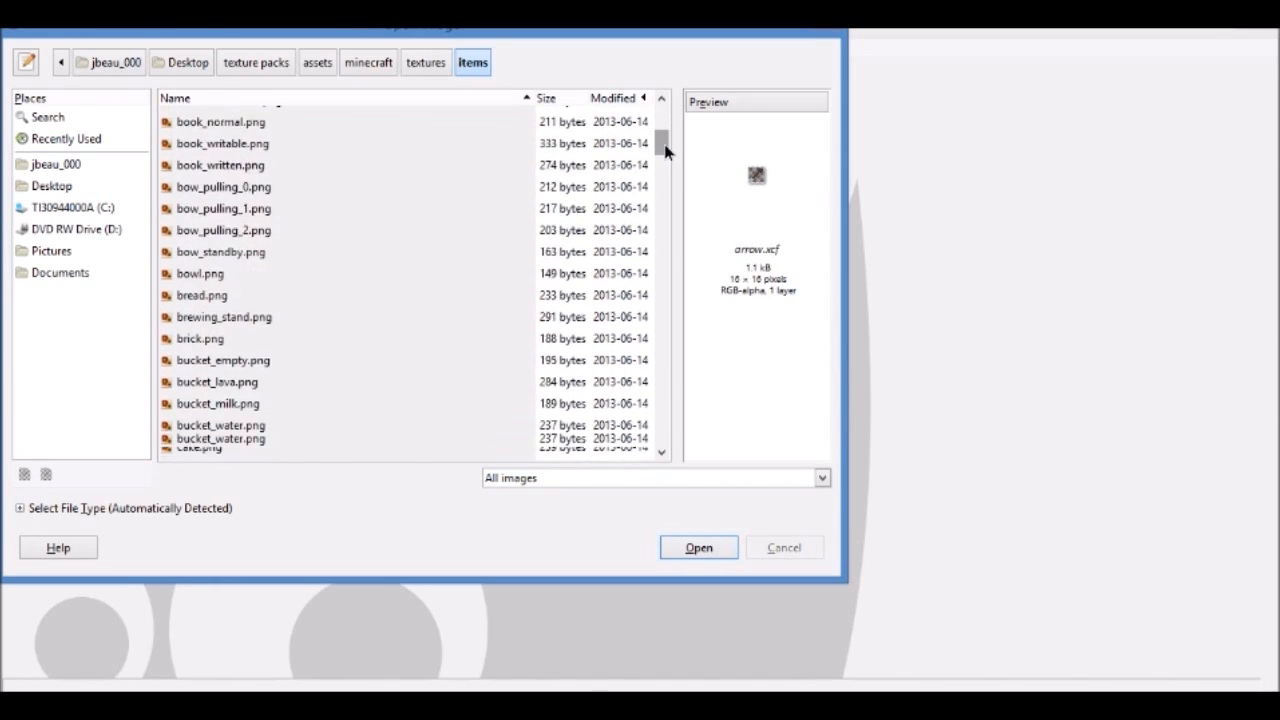
scroll(down, 3)
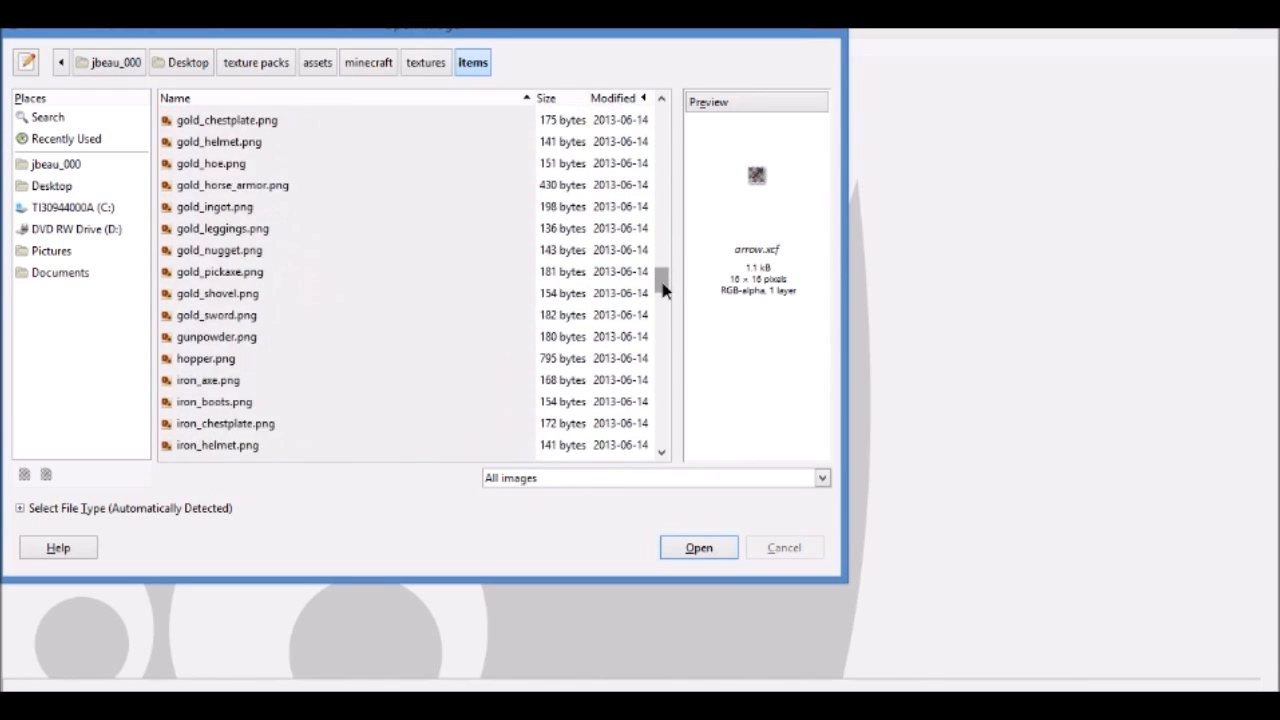
scroll(down, 3)
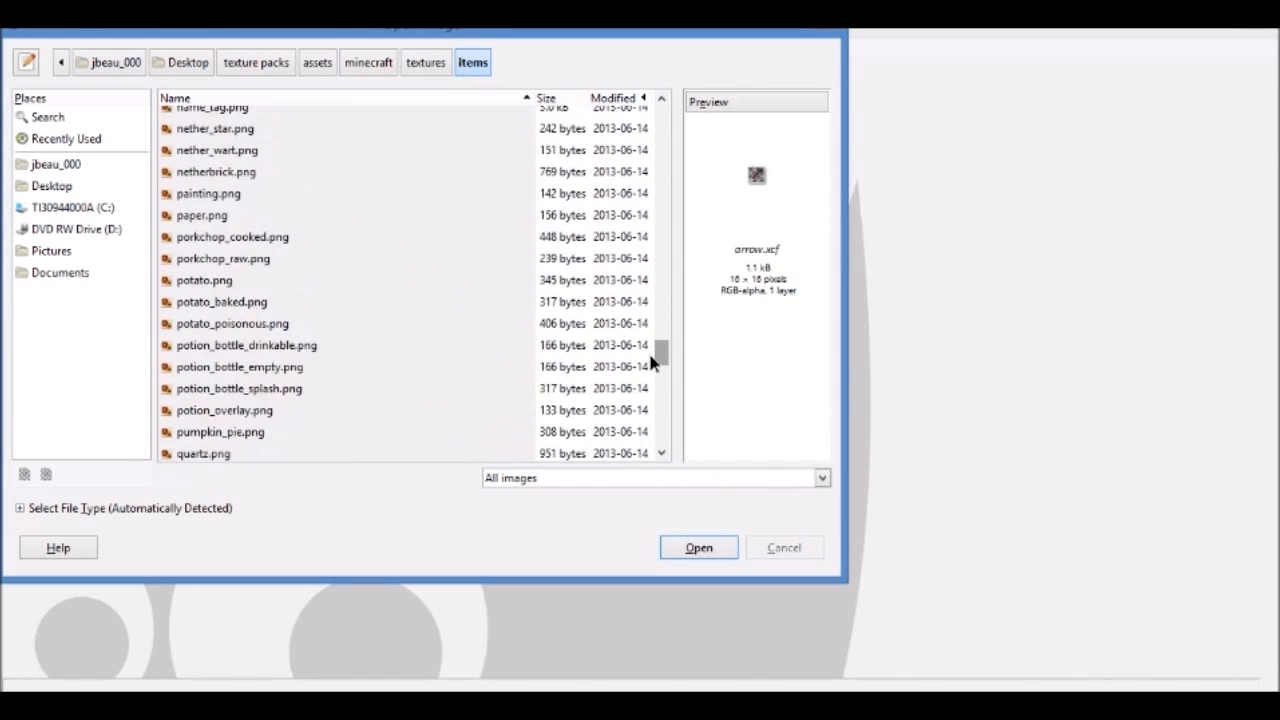
scroll(down, 3)
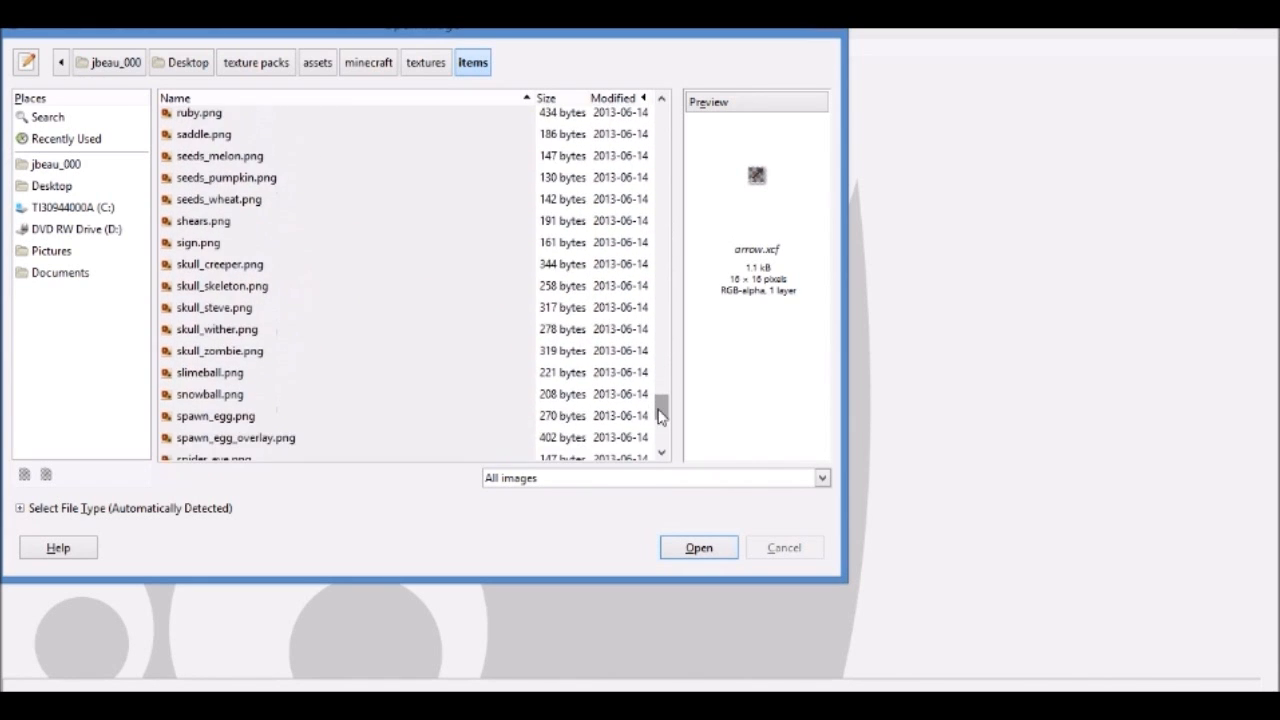
scroll(down, 3)
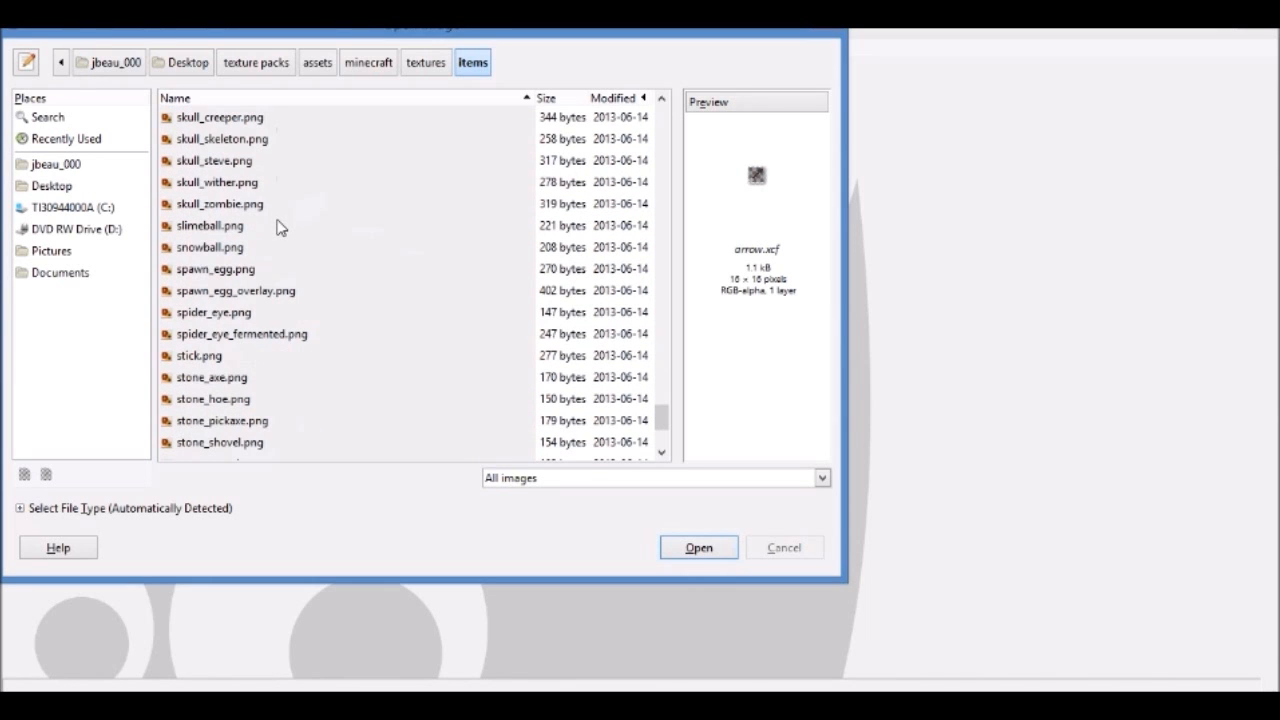
scroll(down, 3)
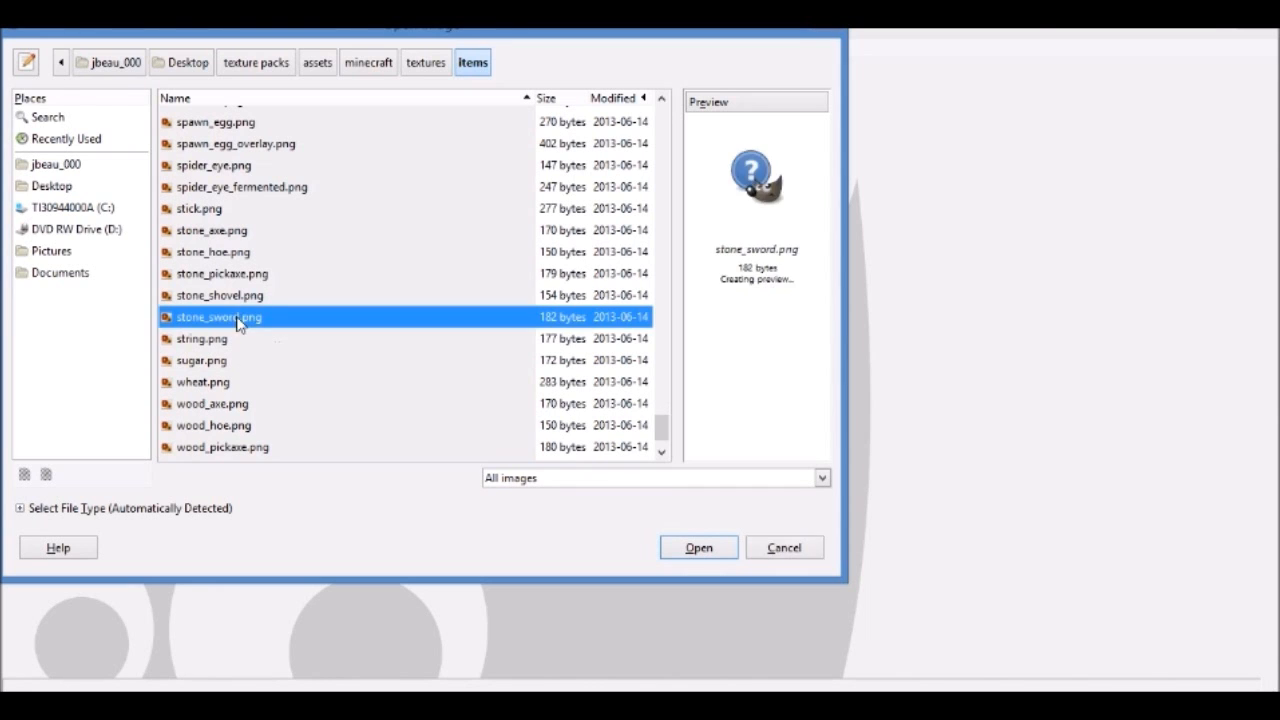
click(698, 548)
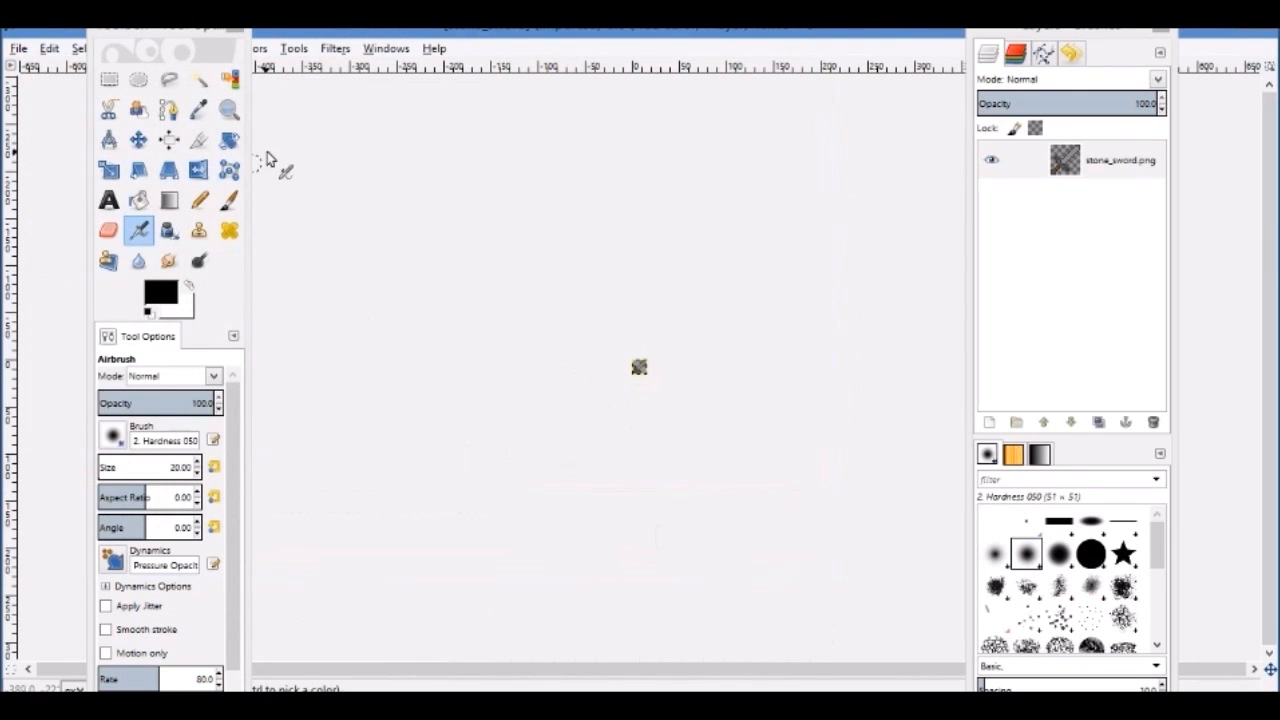
Zoom in on the tiny sword texture and switch to the Pencil tool.
click(228, 108)
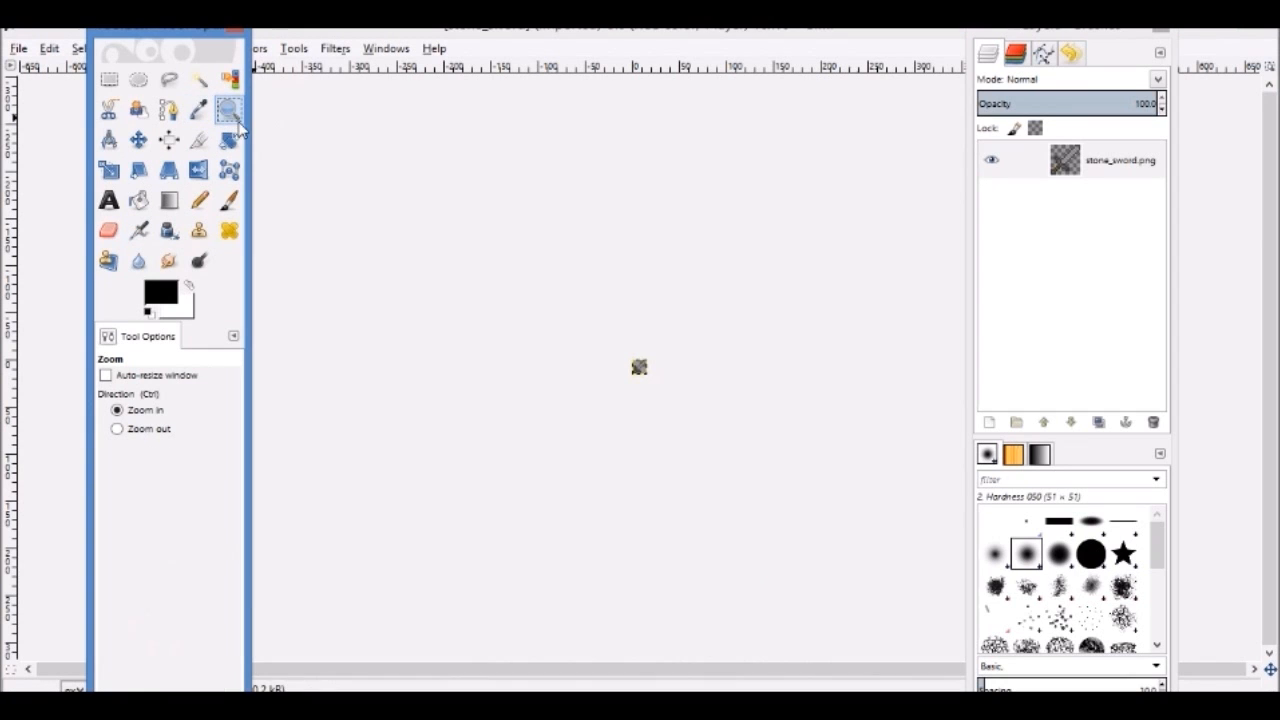
mouse_move(636, 480)
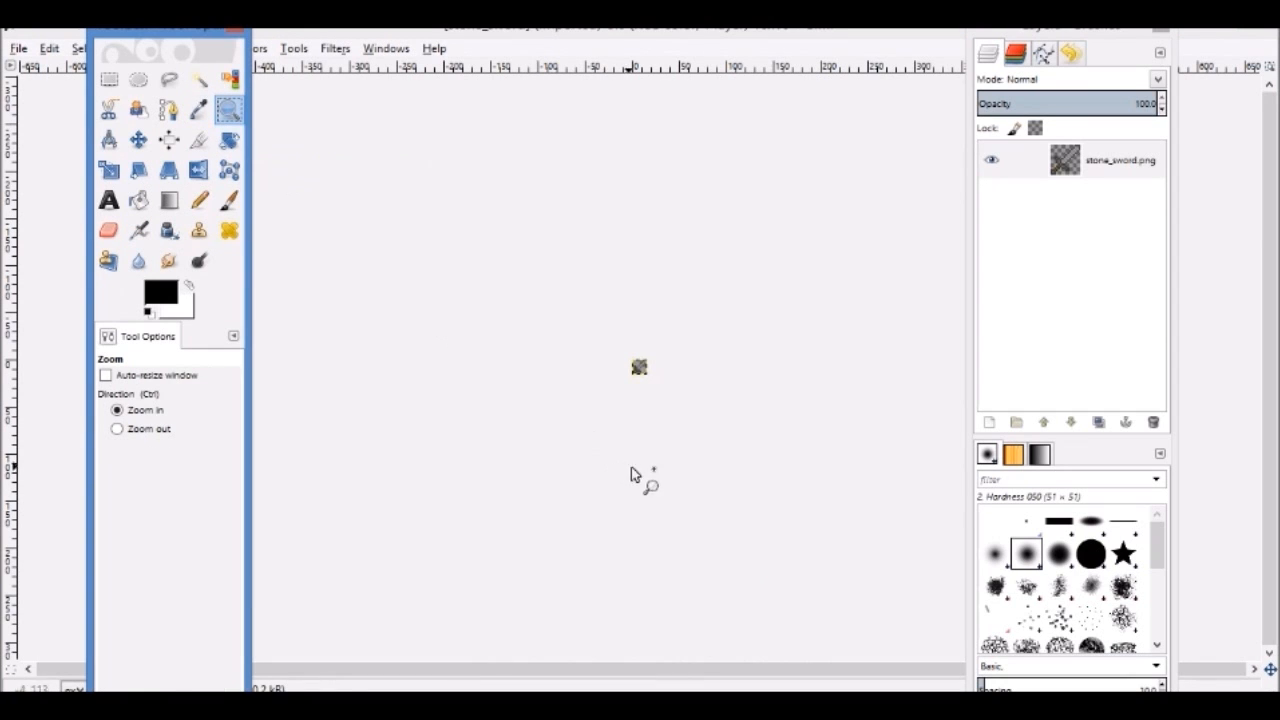
click(638, 368)
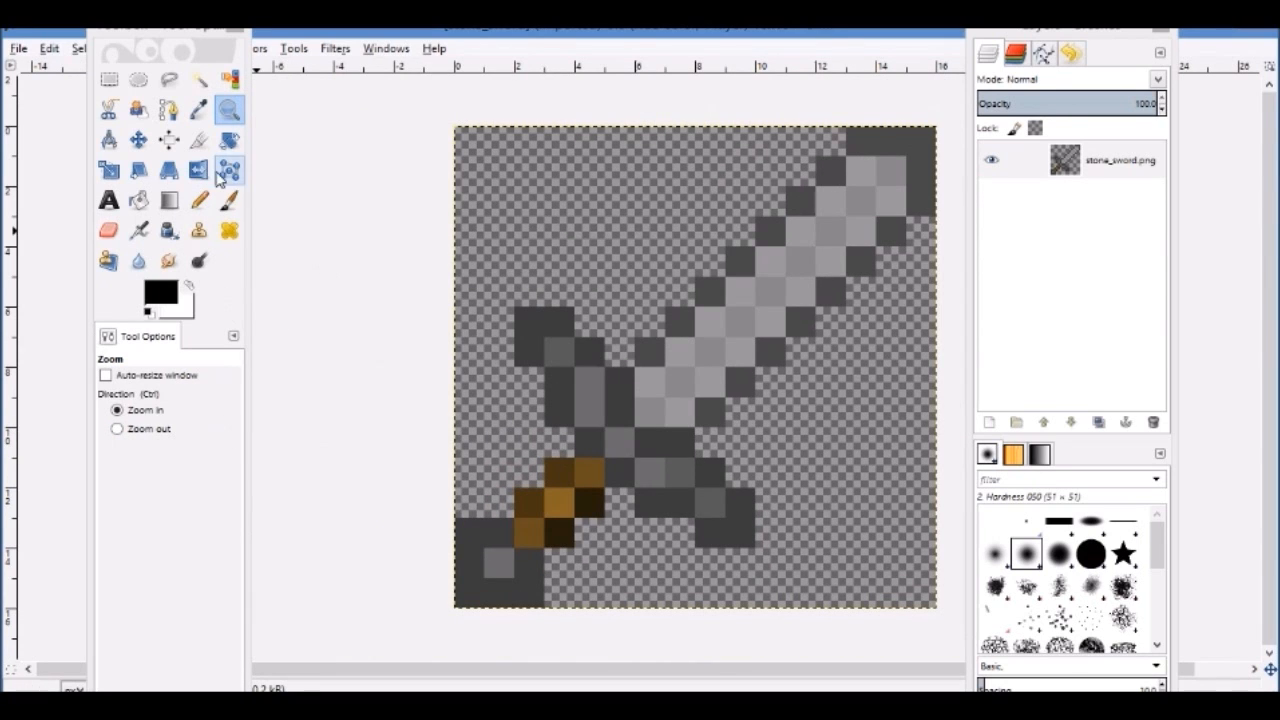
mouse_move(276, 160)
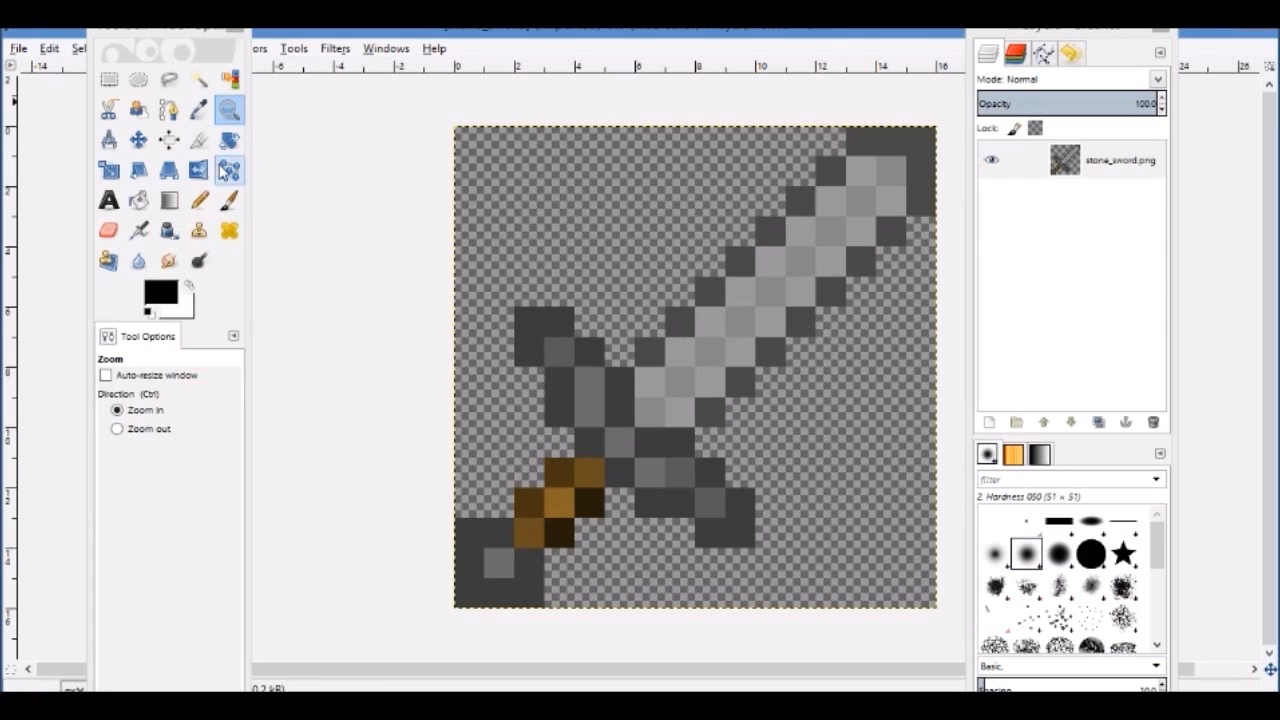
click(200, 200)
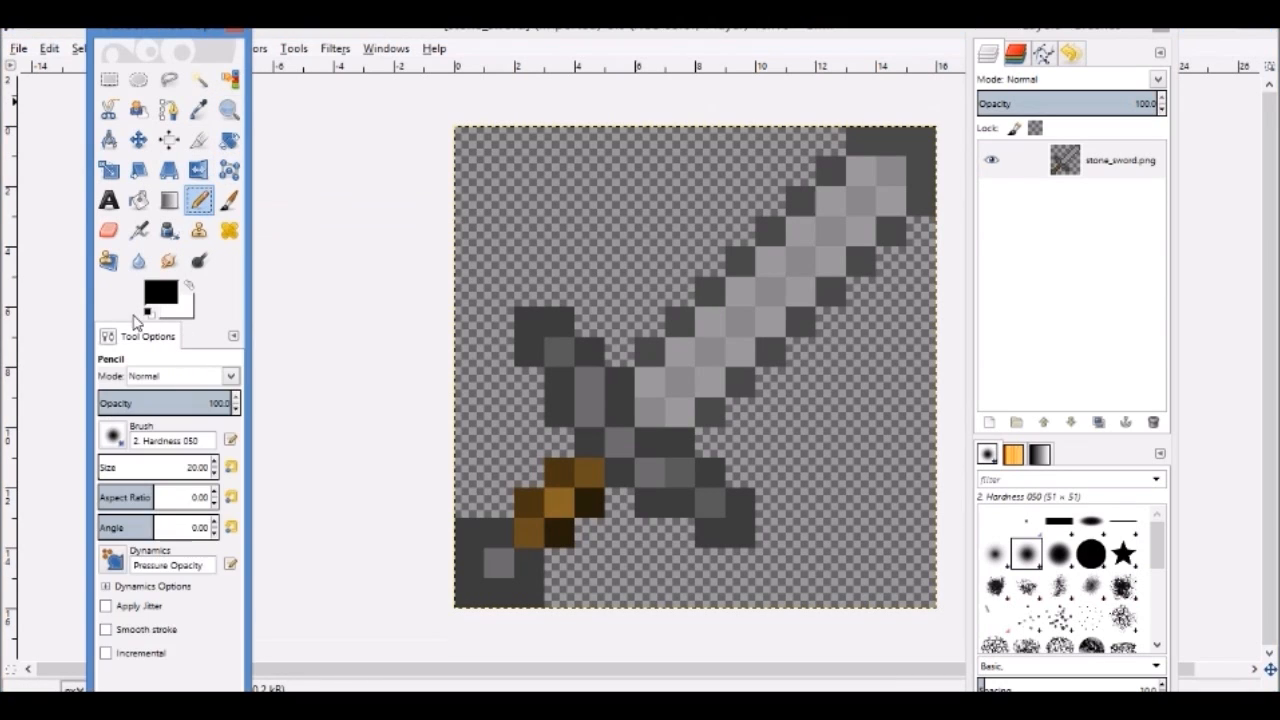
Set the pencil brush to 1 pixel and pick a green foreground colour.
click(212, 472)
text(1)
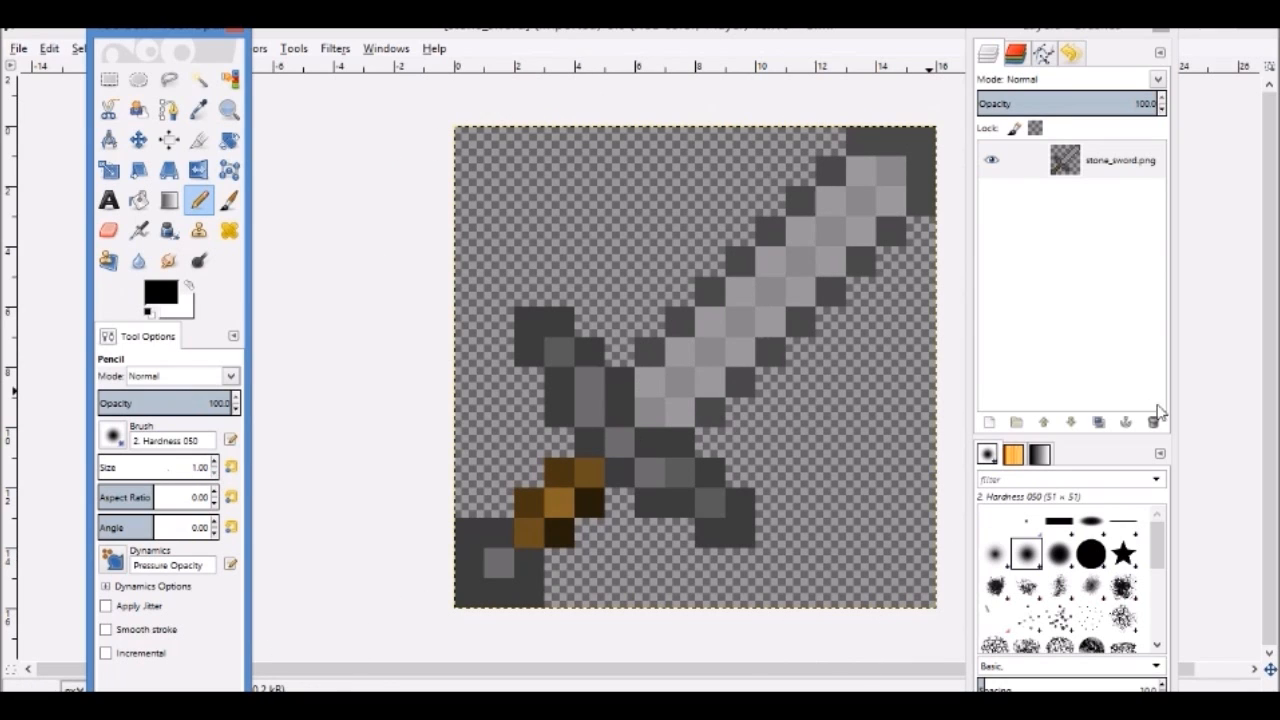
click(988, 520)
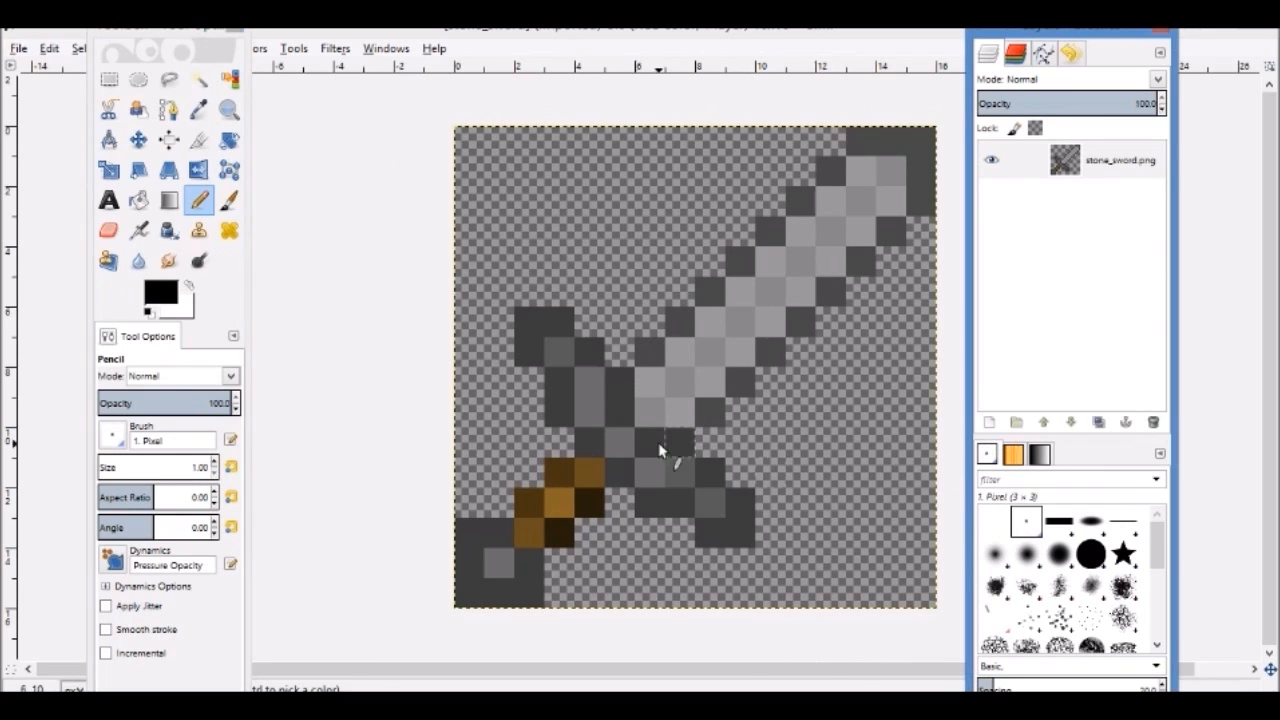
mouse_move(404, 378)
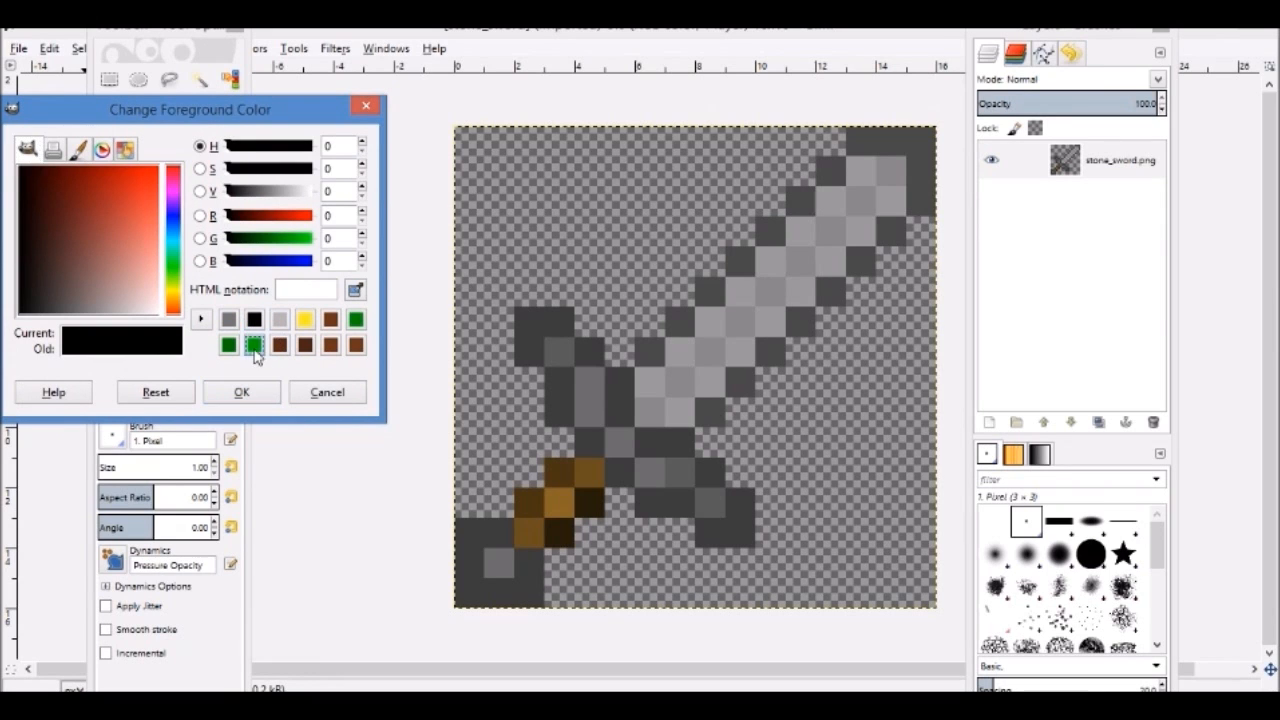
click(256, 344)
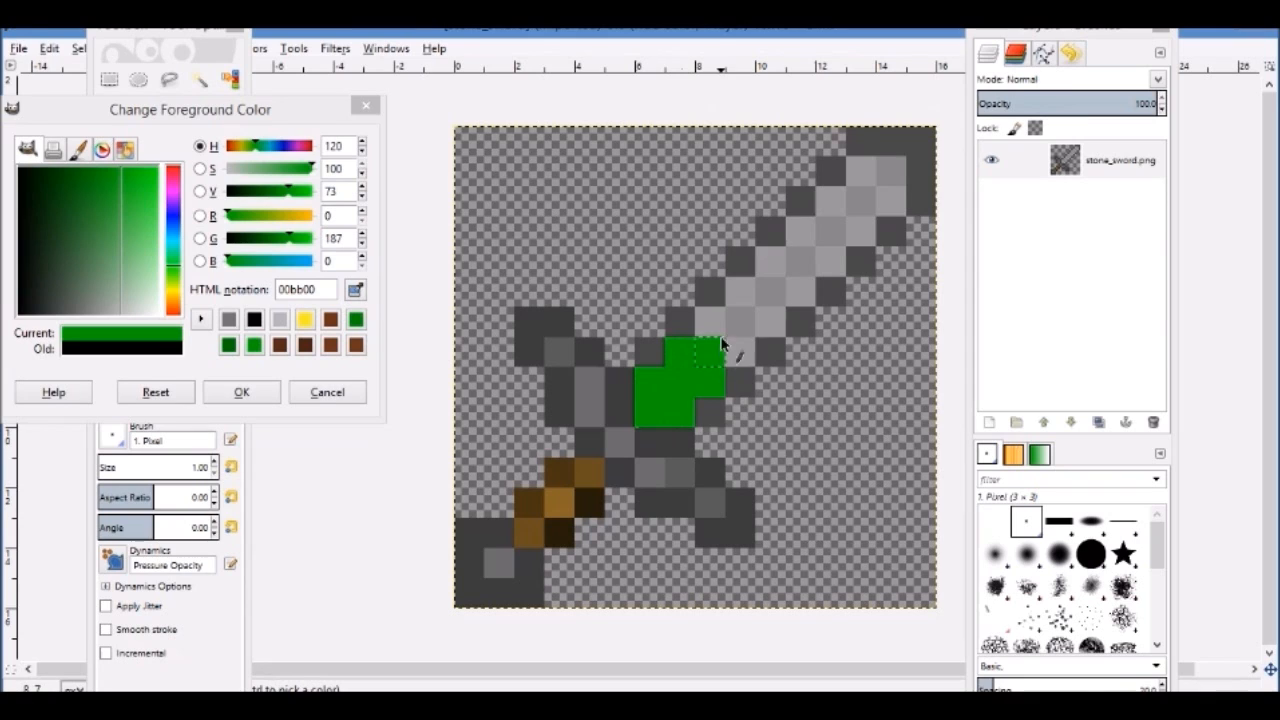
Paint the sword's blade and crossguard pixels green, keeping the brown handle.
drag(690, 344, 776, 264)
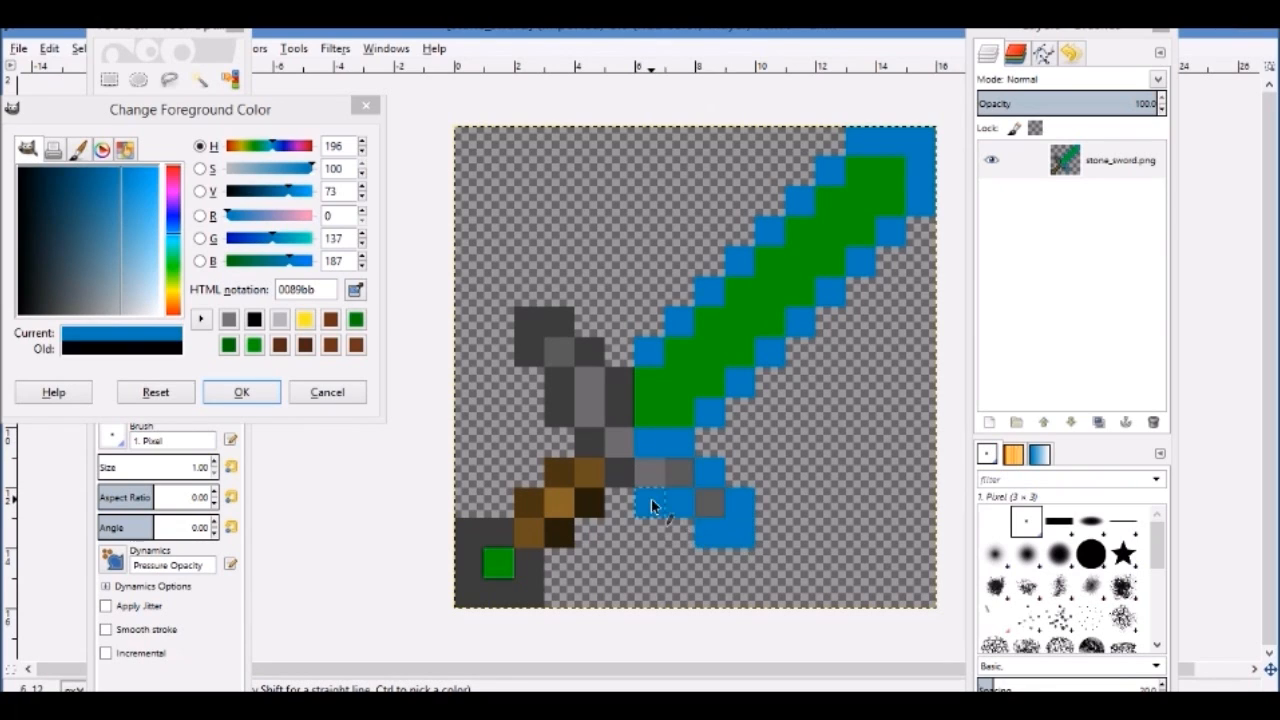
drag(656, 504, 558, 384)
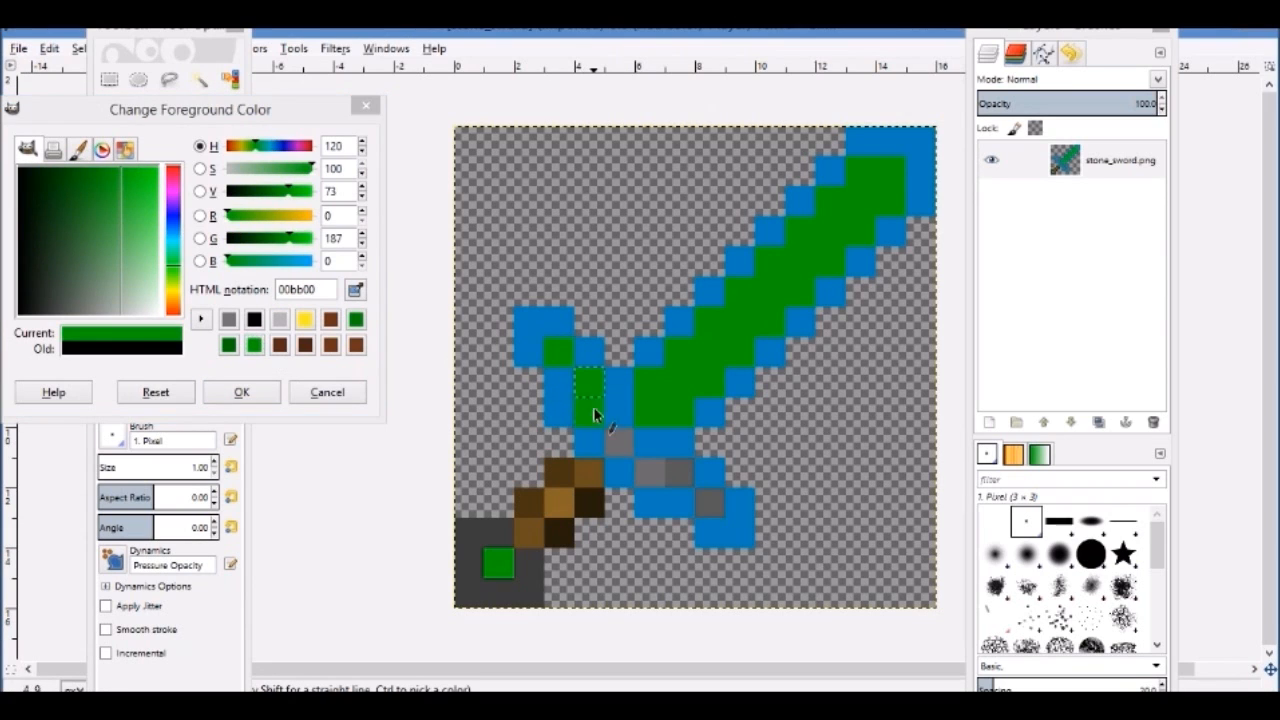
click(644, 470)
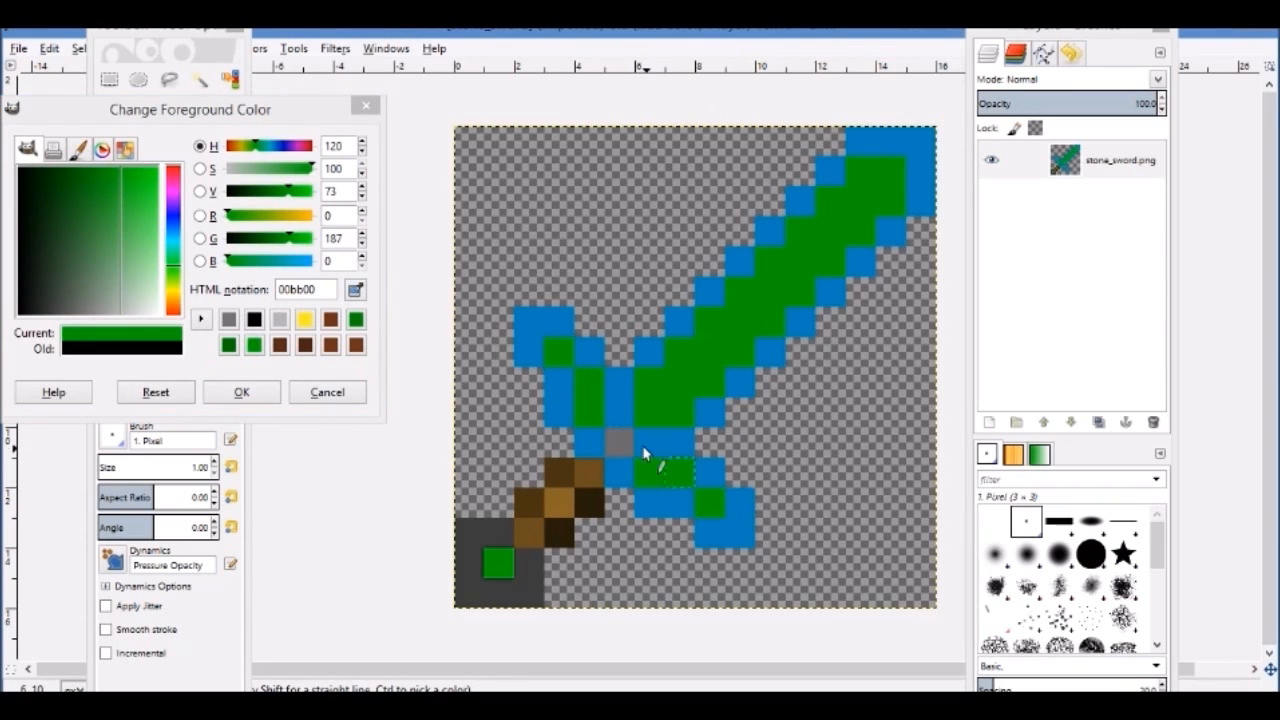
click(616, 442)
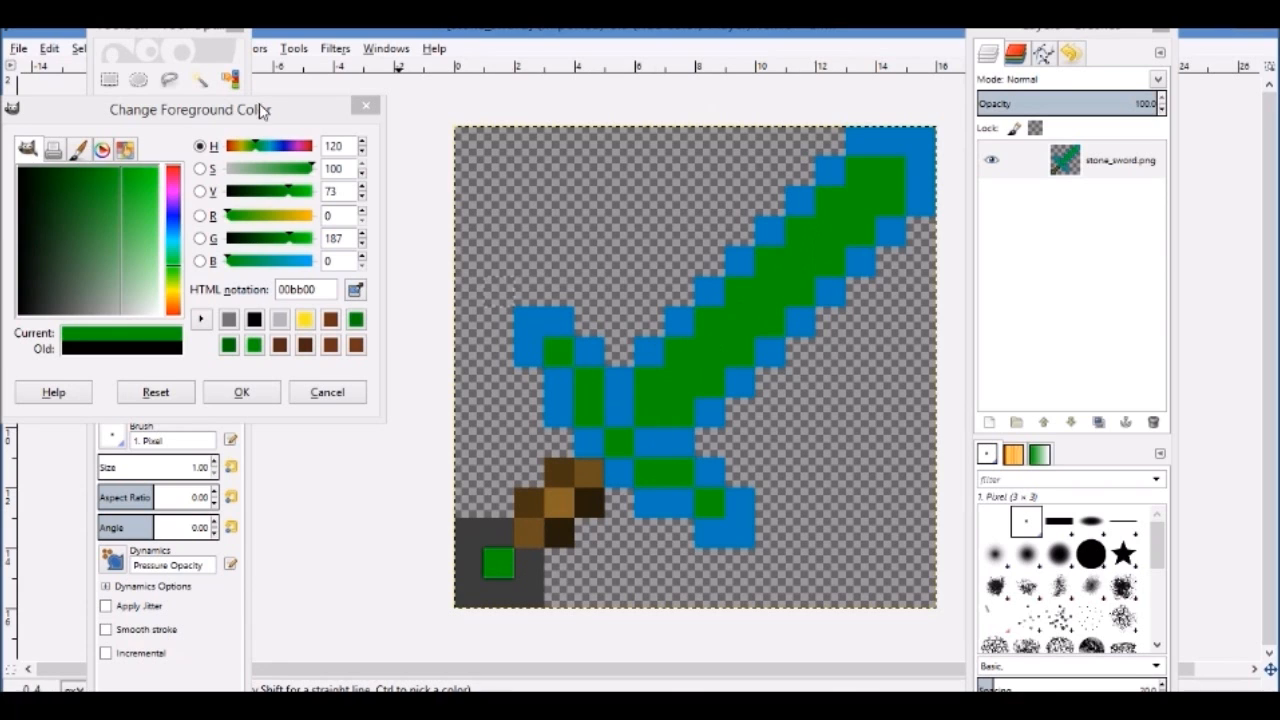
click(328, 390)
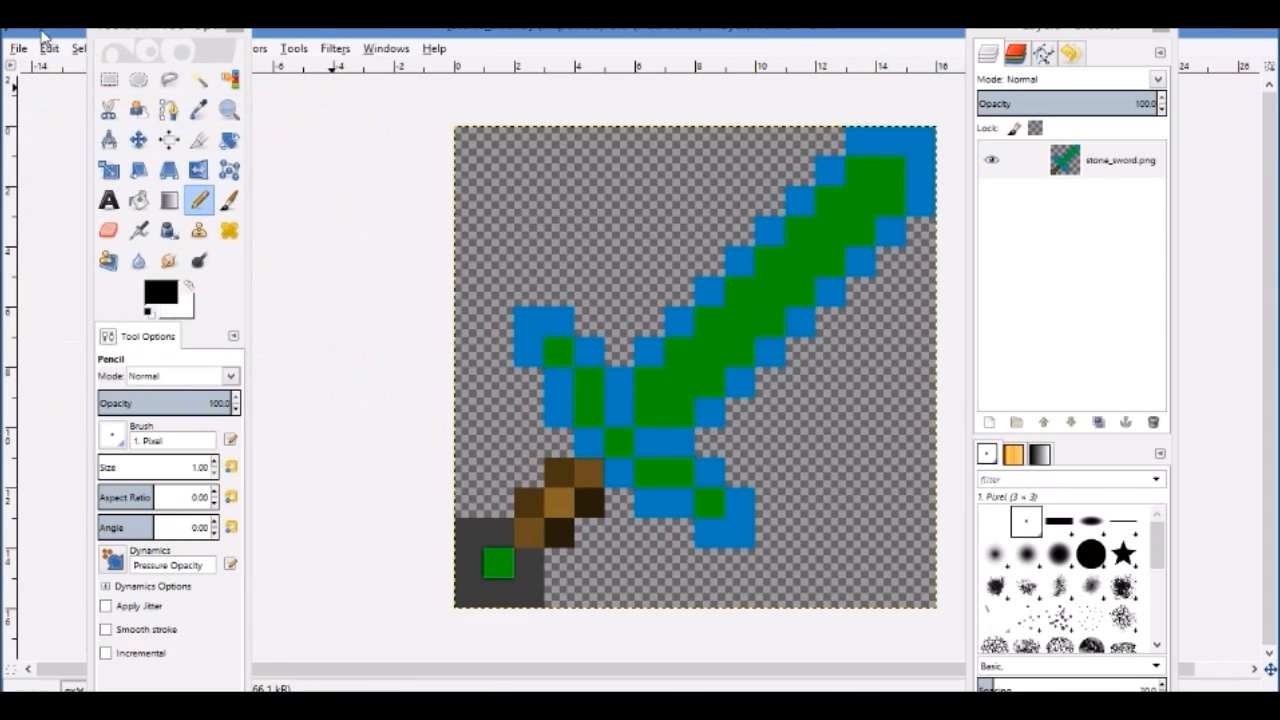
Decline the incoming Skype call while browsing GIMP's menus.
click(48, 48)
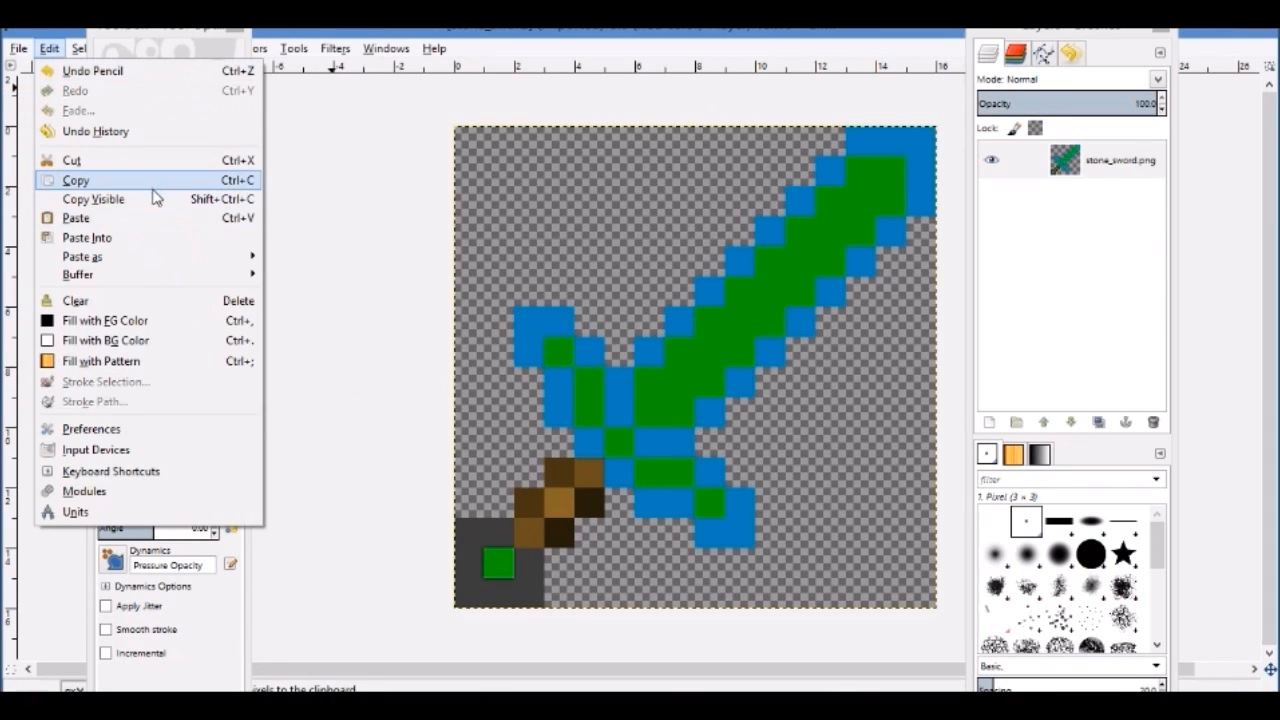
click(16, 48)
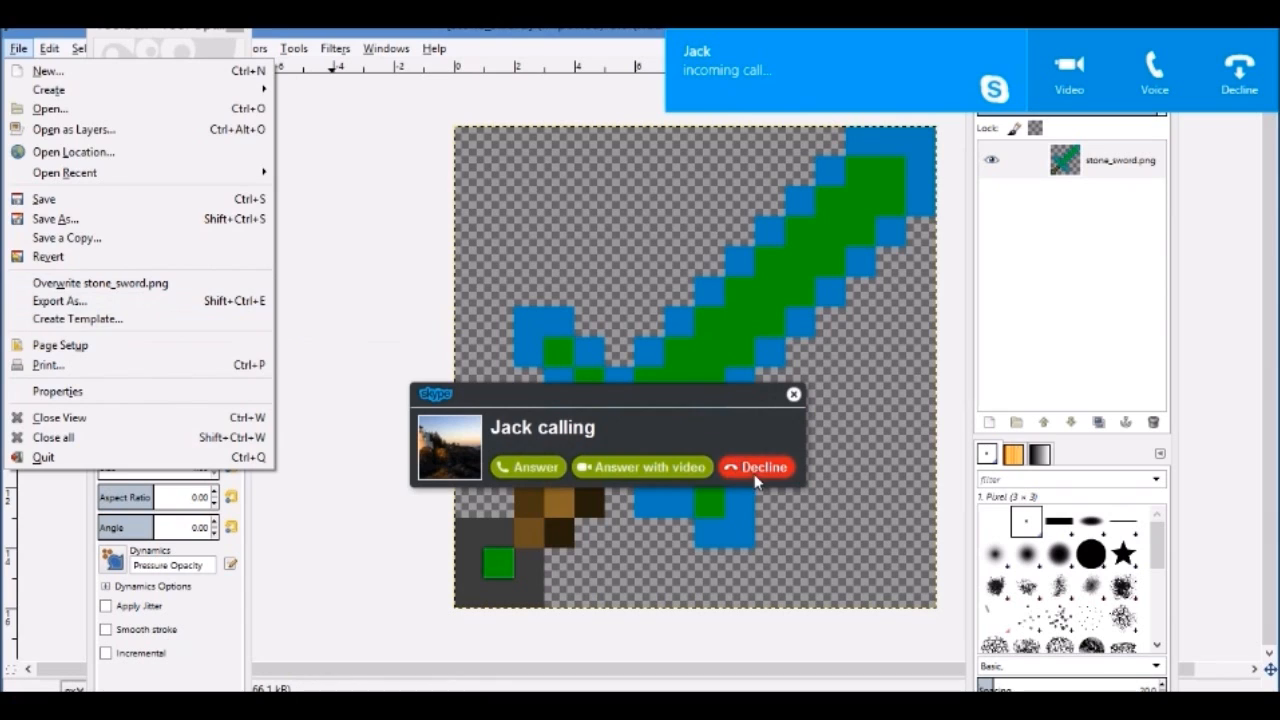
click(756, 468)
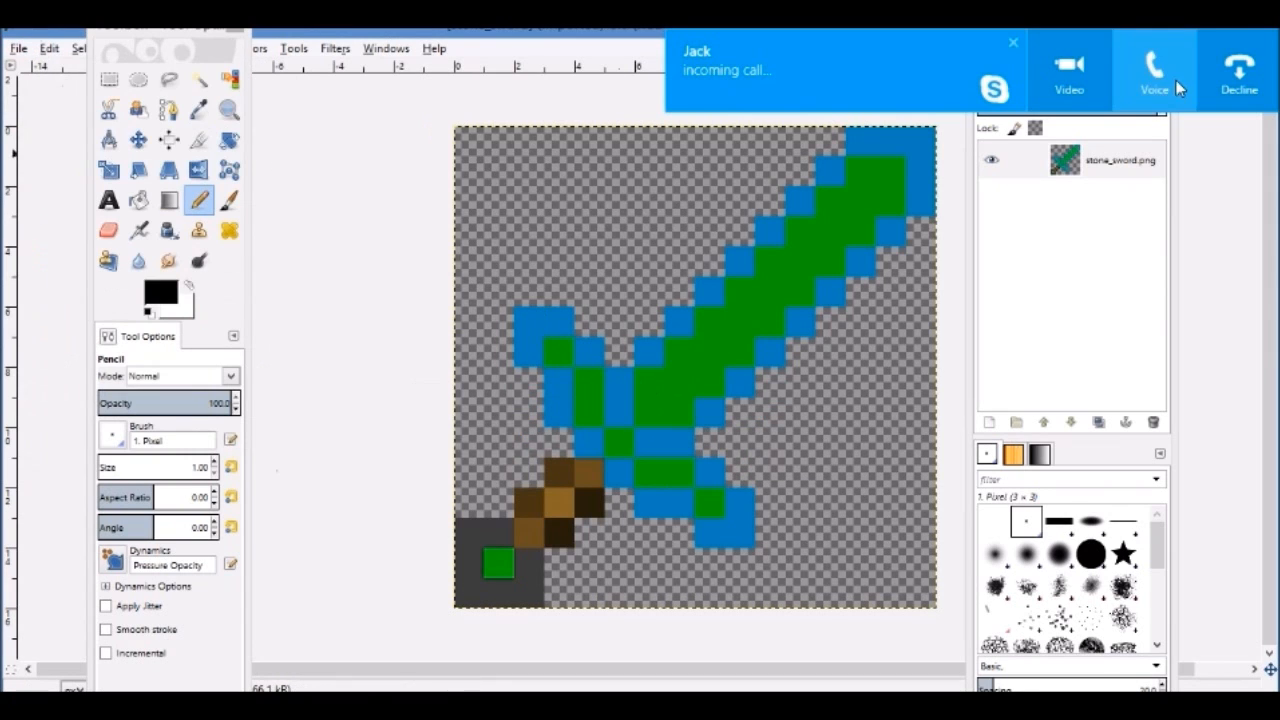
click(18, 48)
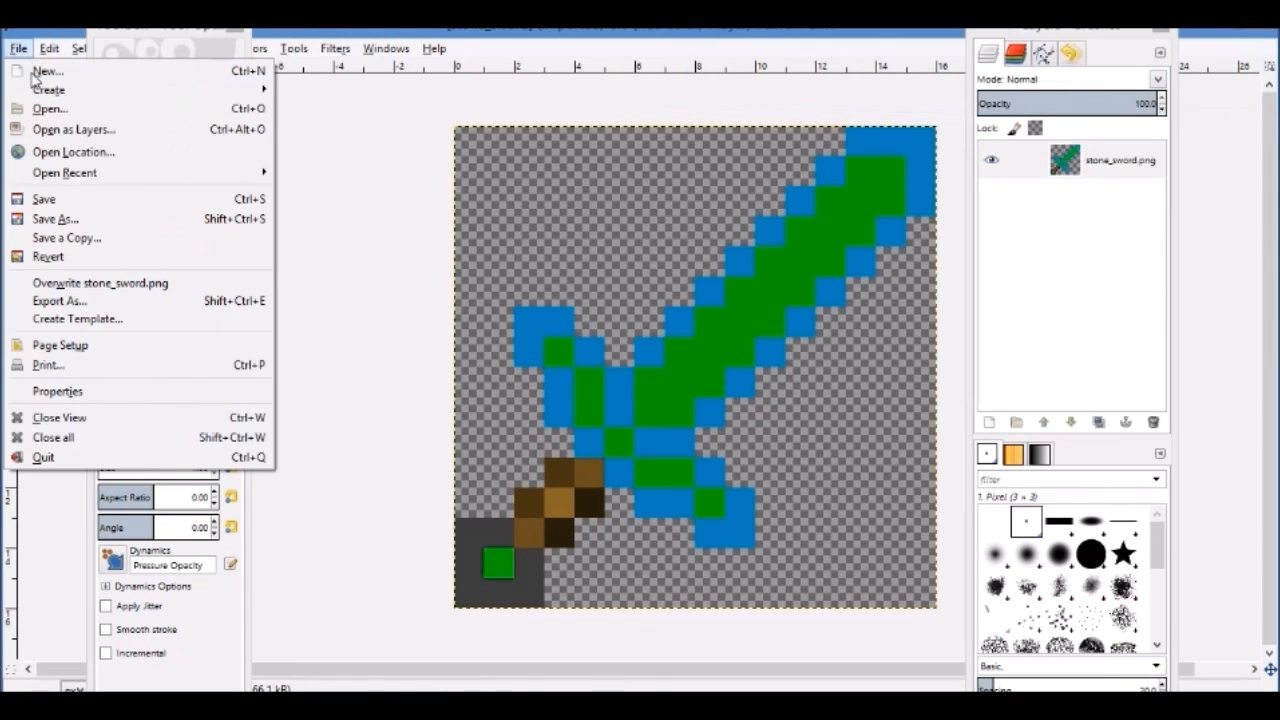
mouse_move(112, 284)
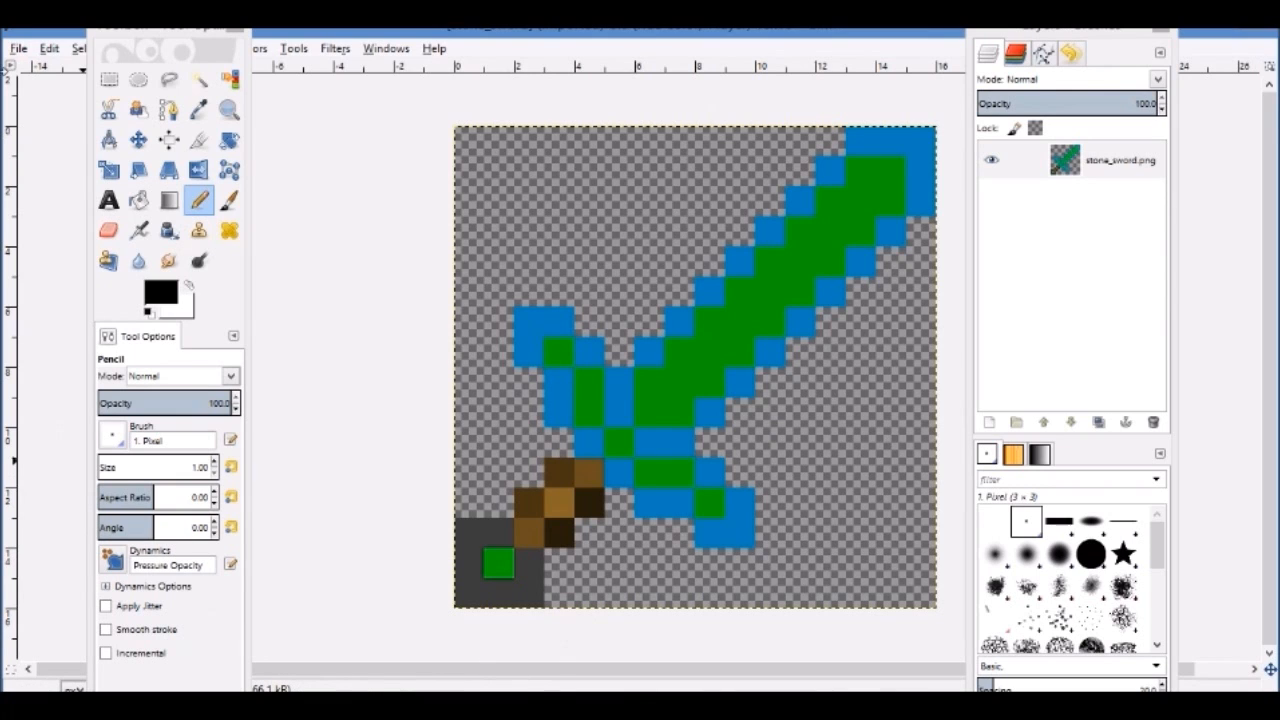
Overwrite stone_sword.png with the recoloured sword and start a Save As.
click(18, 48)
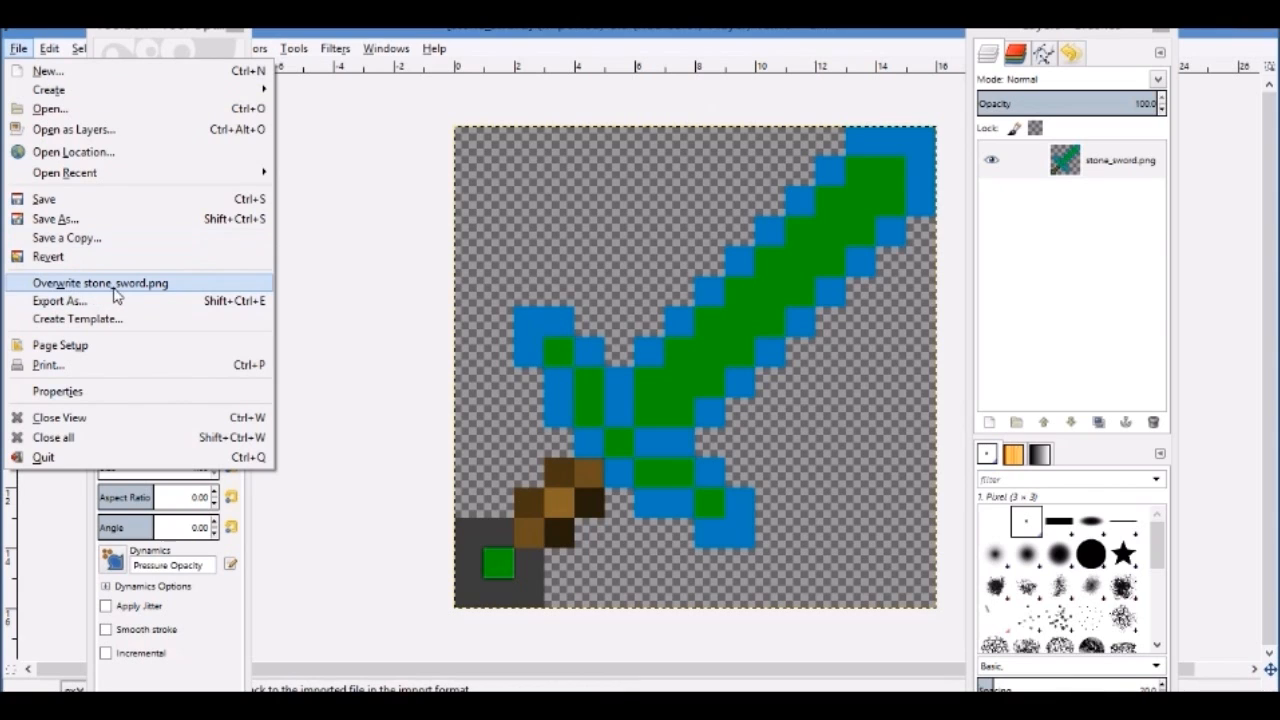
click(100, 282)
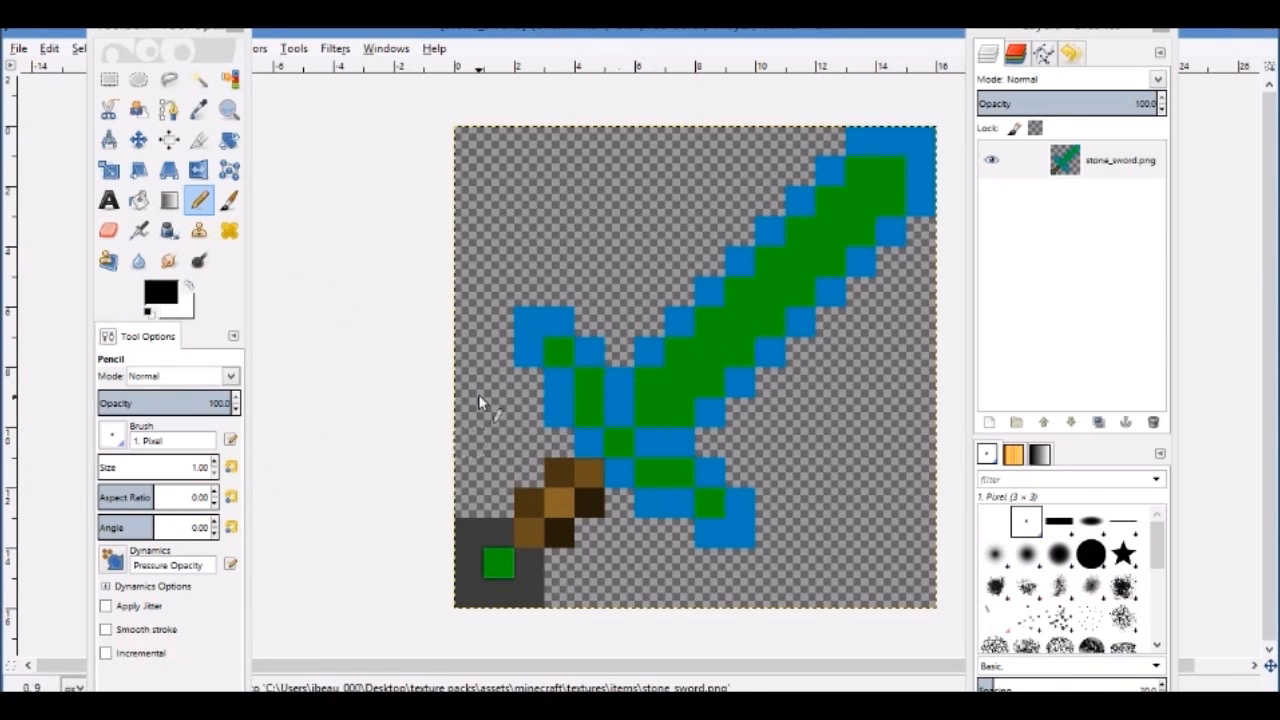
mouse_move(690, 348)
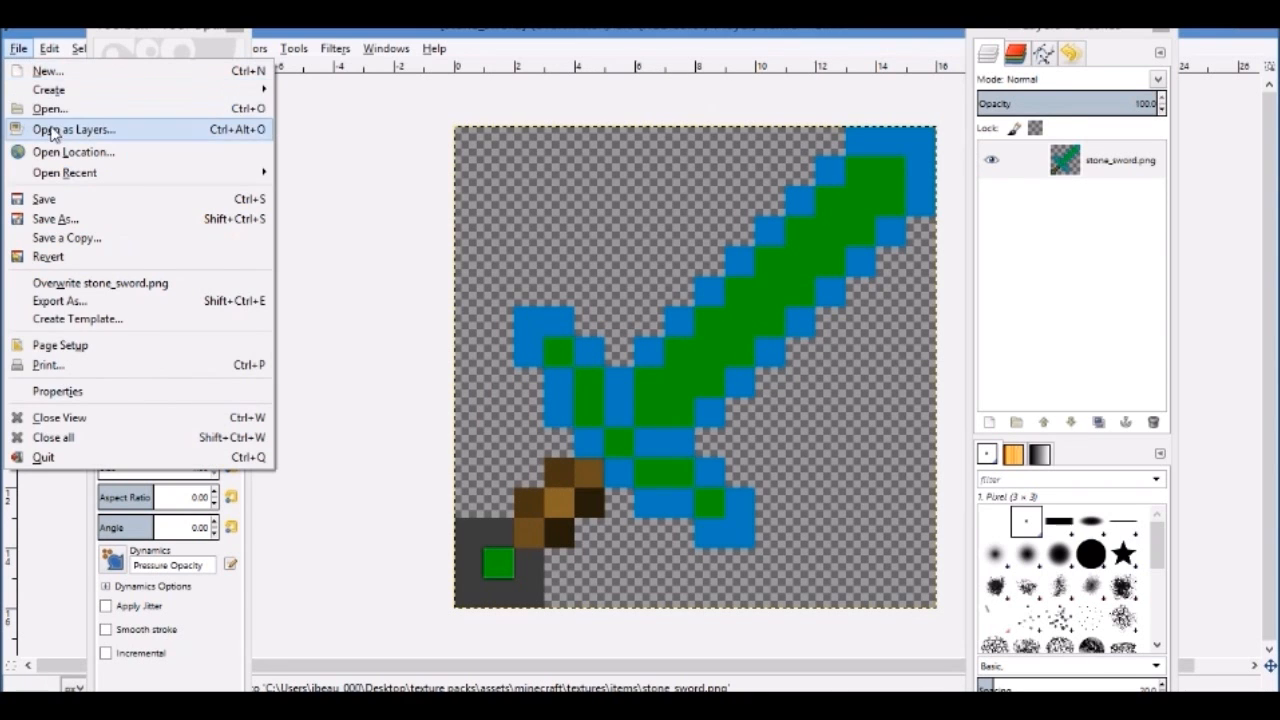
click(56, 218)
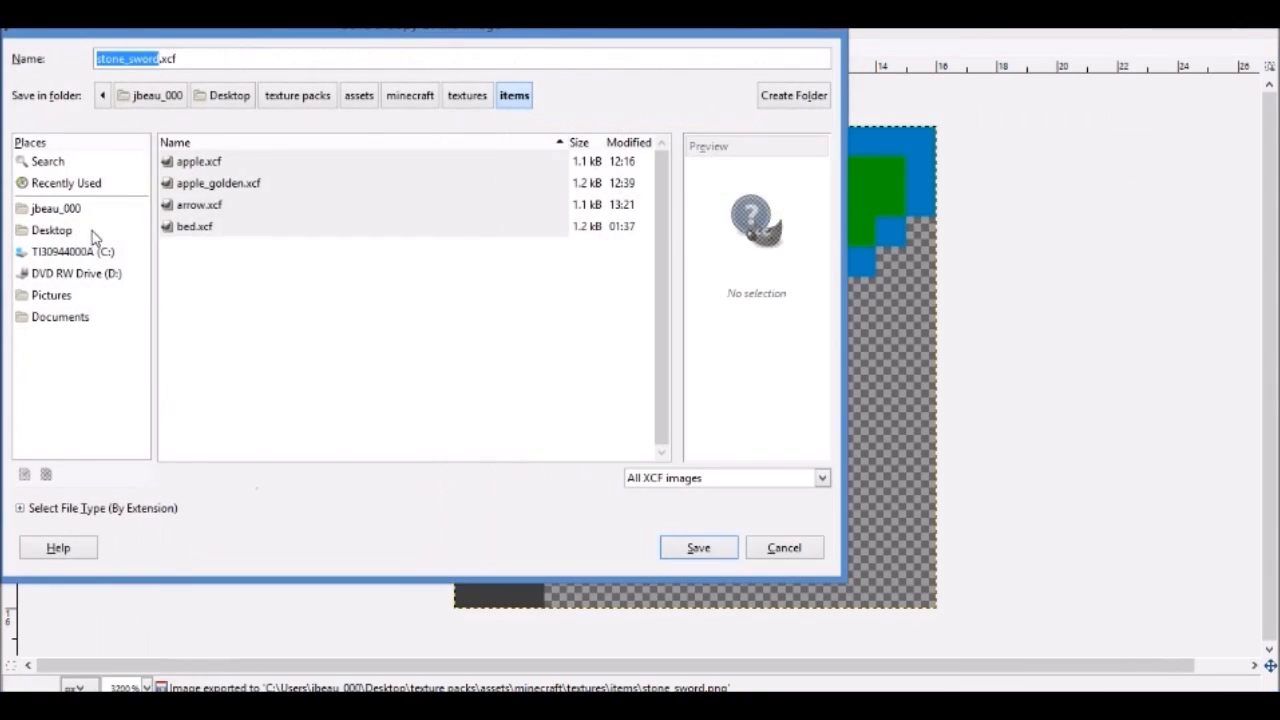
Save the sword as the project file stone_sword.xcf in the items folder.
click(18, 48)
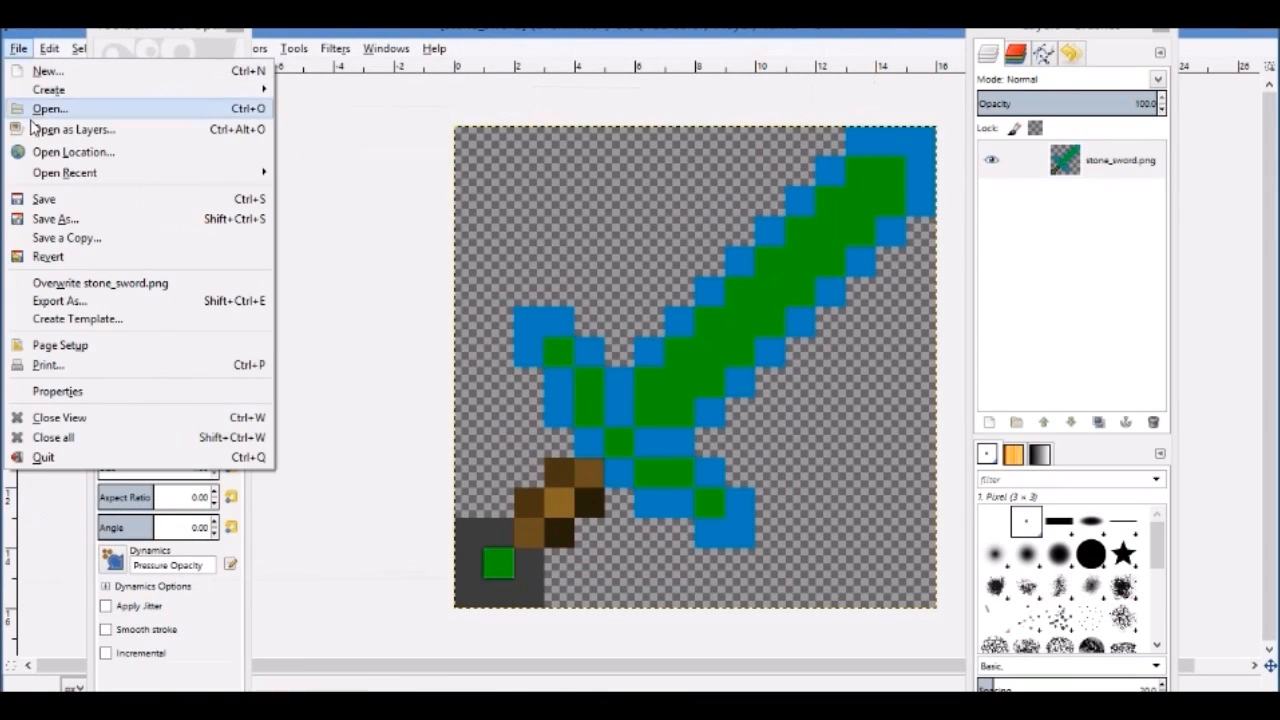
click(56, 218)
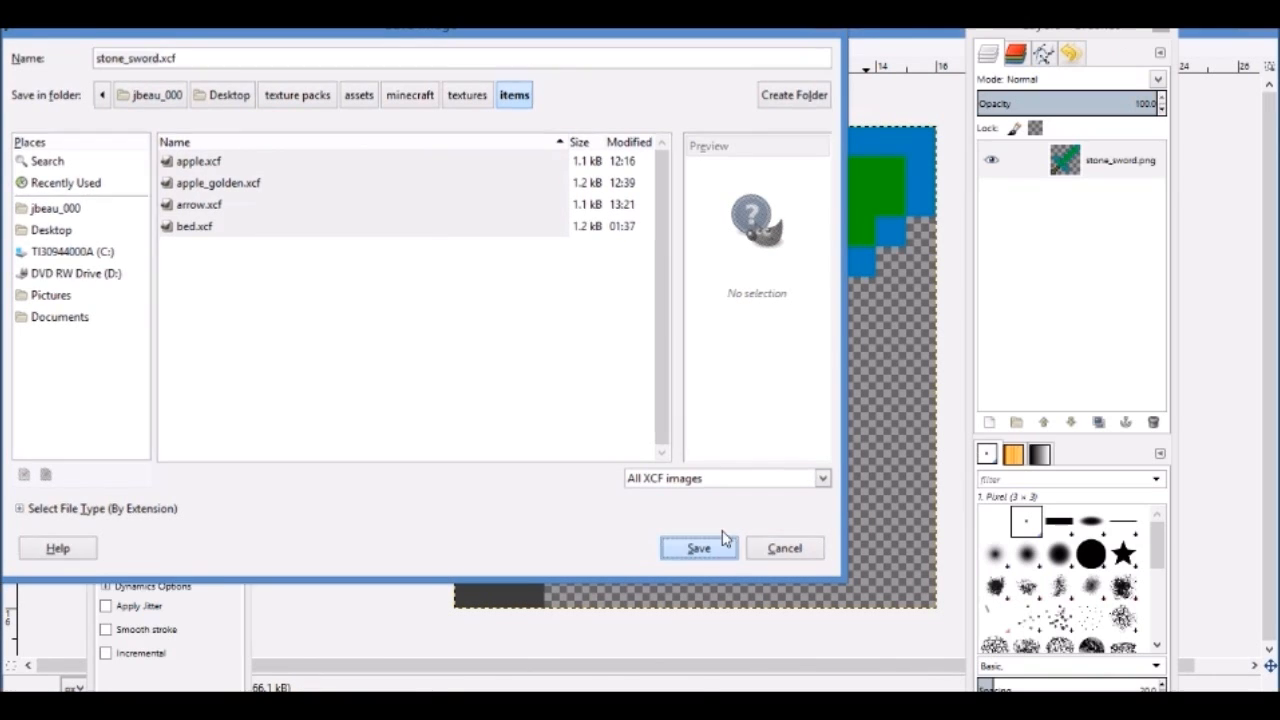
click(698, 548)
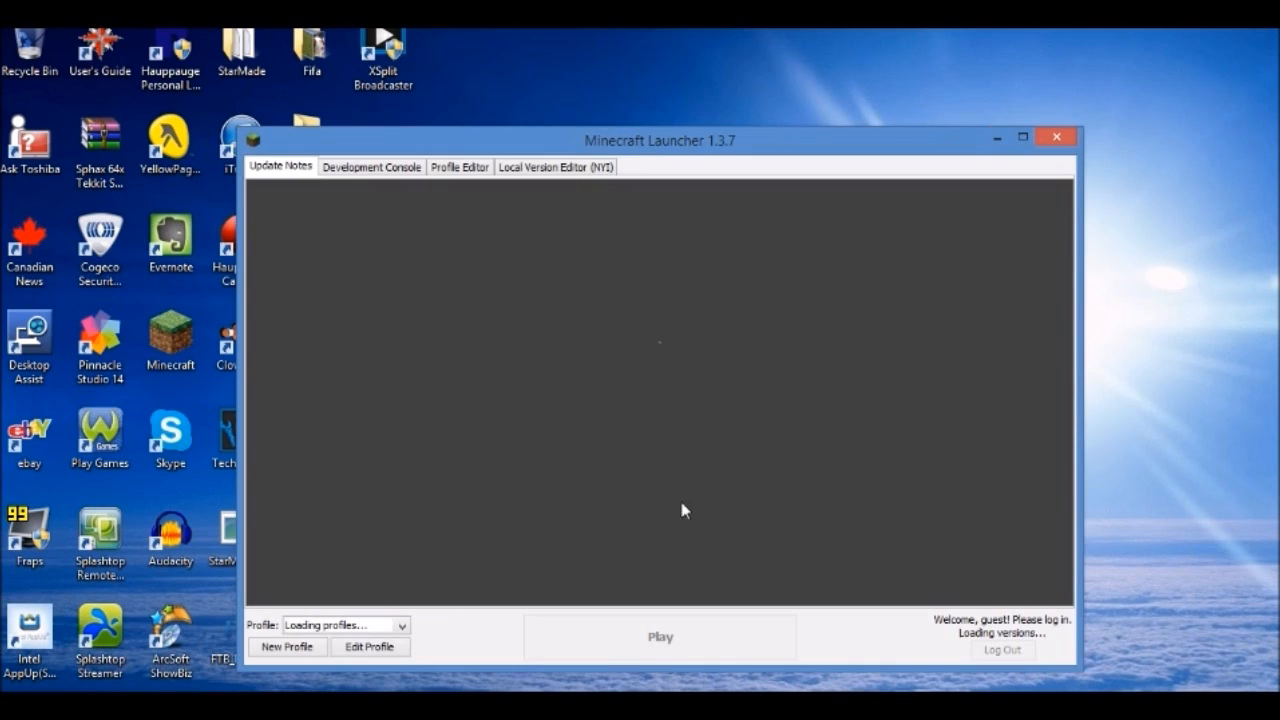
mouse_move(698, 662)
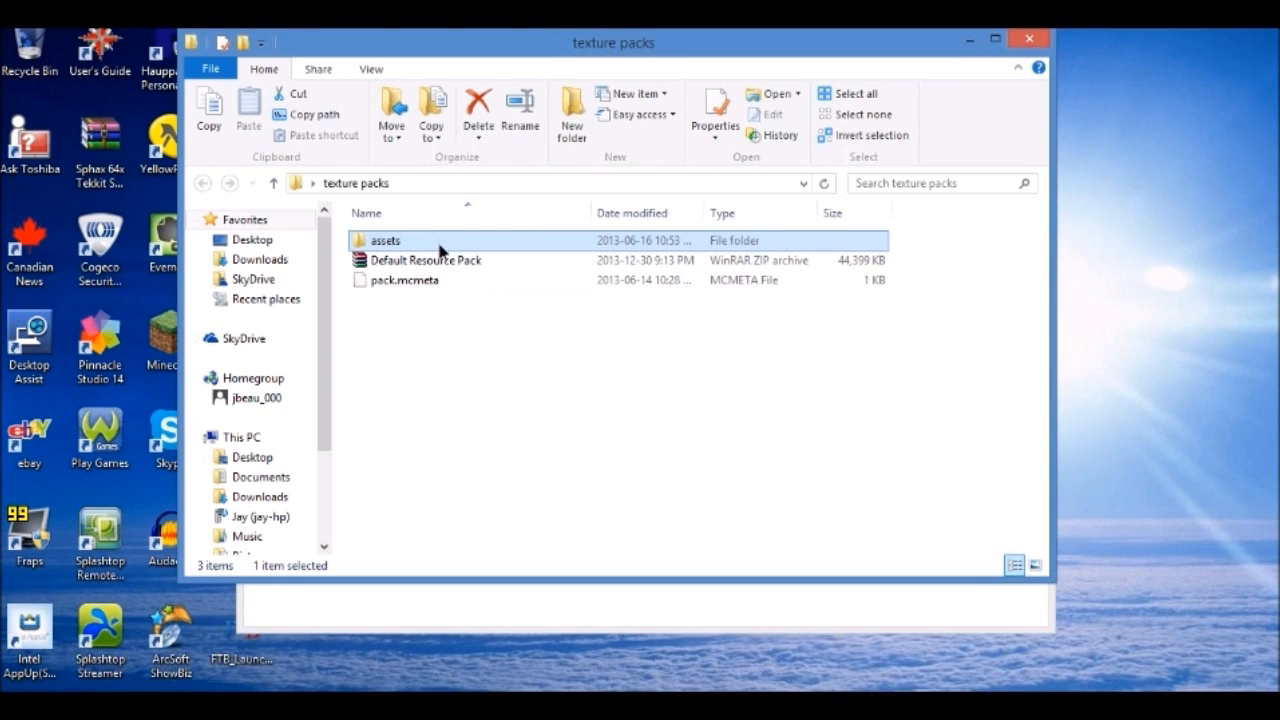
Select assets and pack.mcmeta in texture packs for adding to Default Resource Pack.zip.
double_click(426, 260)
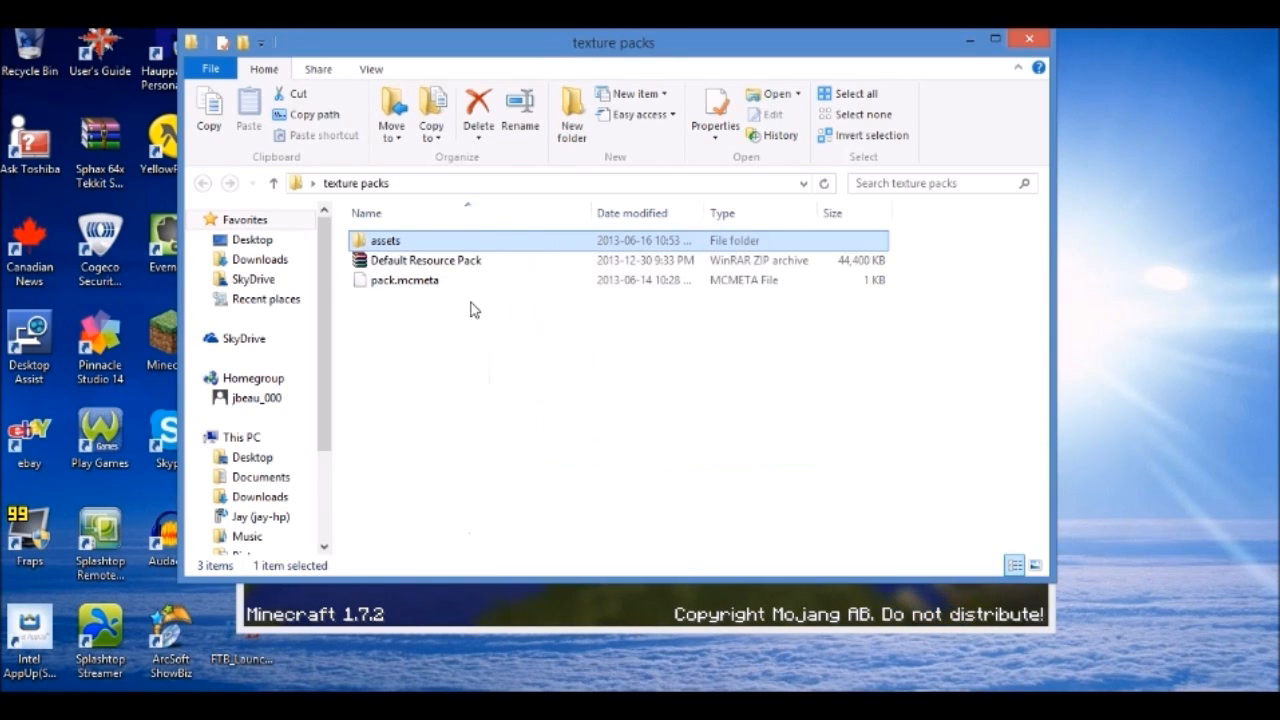
click(404, 280)
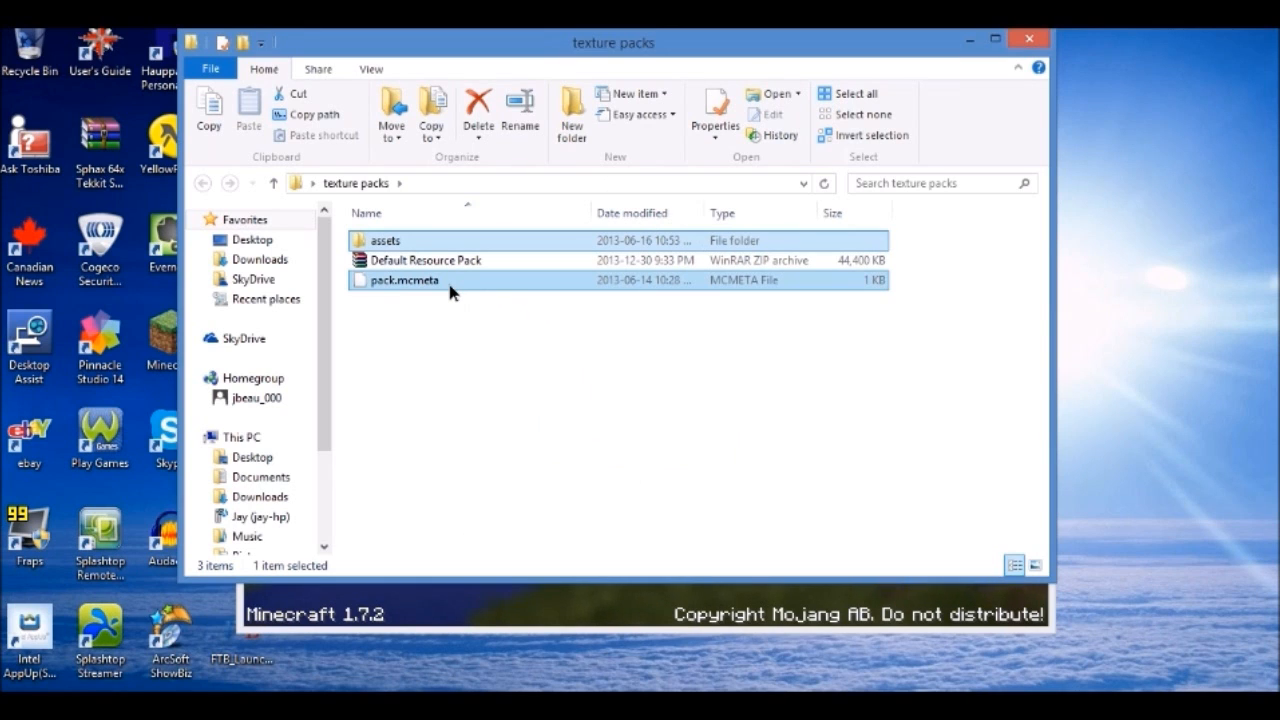
click(404, 280)
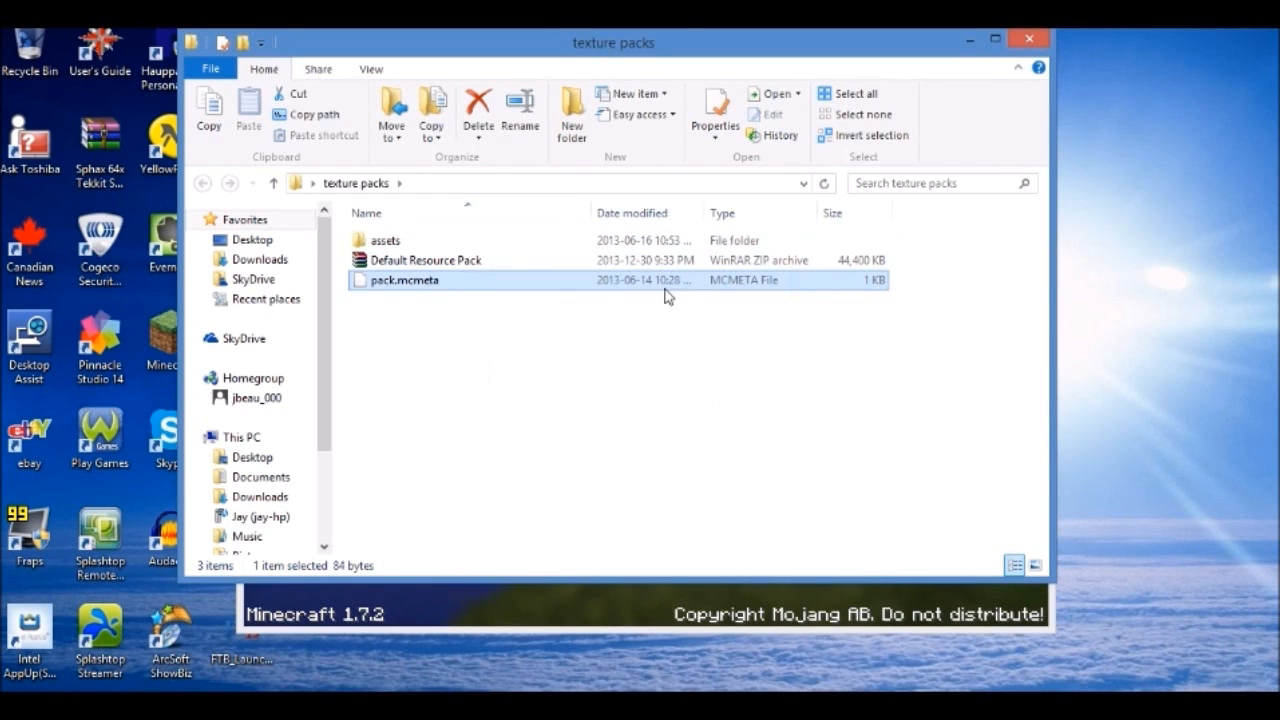
click(450, 260)
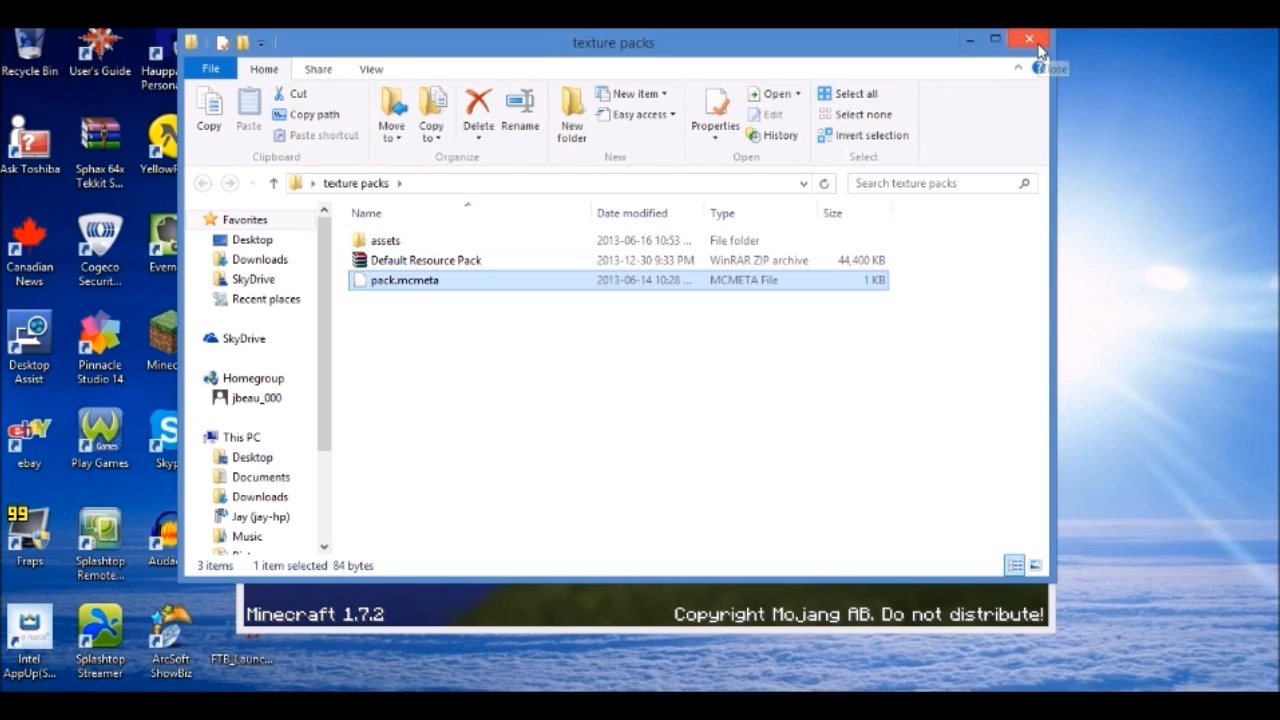
mouse_move(968, 56)
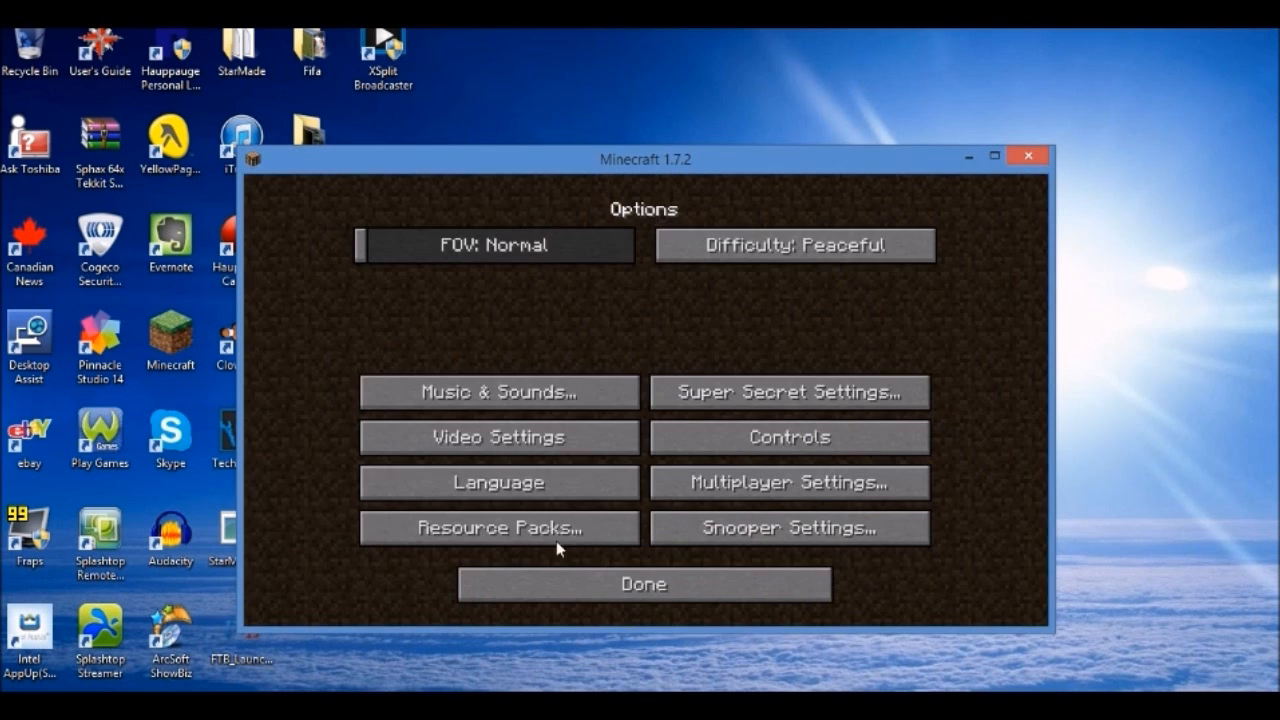
Open Minecraft's resource pack folder from Resource Packs, then close both folder windows.
click(496, 528)
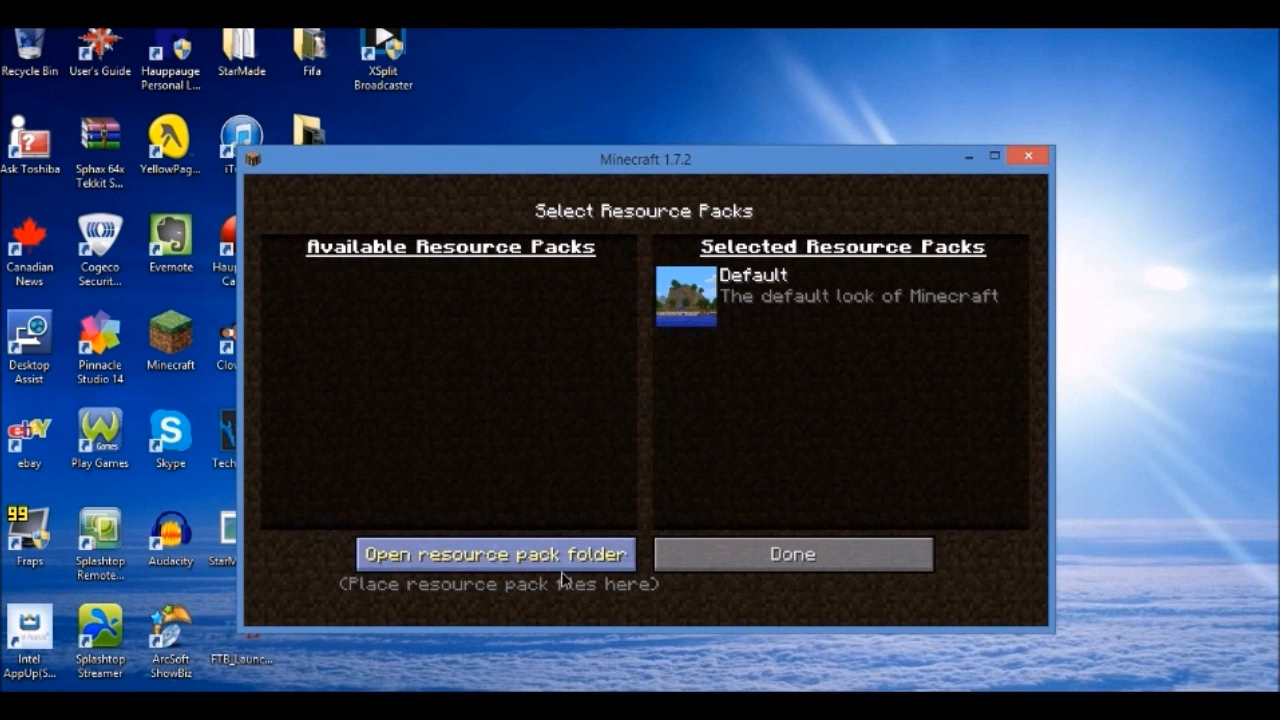
click(494, 552)
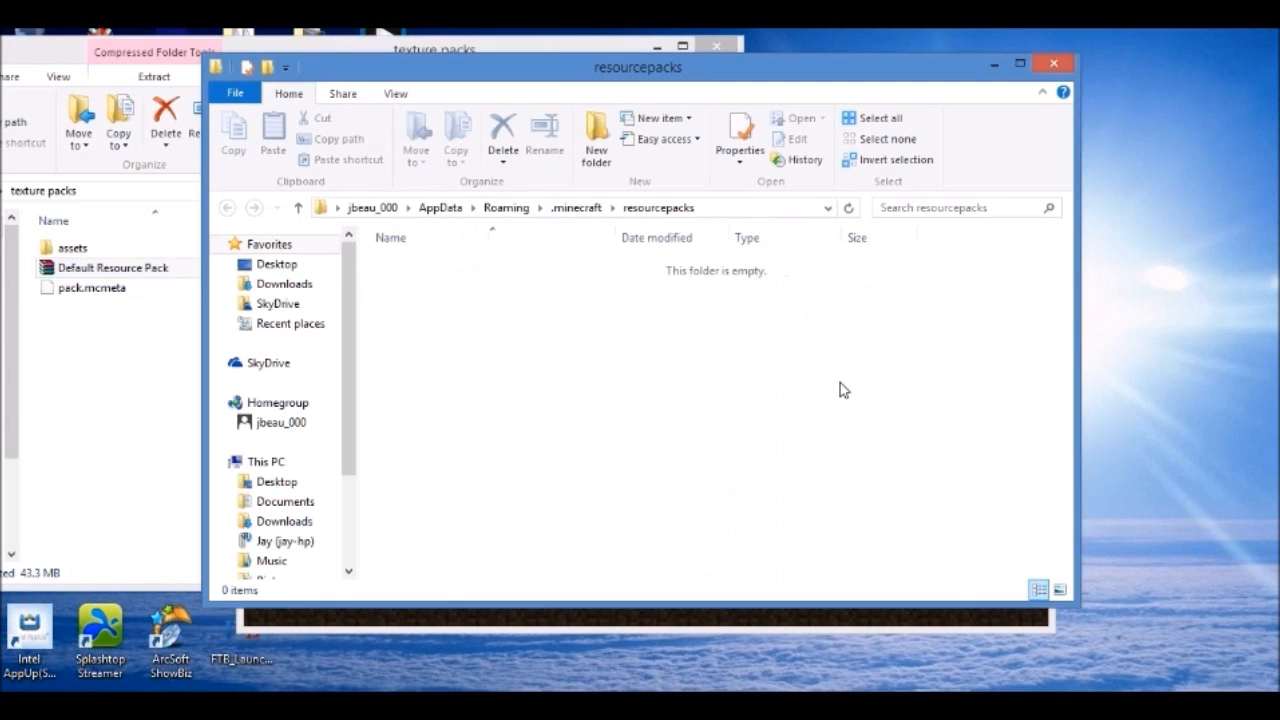
click(1052, 62)
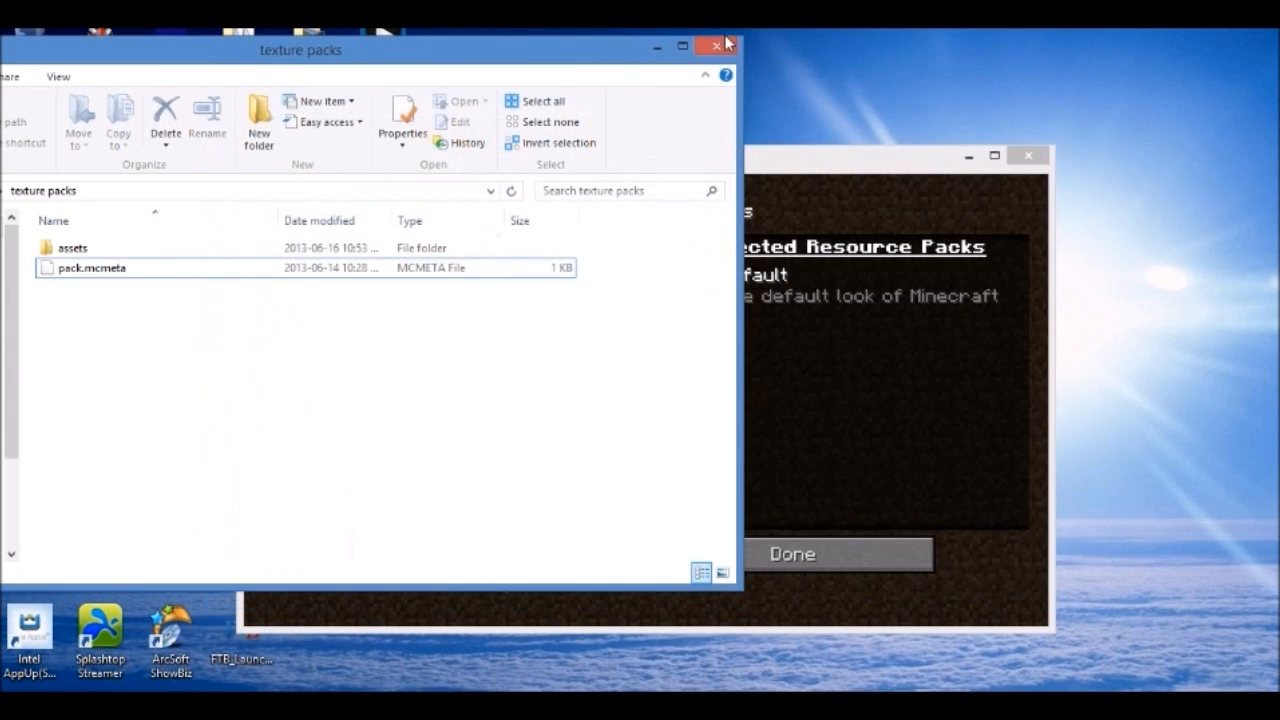
click(716, 46)
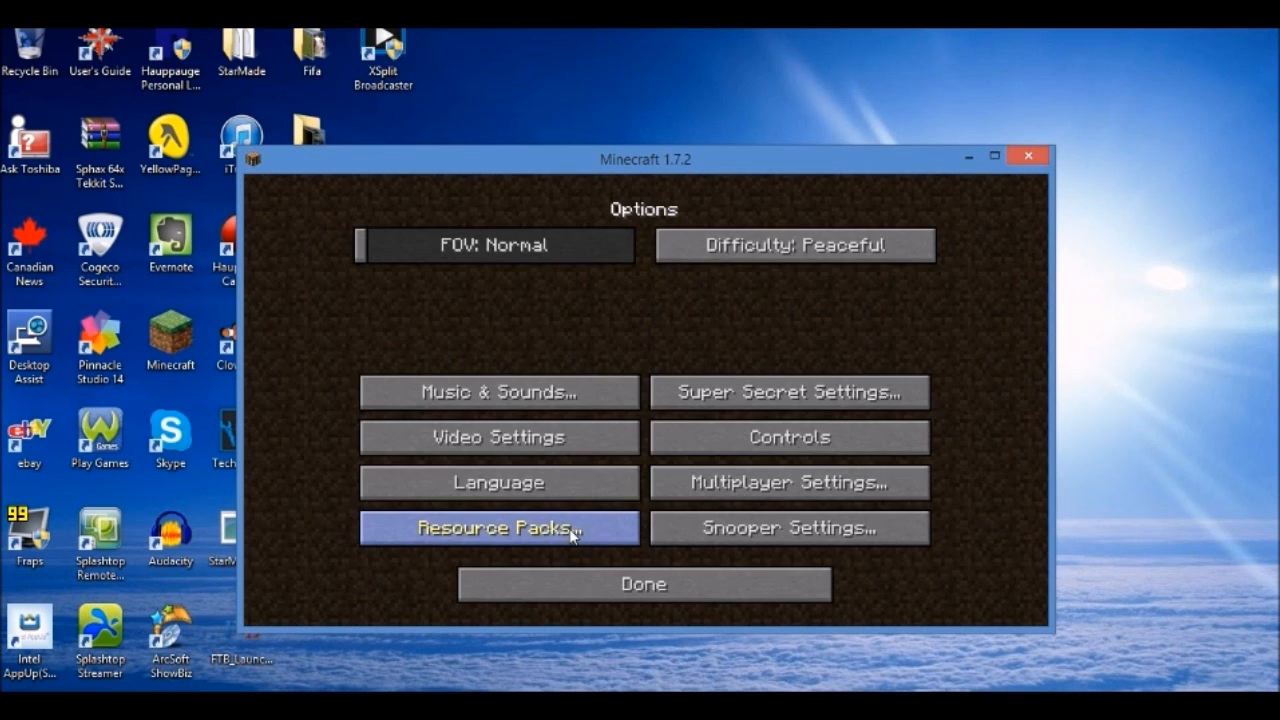
Move Default Resource Pack.zip to Selected in Resource Packs and confirm with Done.
click(496, 528)
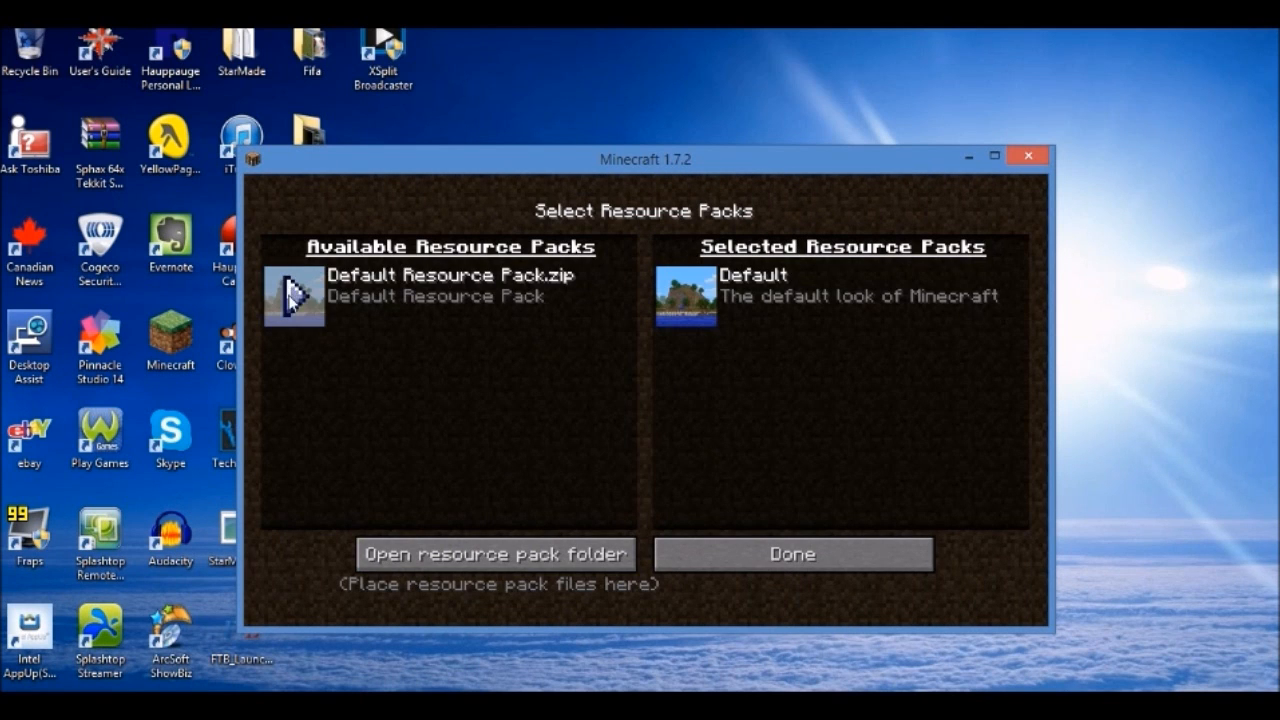
click(294, 292)
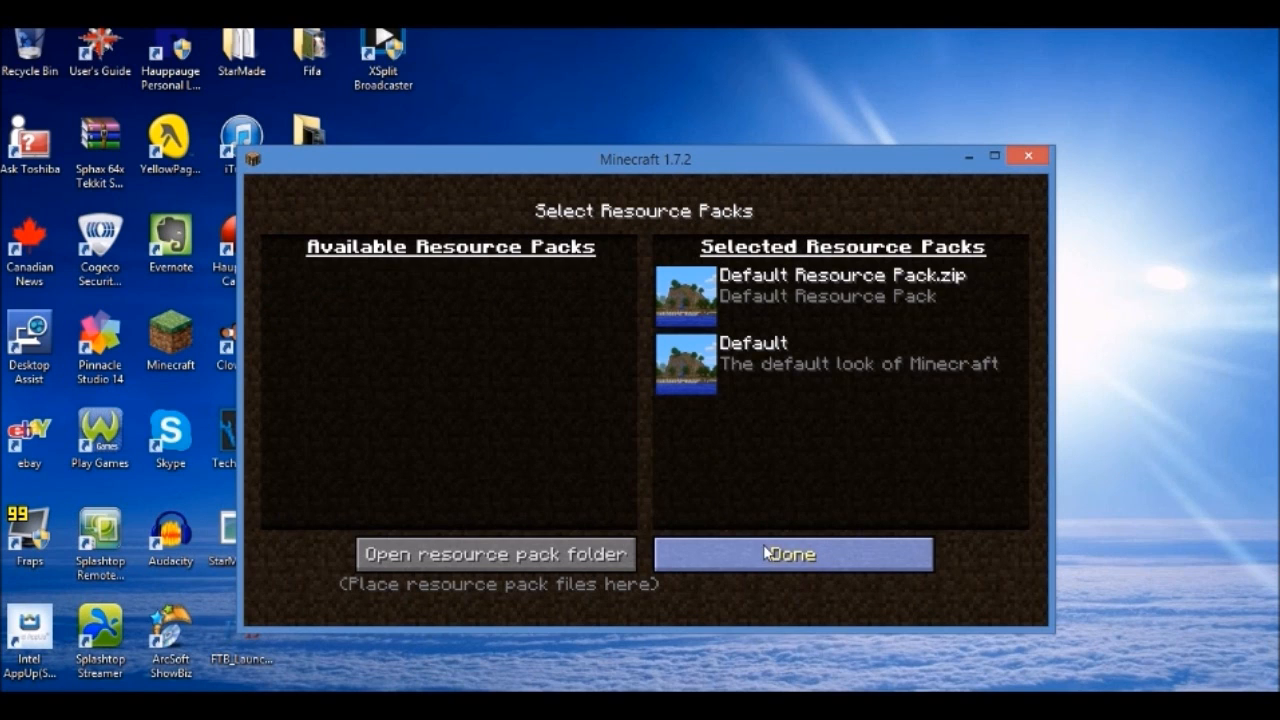
click(792, 554)
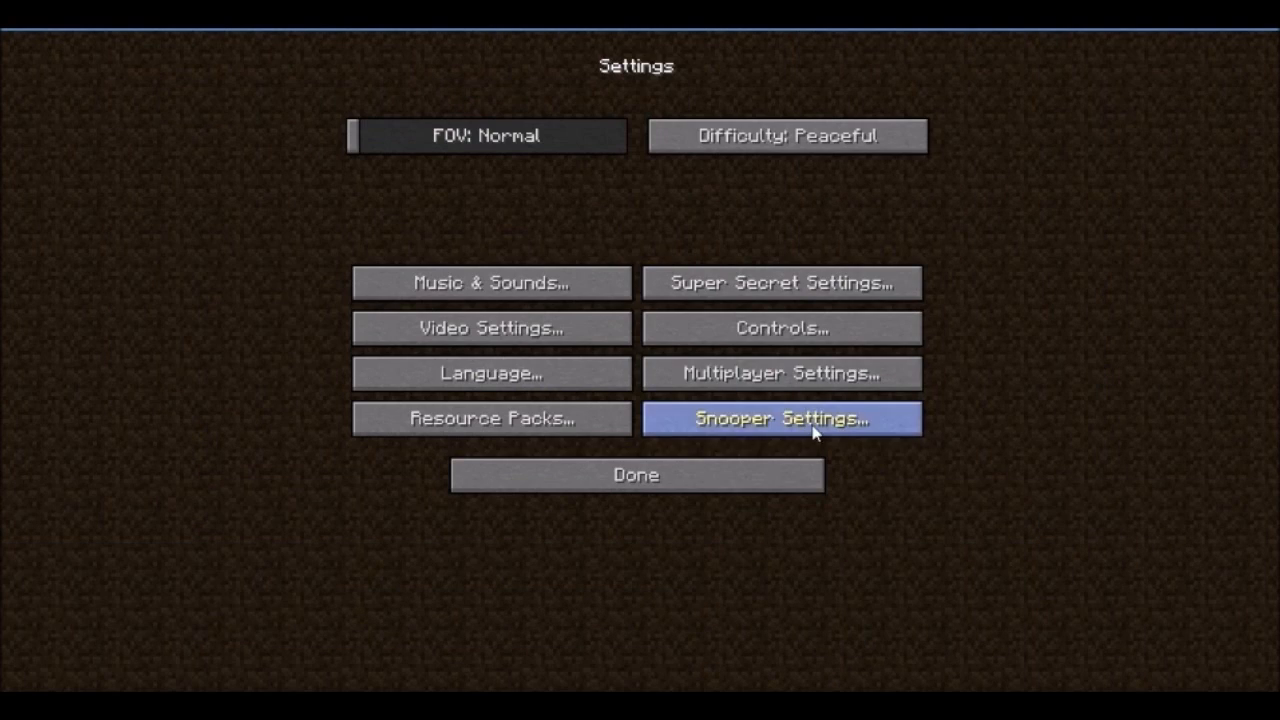
Join a server from the Multiplayer list and arrive in its grassy world.
click(780, 374)
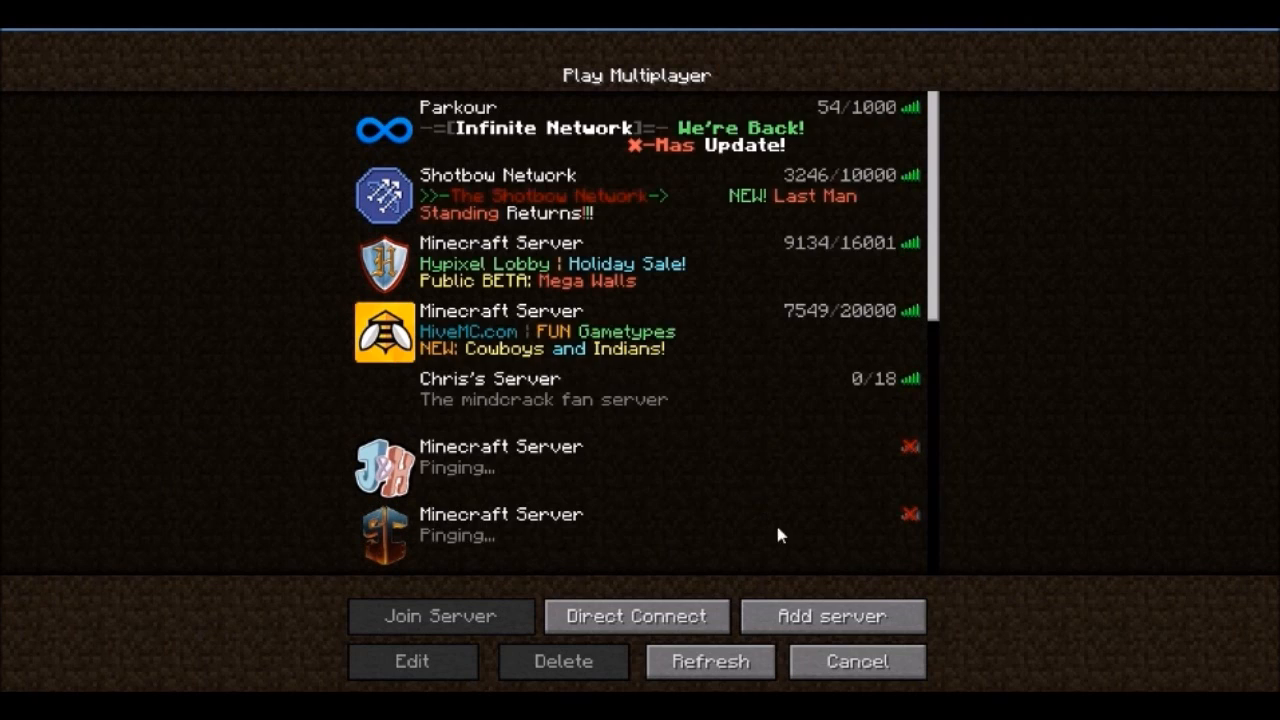
scroll(down, 3)
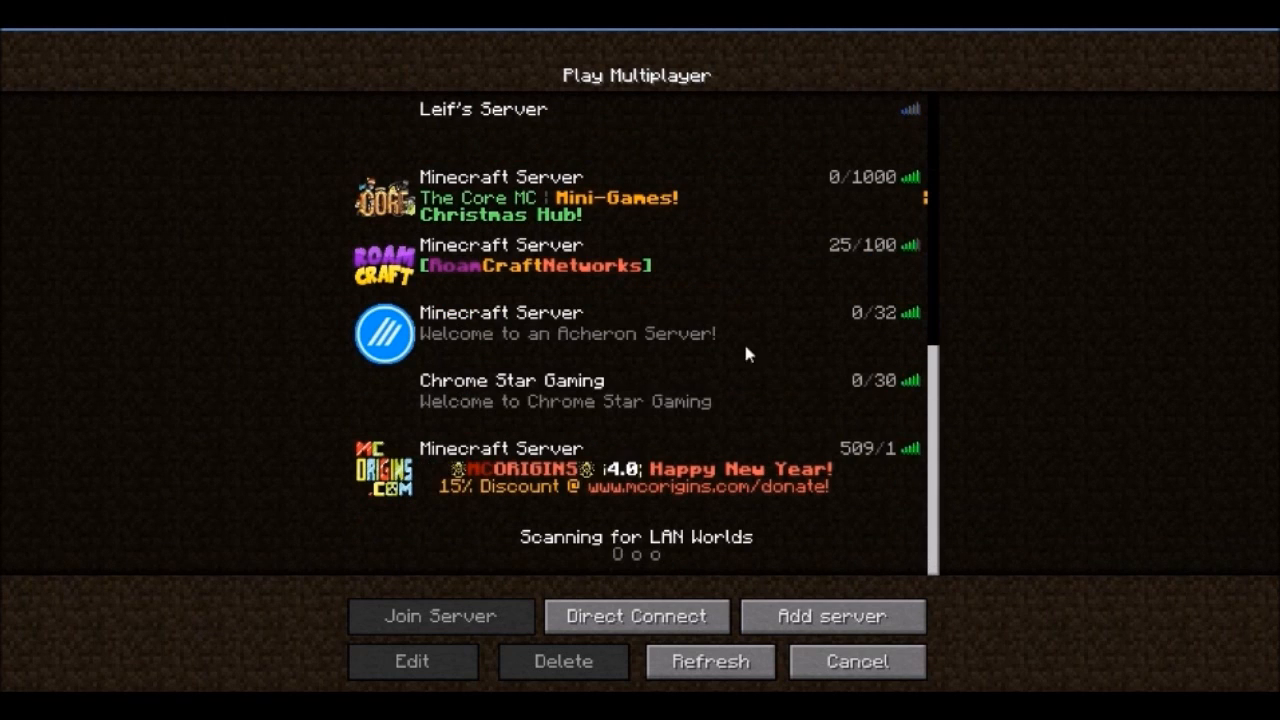
click(440, 616)
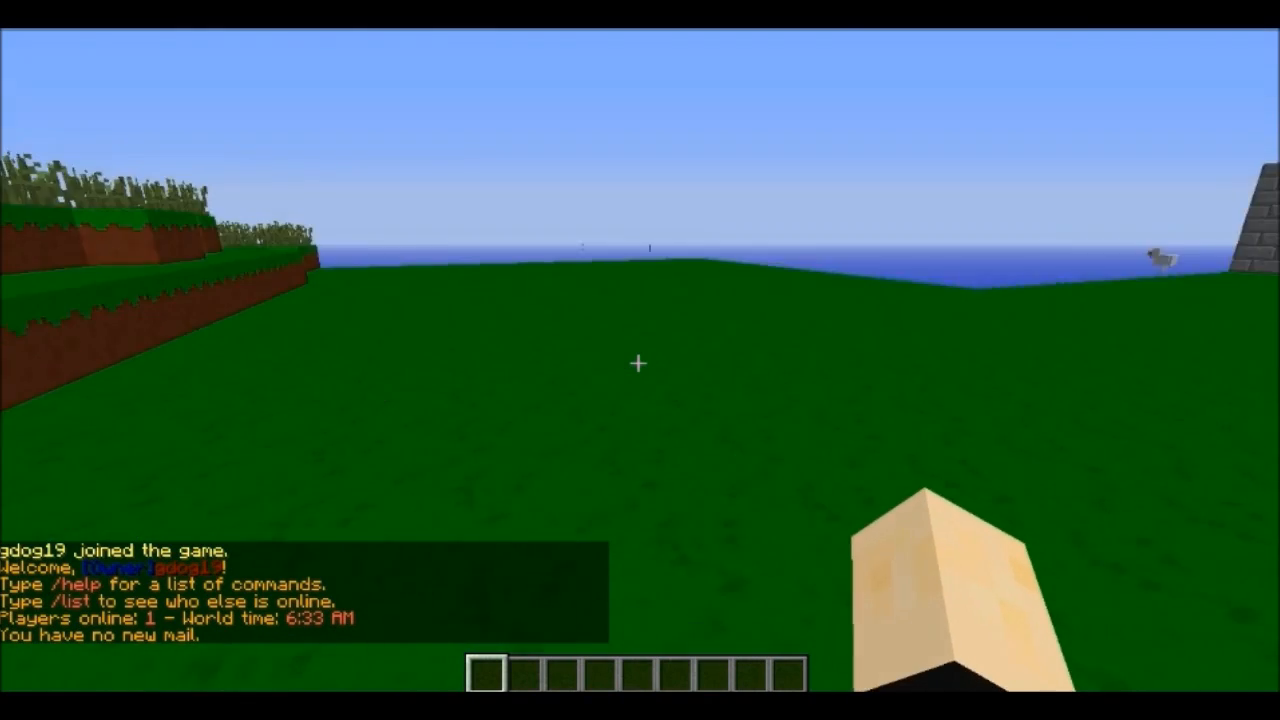
mouse_move(640, 360)
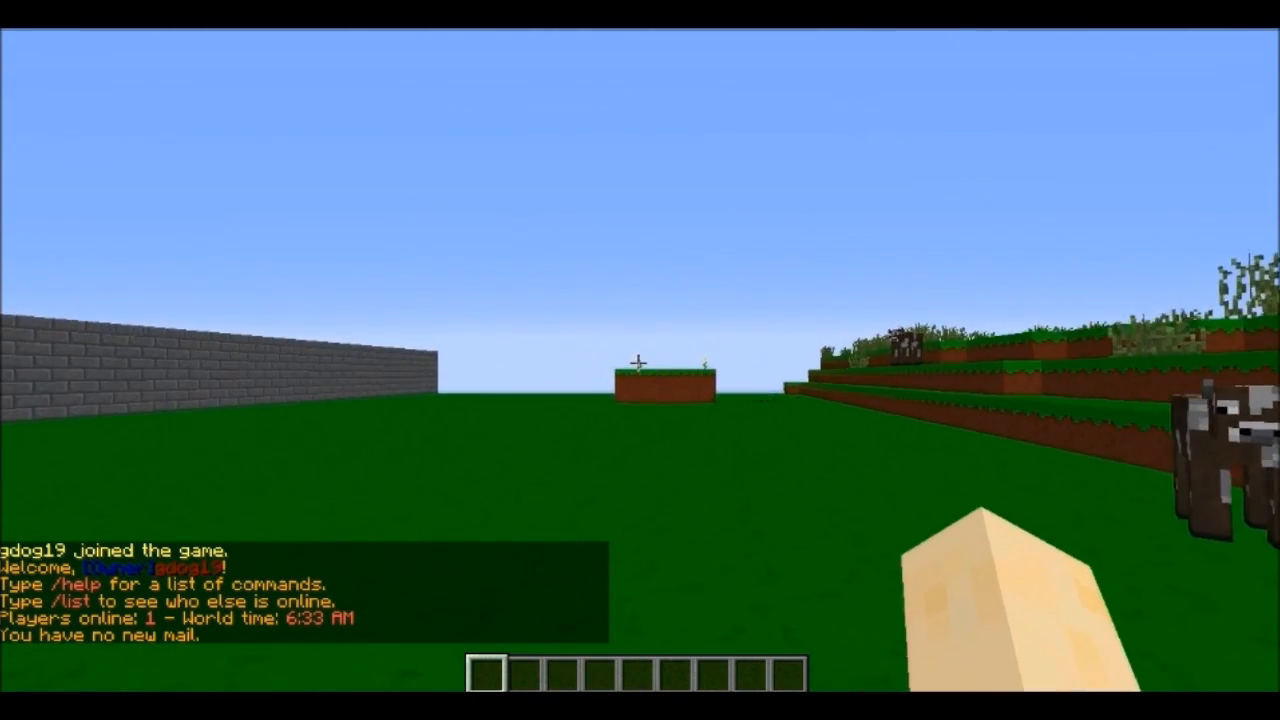
Search the creative inventory for 'stone' to find the recoloured stone sword, then return to the world.
key(e)
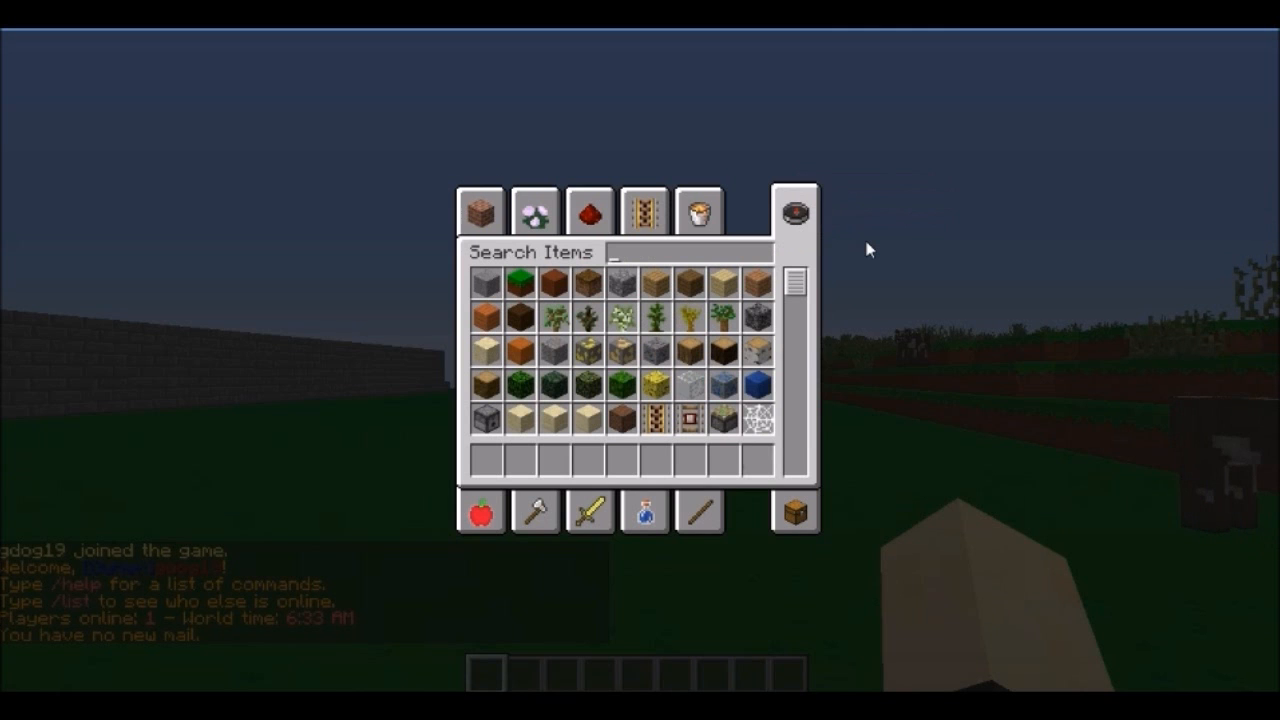
text(stone)
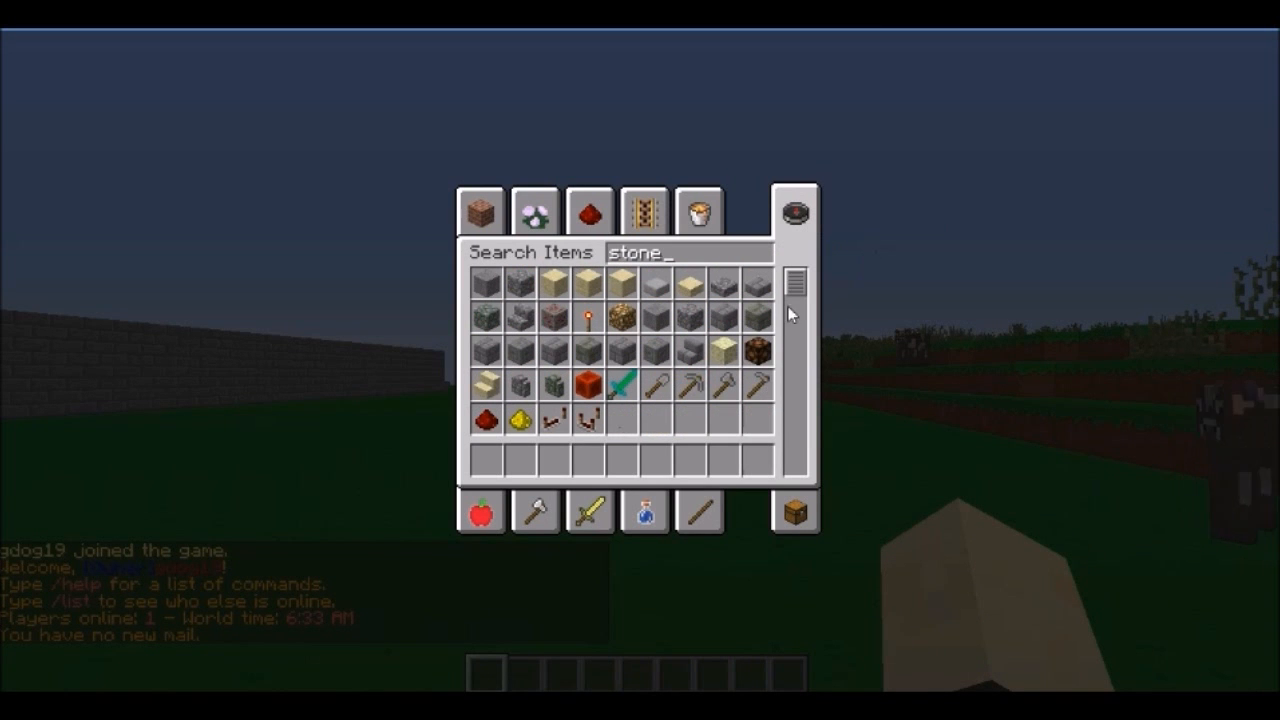
key(escape)
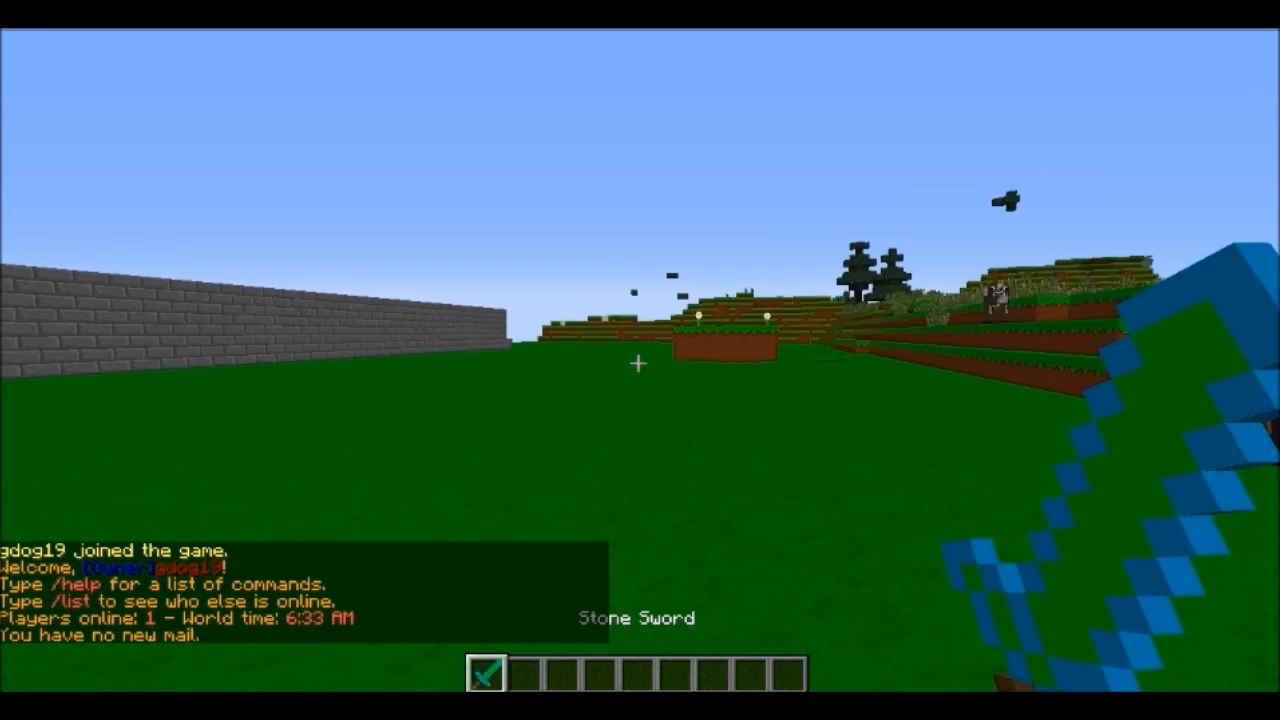
mouse_move(640, 360)
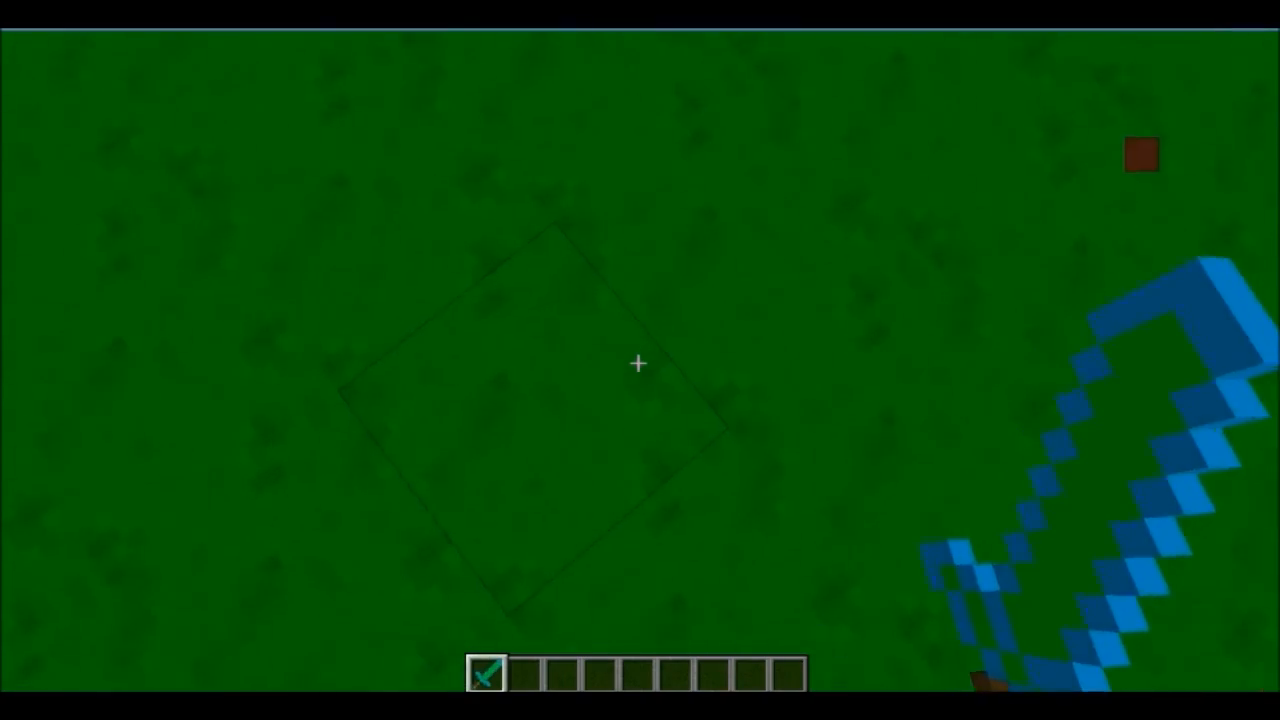
mouse_move(640, 360)
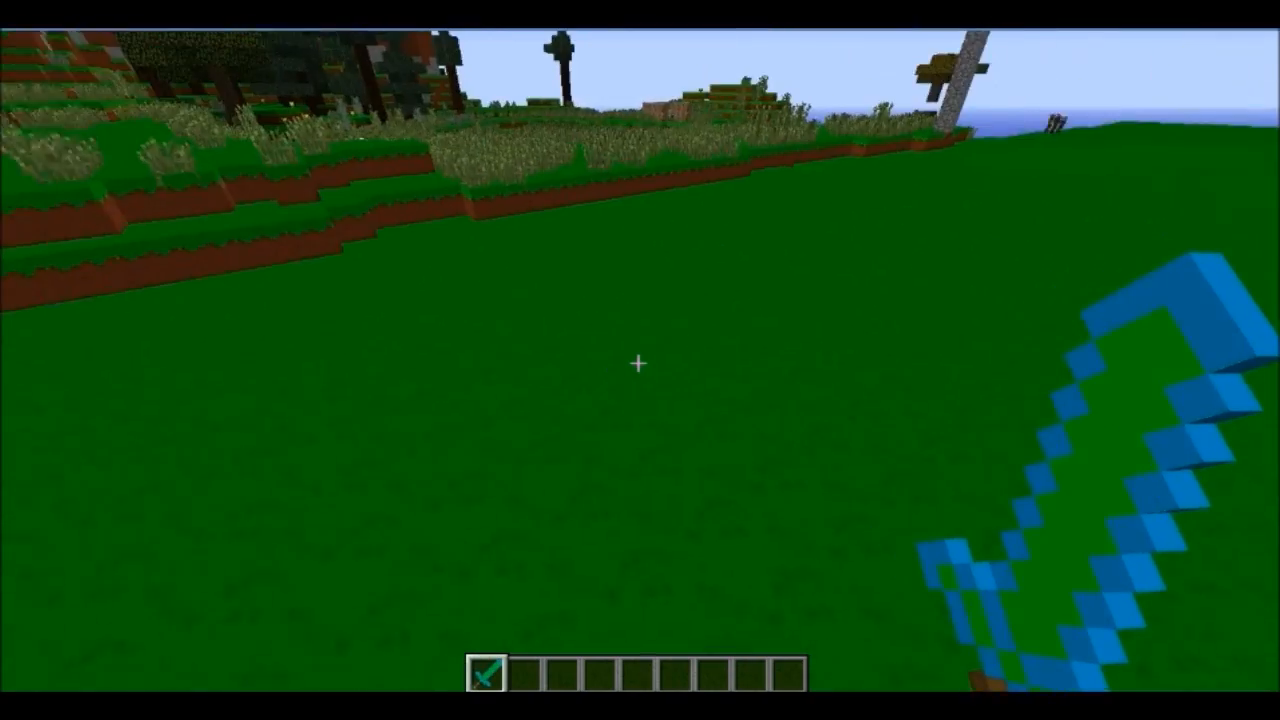
mouse_move(640, 360)
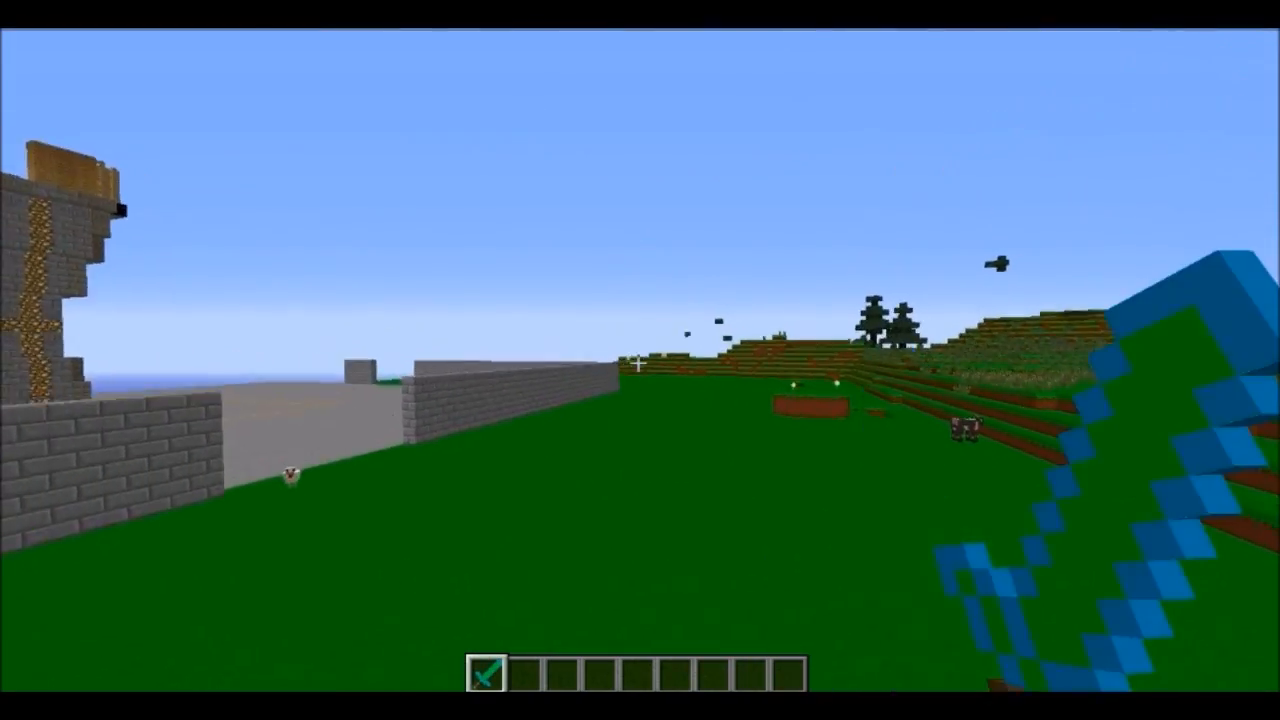
mouse_move(640, 360)
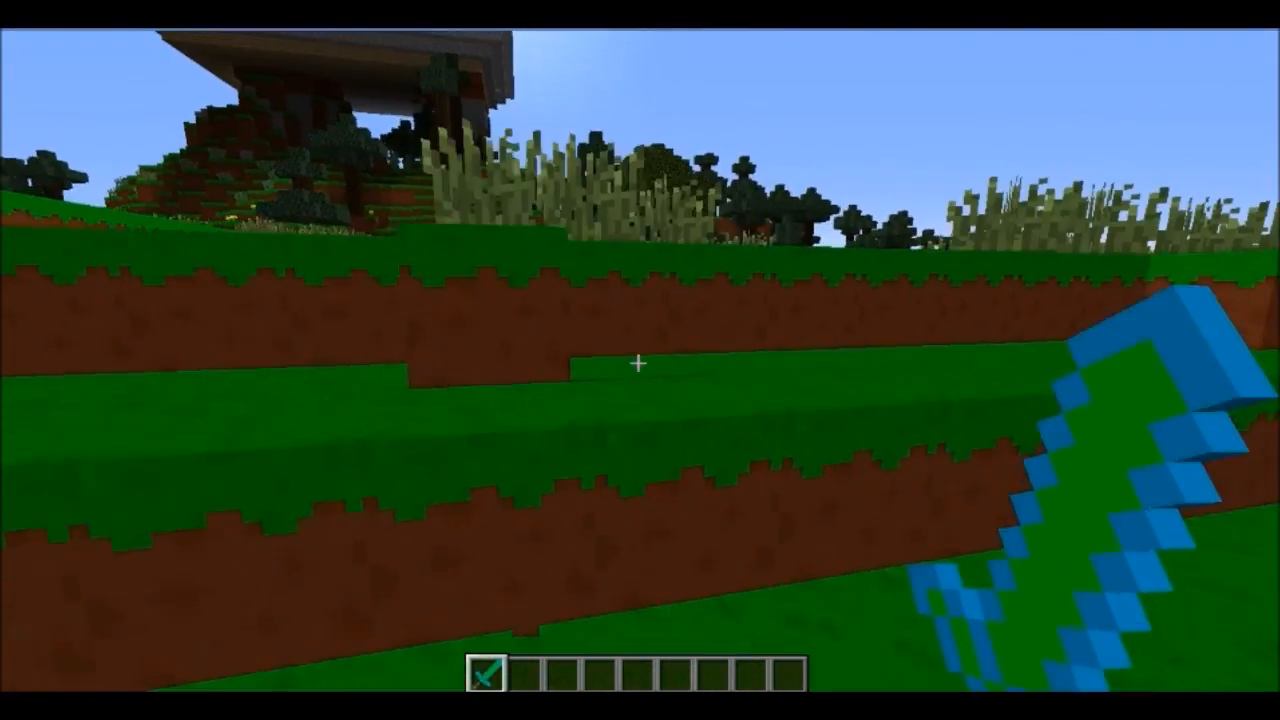
Browse the creative inventory again and return to the world with an empty hand.
key(e)
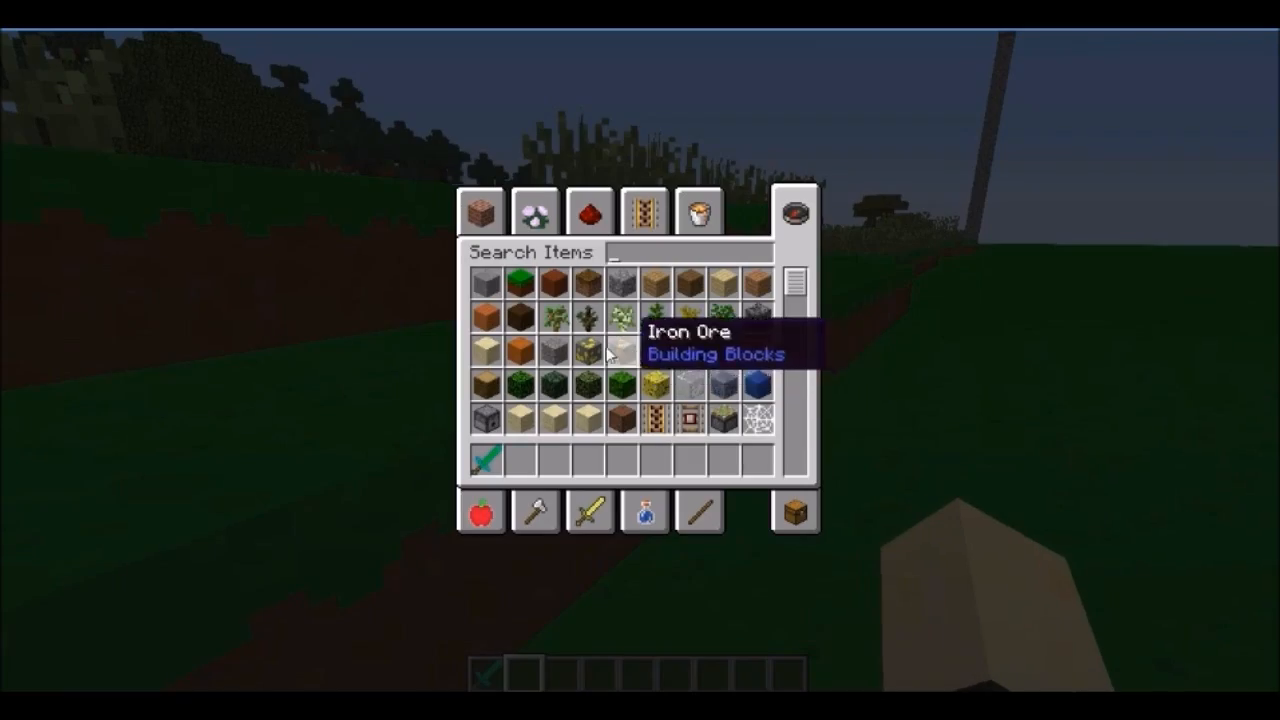
scroll(down, 3)
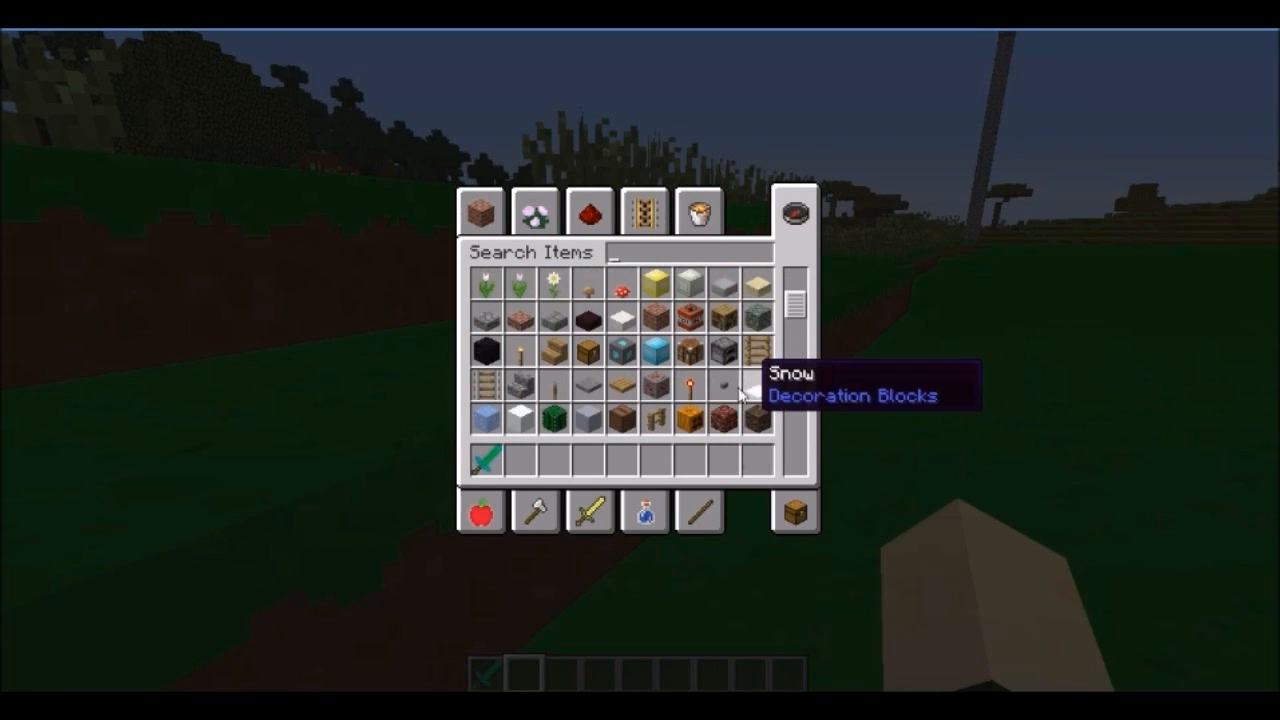
key(Escape)
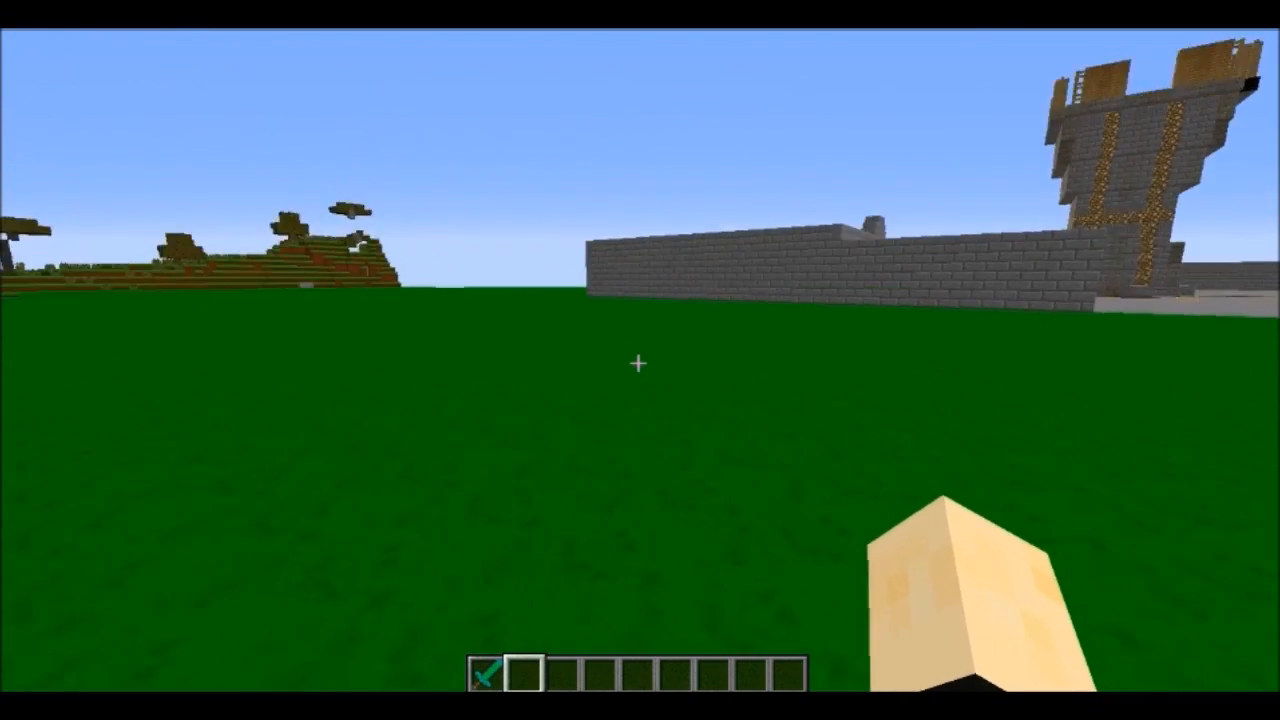
mouse_move(640, 360)
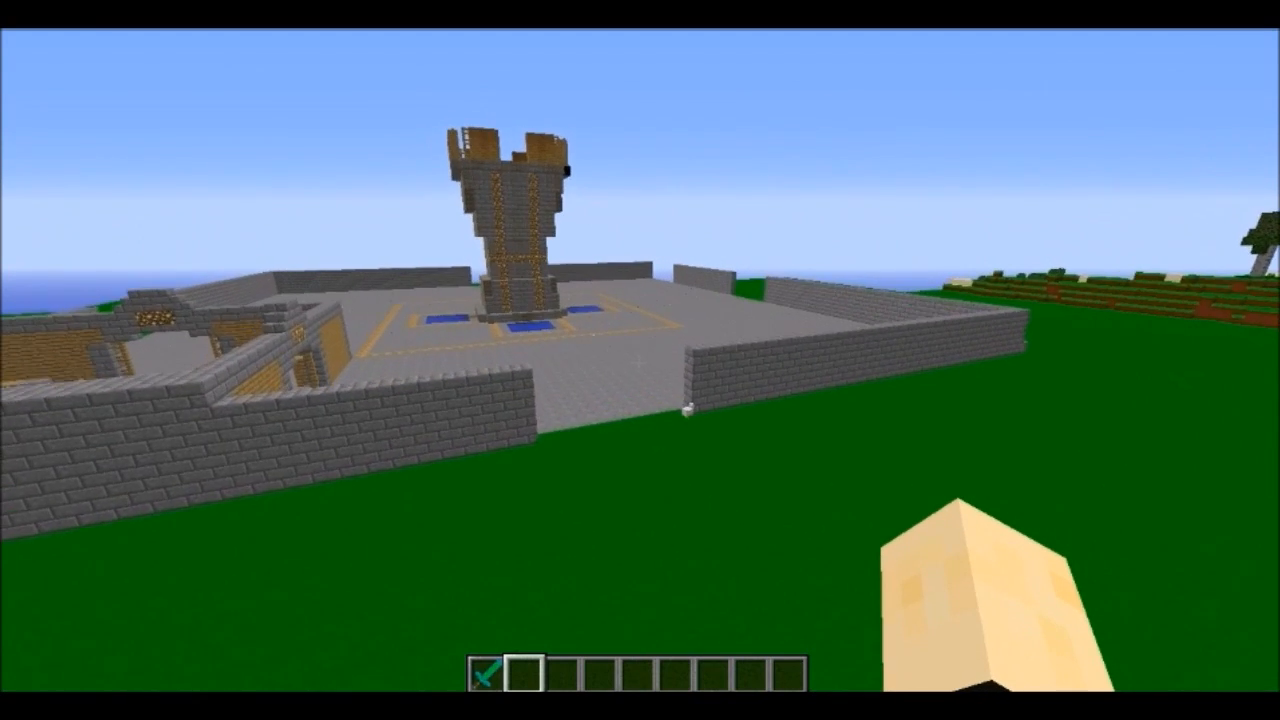
Look through Options and Music & Sounds, resume playing, then leave the game for the desktop.
key(Escape)
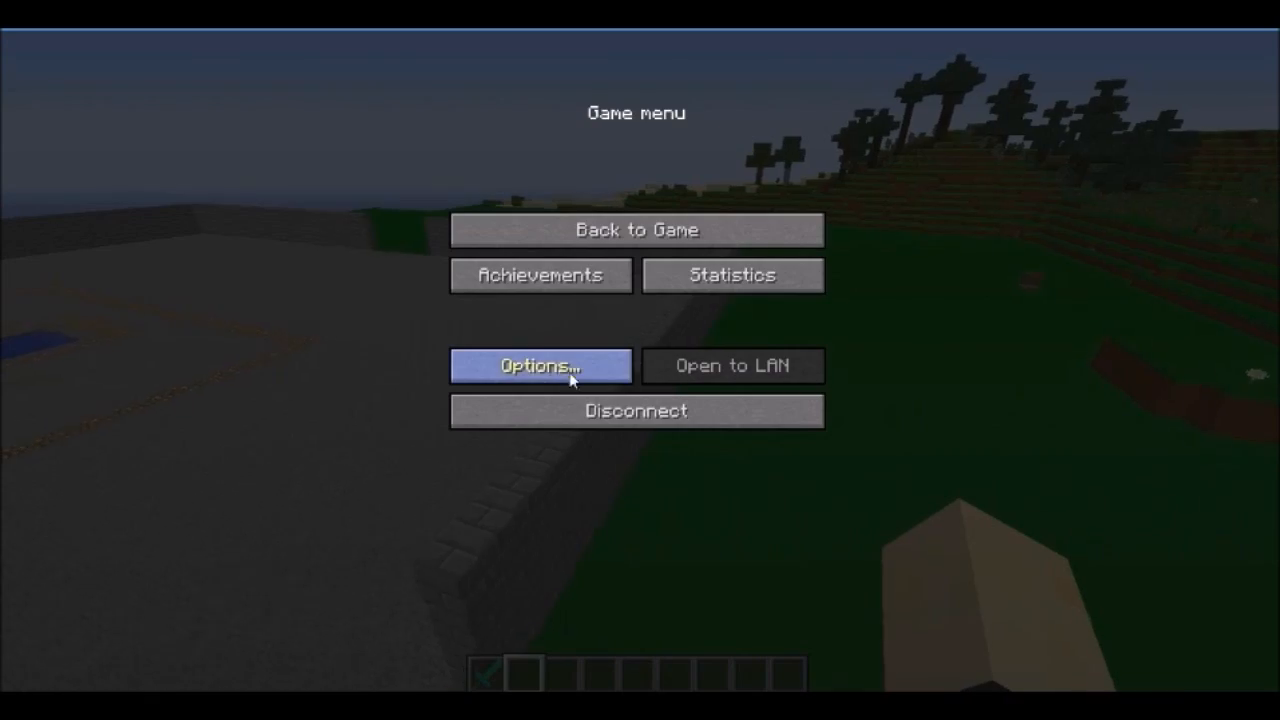
click(540, 364)
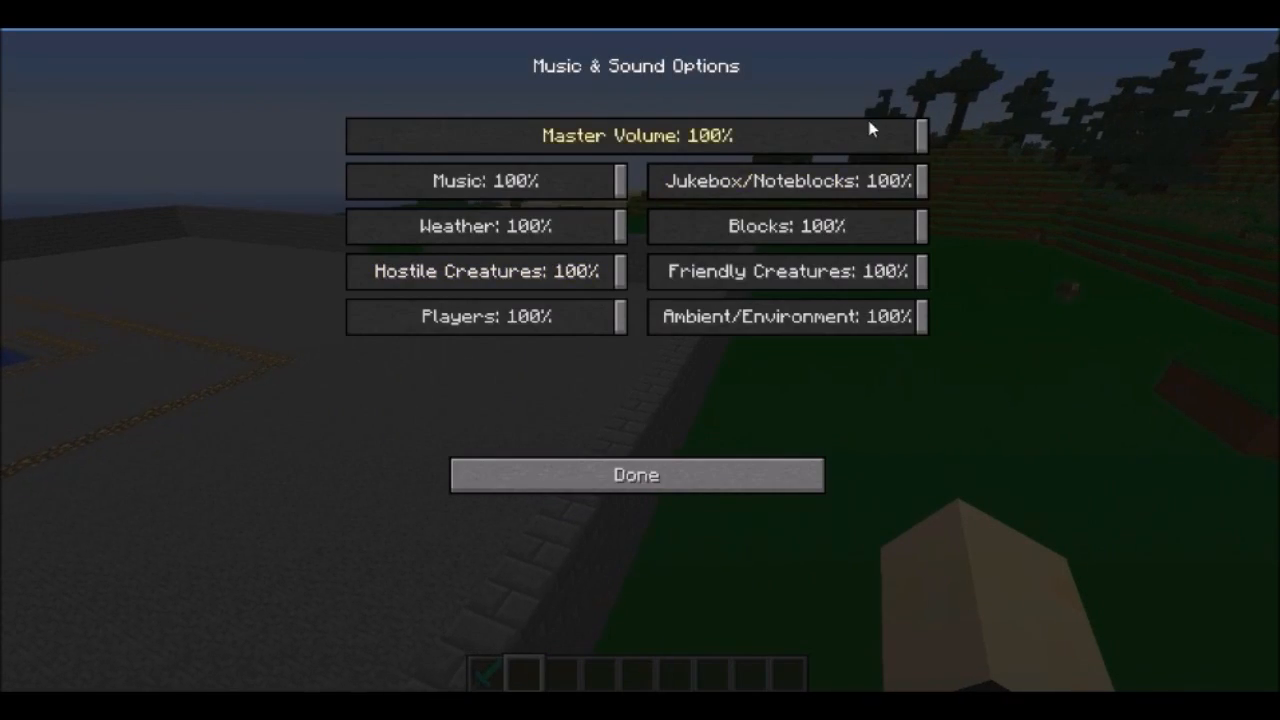
click(636, 474)
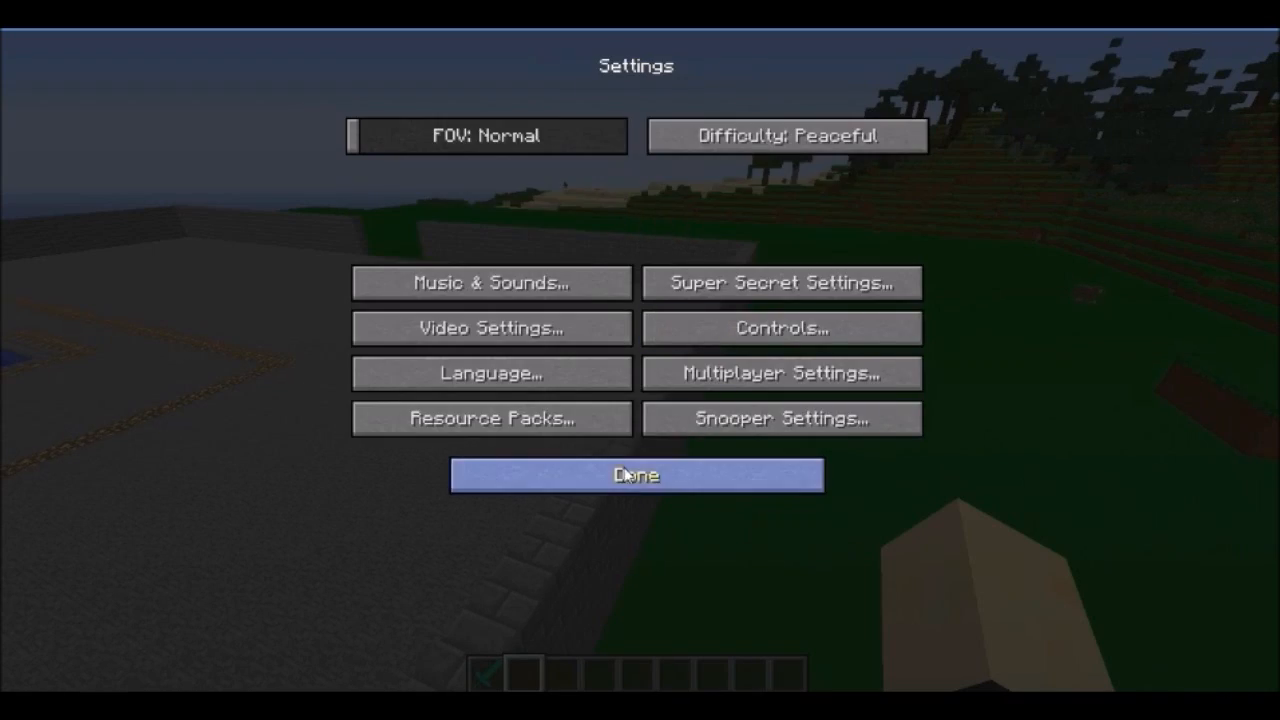
click(636, 474)
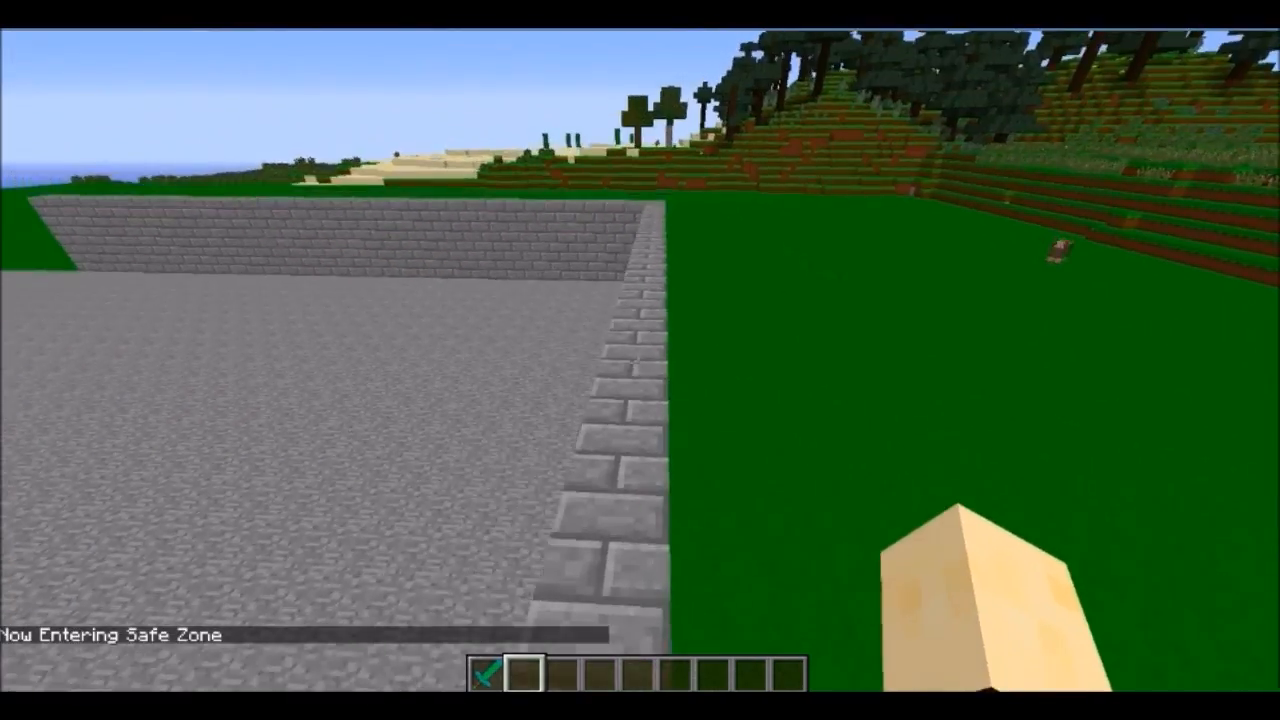
mouse_move(640, 360)
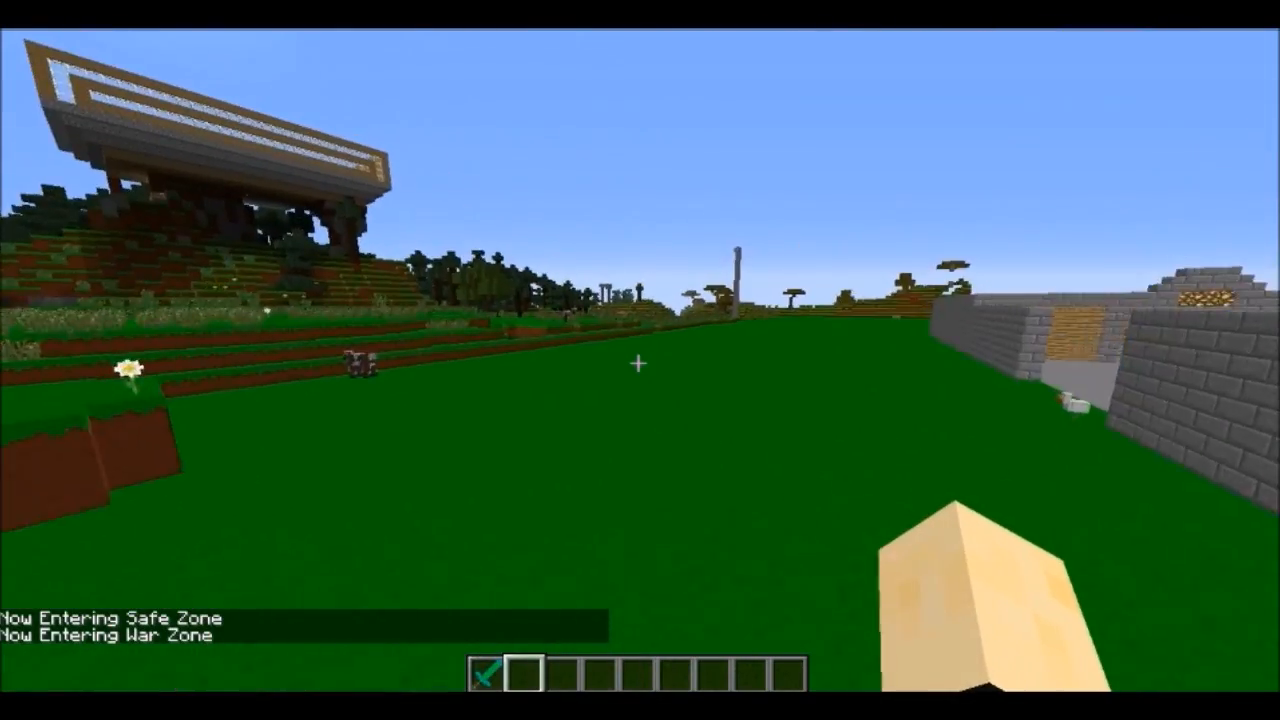
key(Escape)
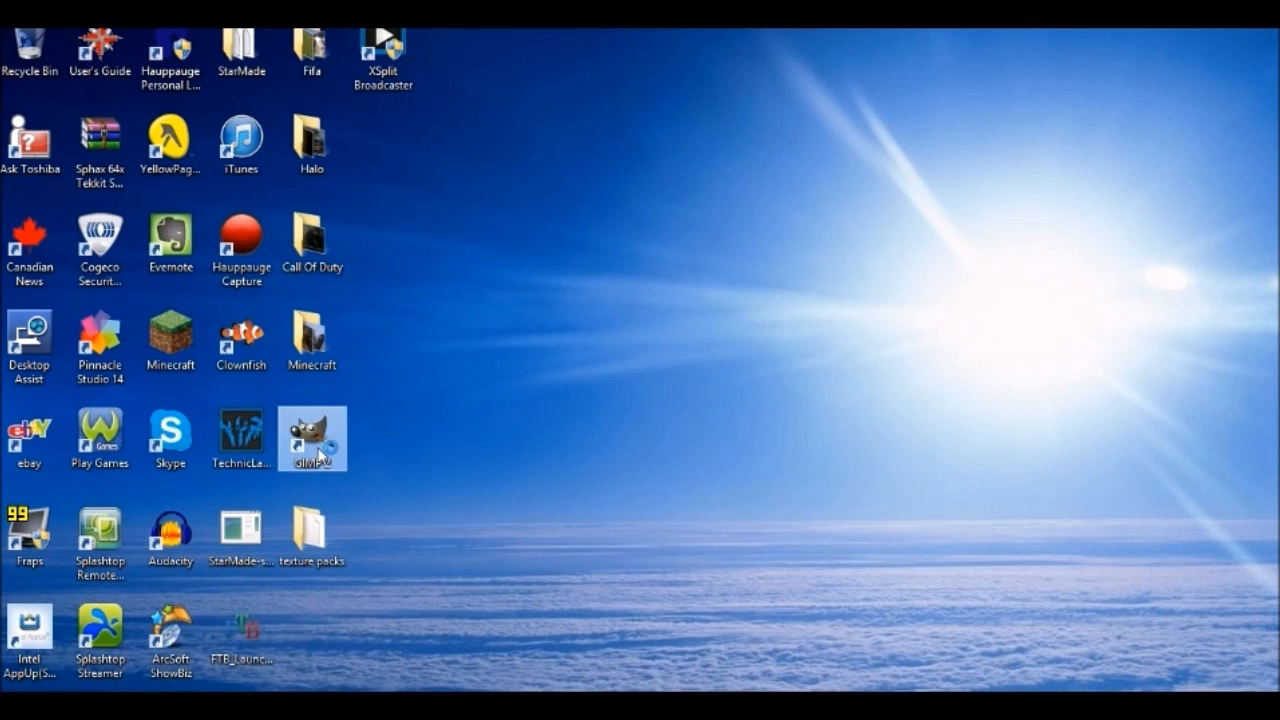
double_click(312, 438)
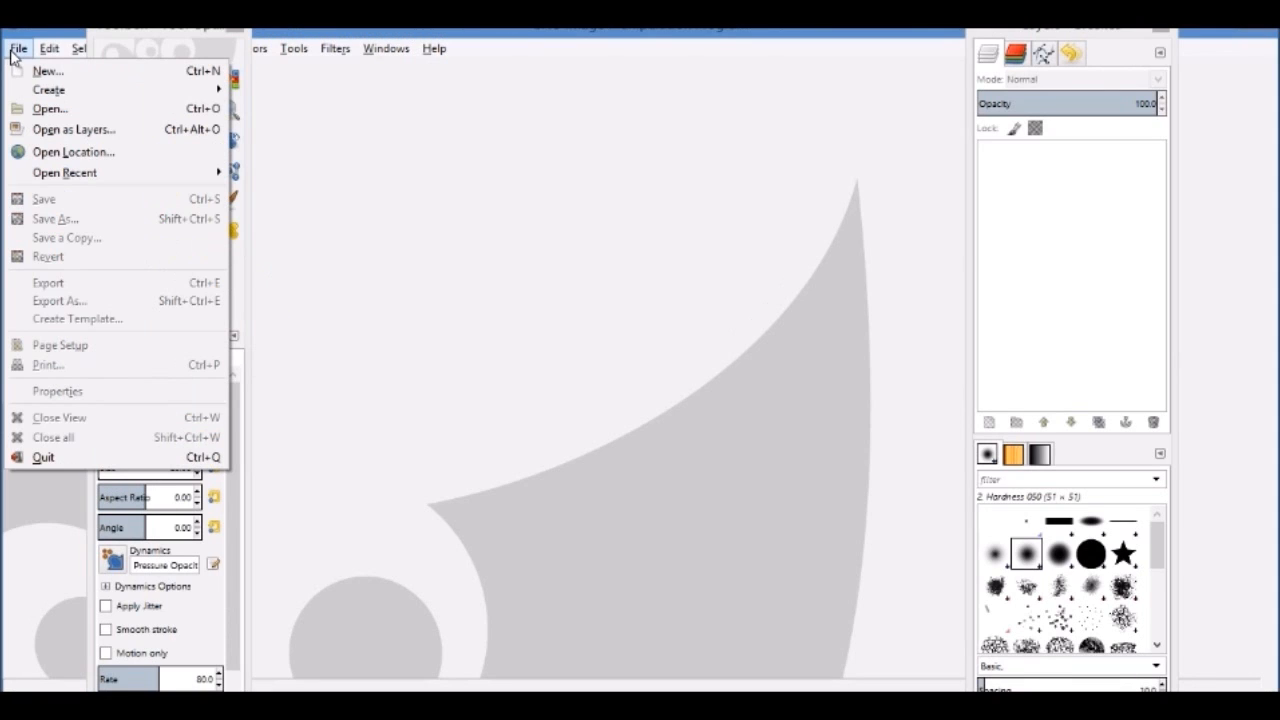
click(50, 108)
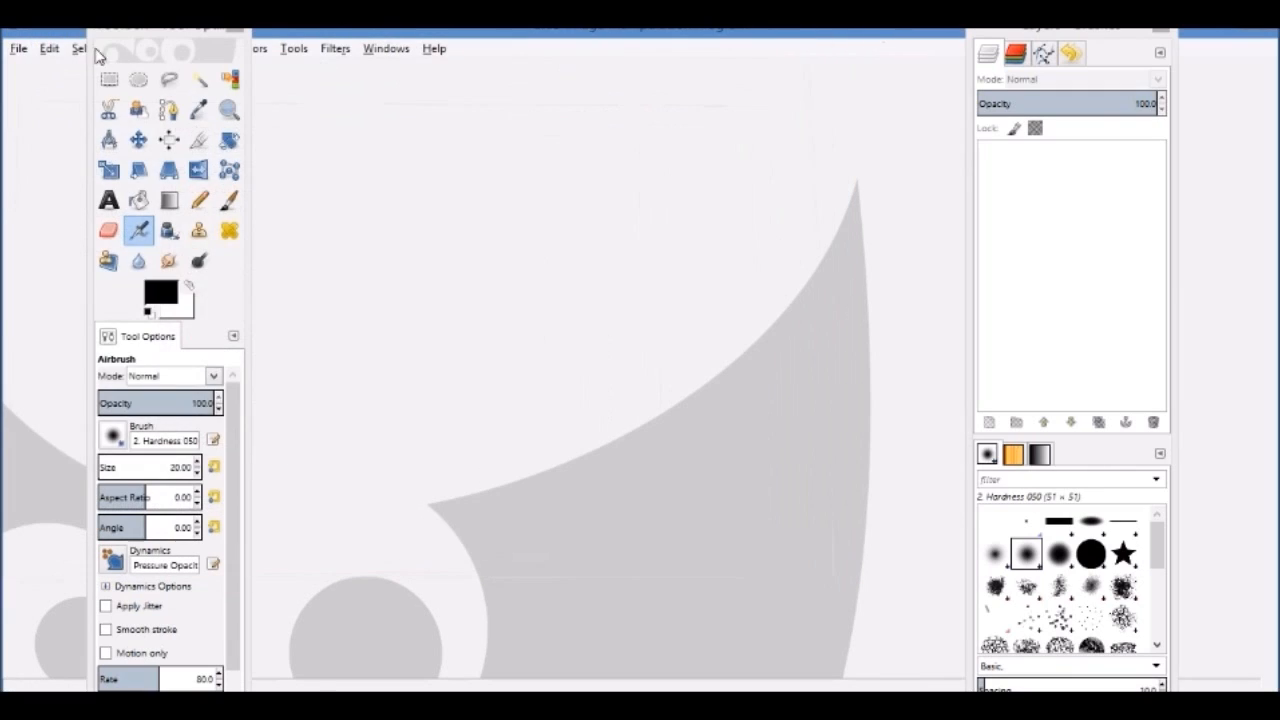
click(18, 48)
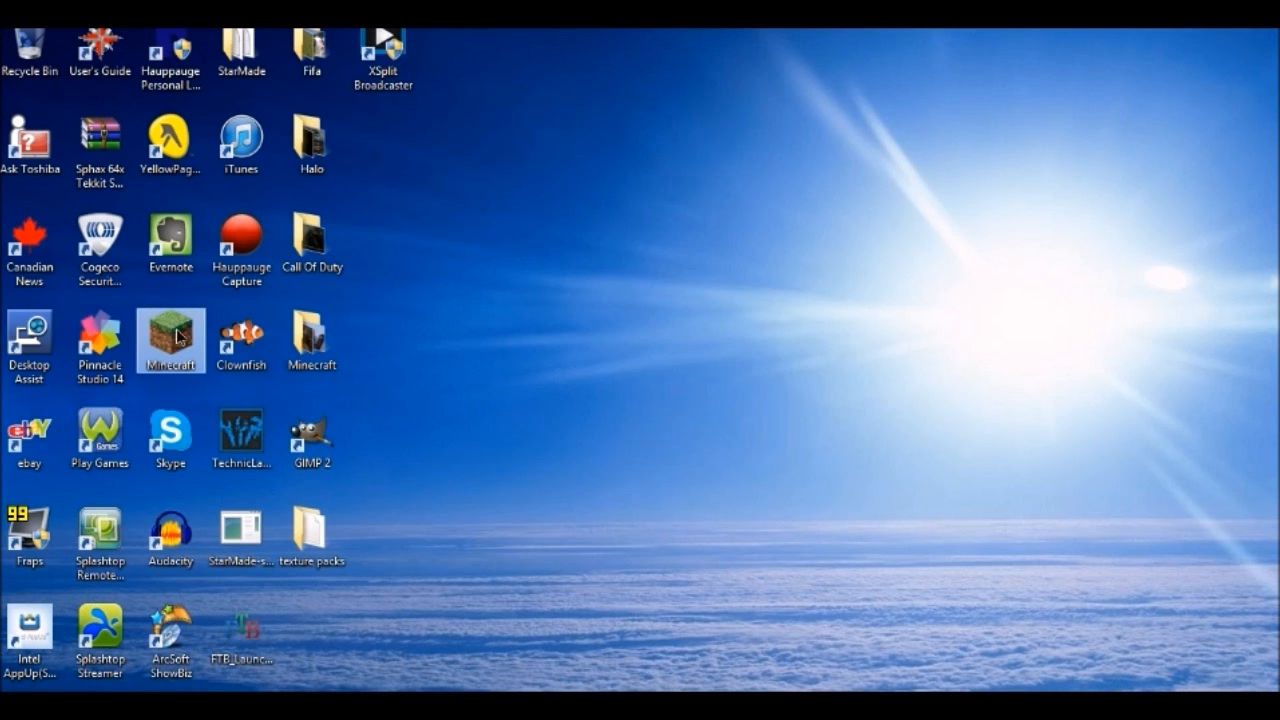
Start Minecraft from the launcher with the signed-in profile.
double_click(170, 340)
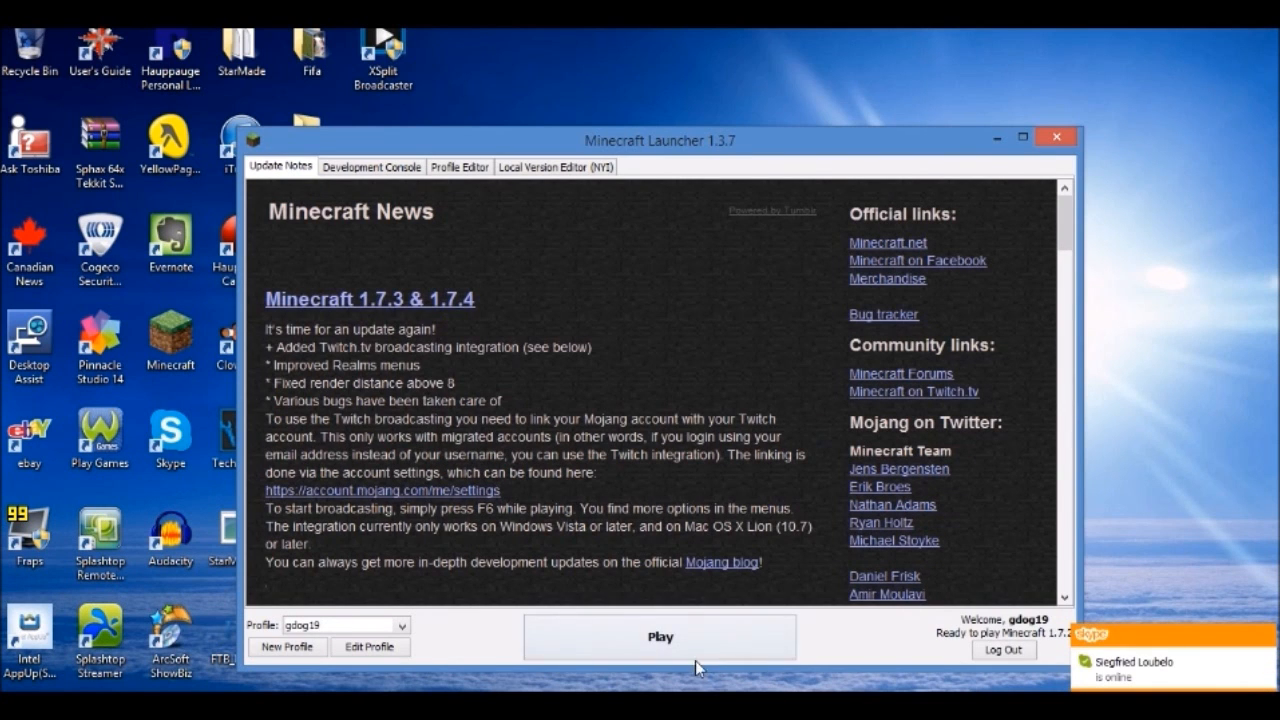
click(1056, 136)
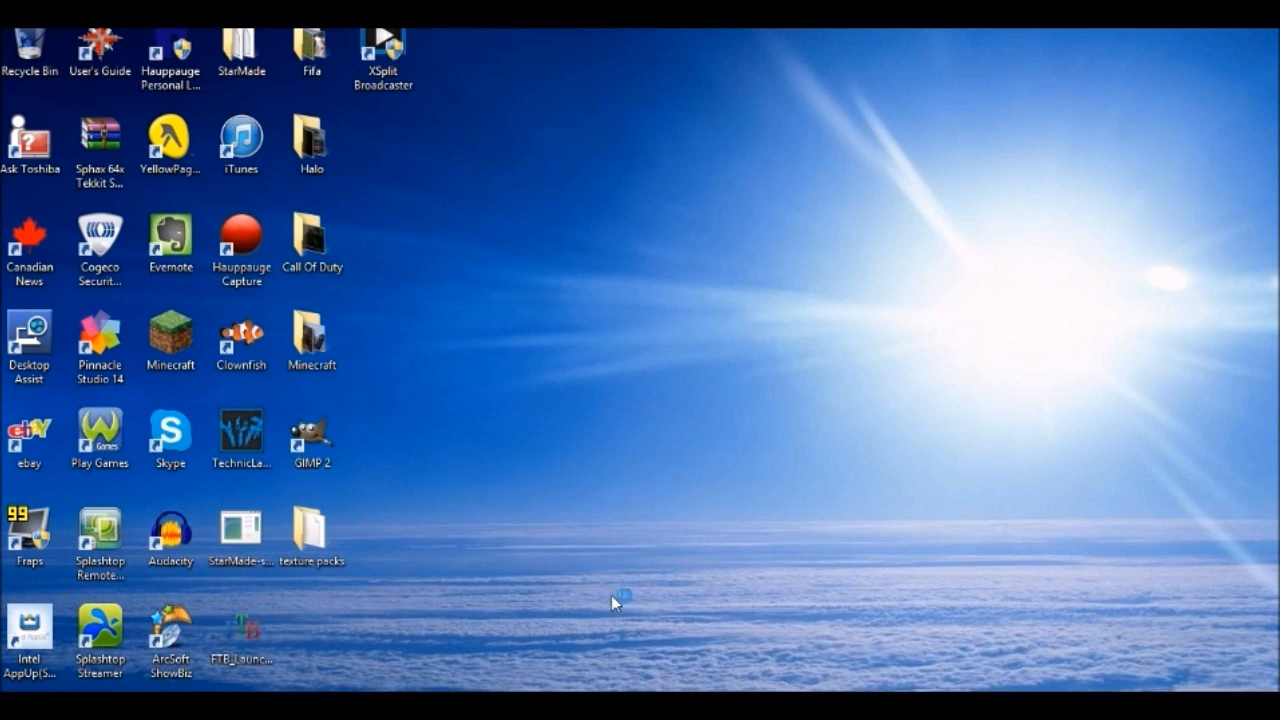
mouse_move(924, 176)
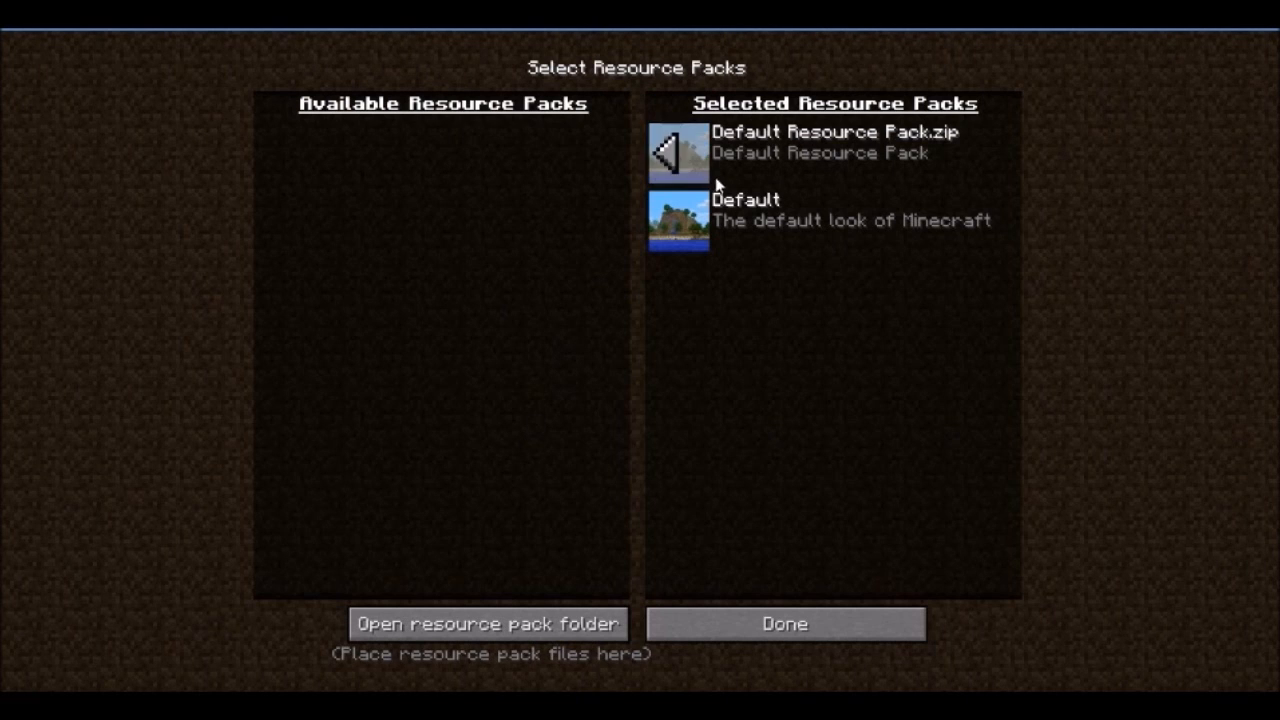
Move Default Resource Pack.zip to Available and show the resourcepacks folder in File Explorer.
click(676, 152)
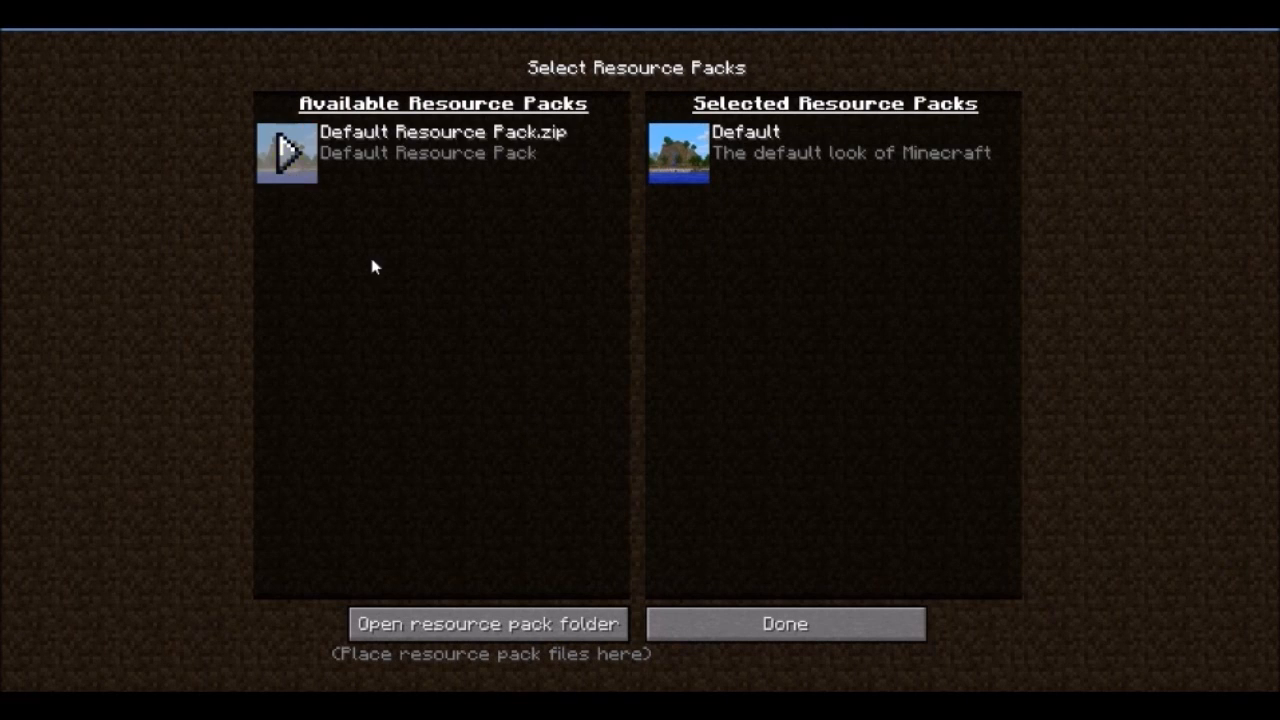
click(488, 624)
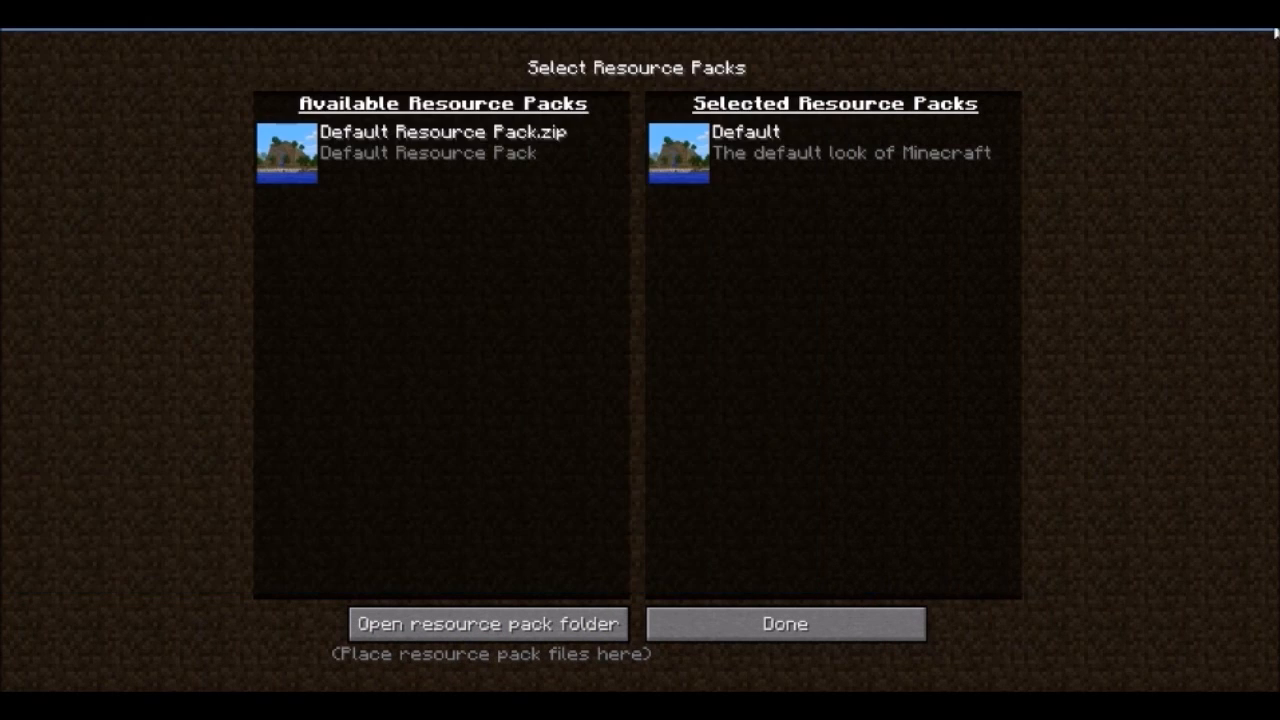
click(486, 624)
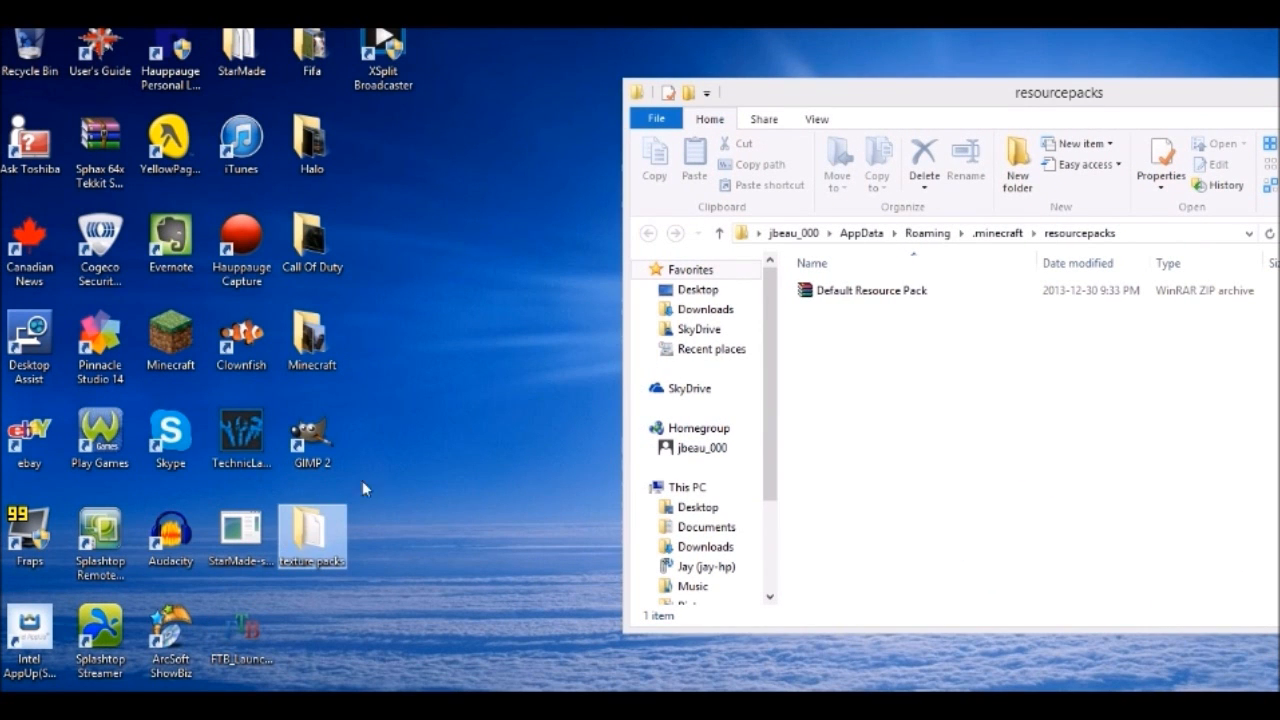
mouse_move(318, 528)
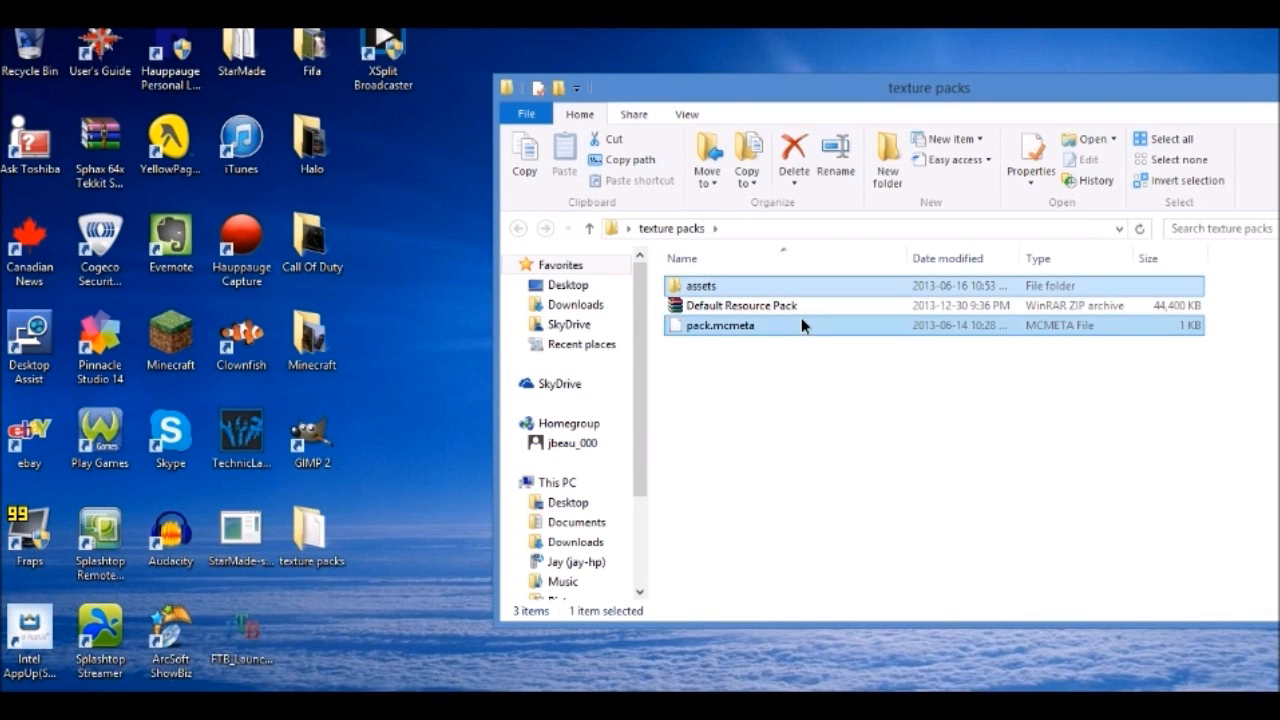
Select the pack.mcmeta file in the texture packs folder.
click(720, 324)
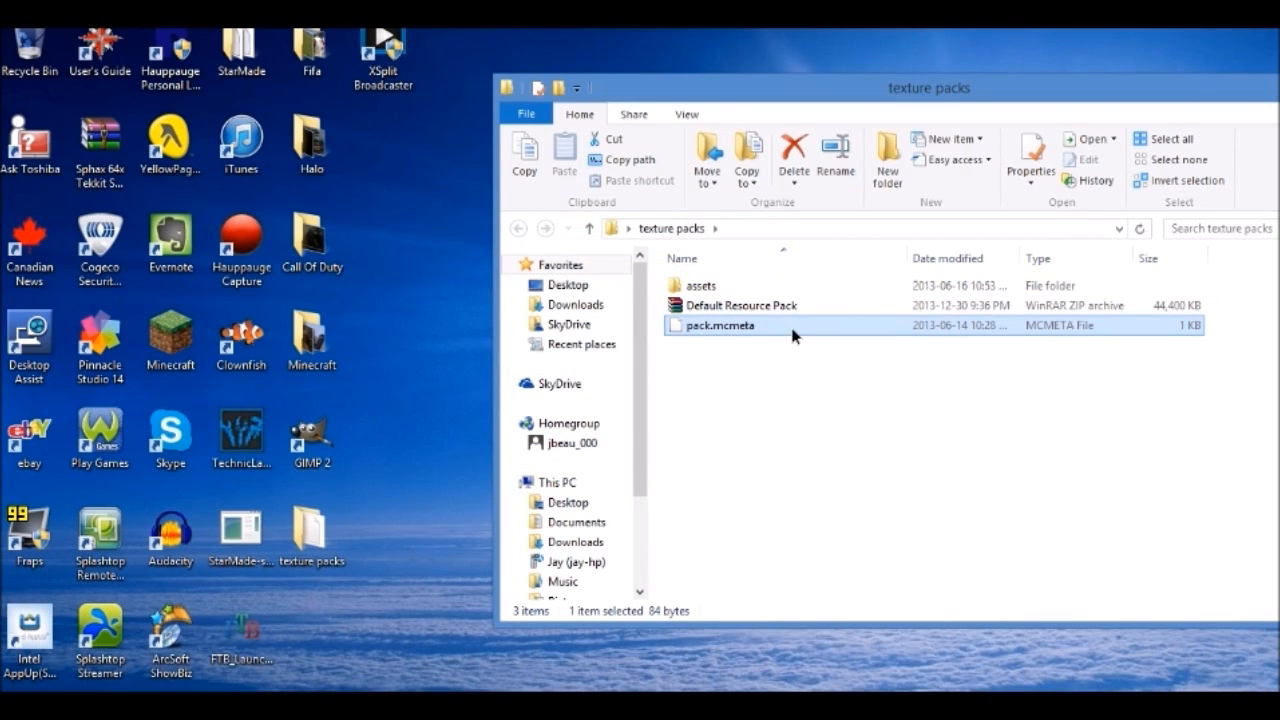
mouse_move(828, 324)
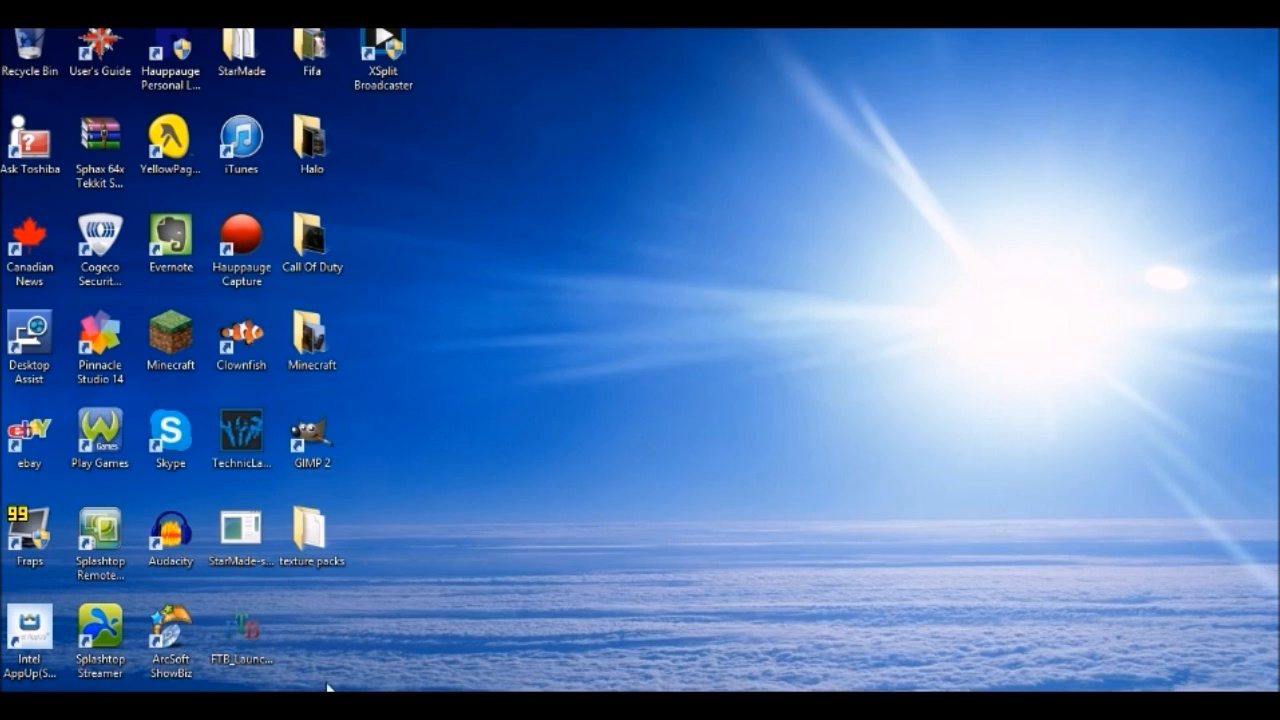
mouse_move(536, 688)
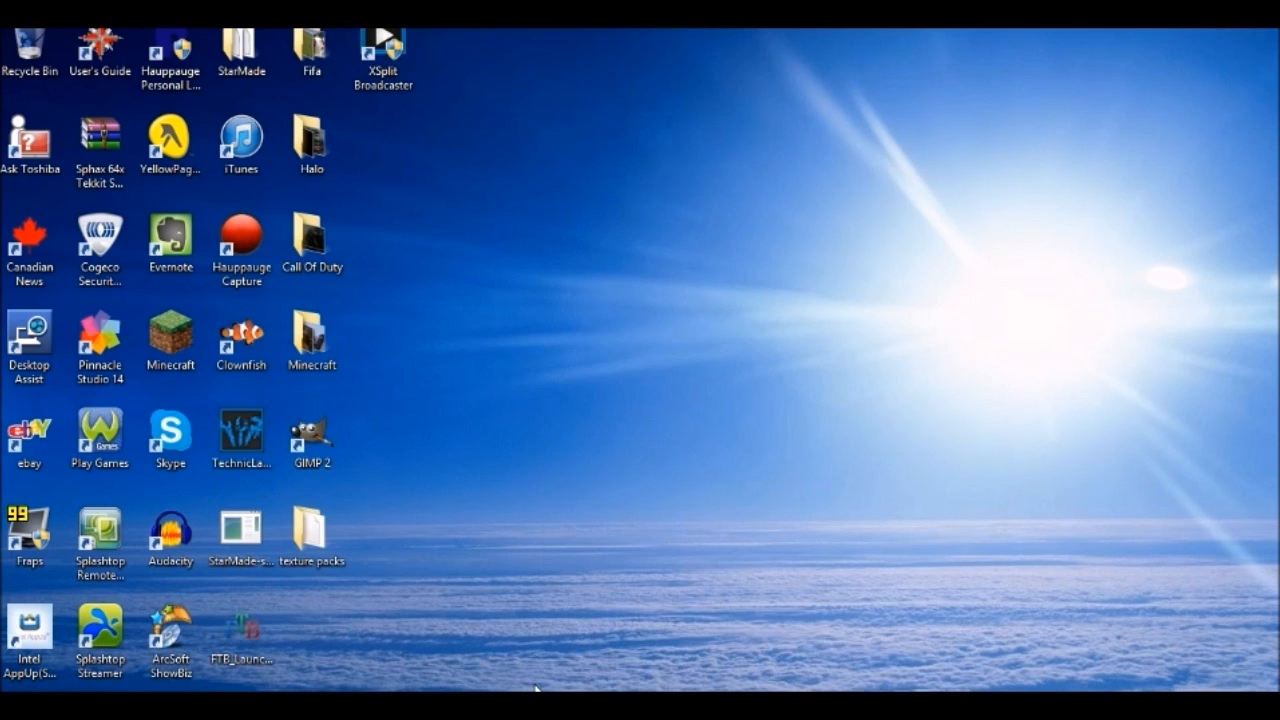